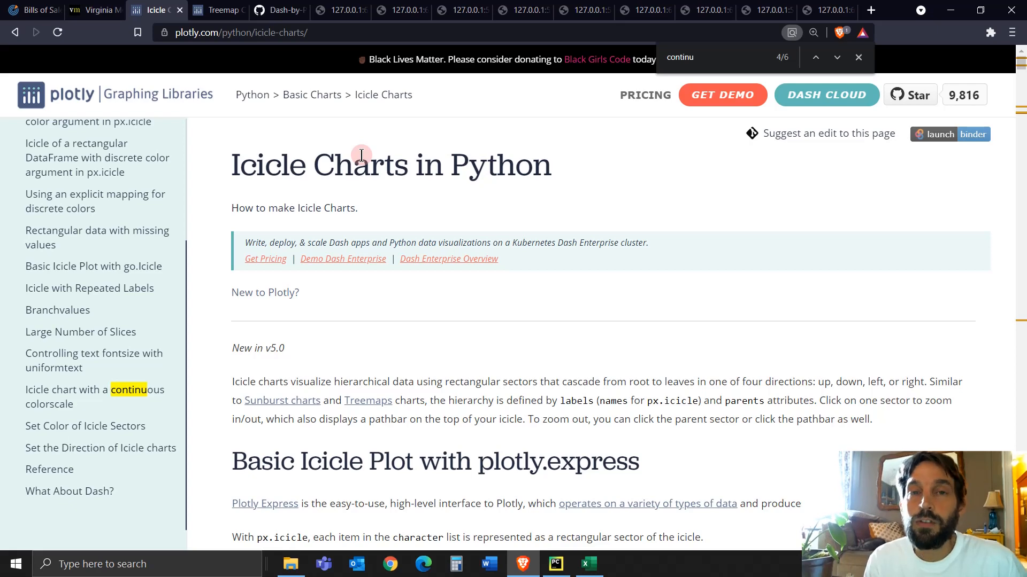
# - Browse the plotly.com Icicle Charts documentation examples before viewing the local period-and-county chart
pyautogui.click(218, 10)
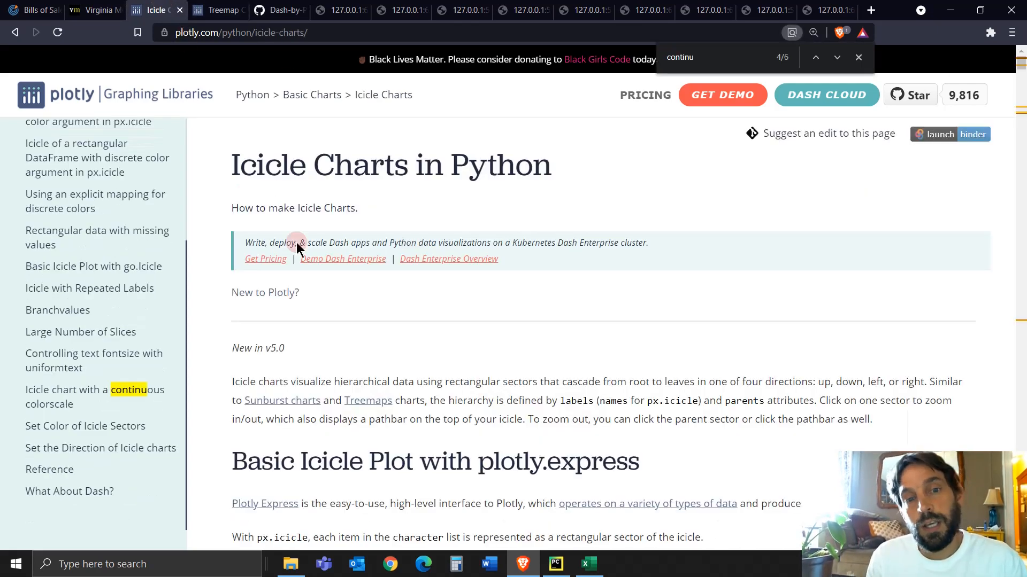
pyautogui.scroll(-3)
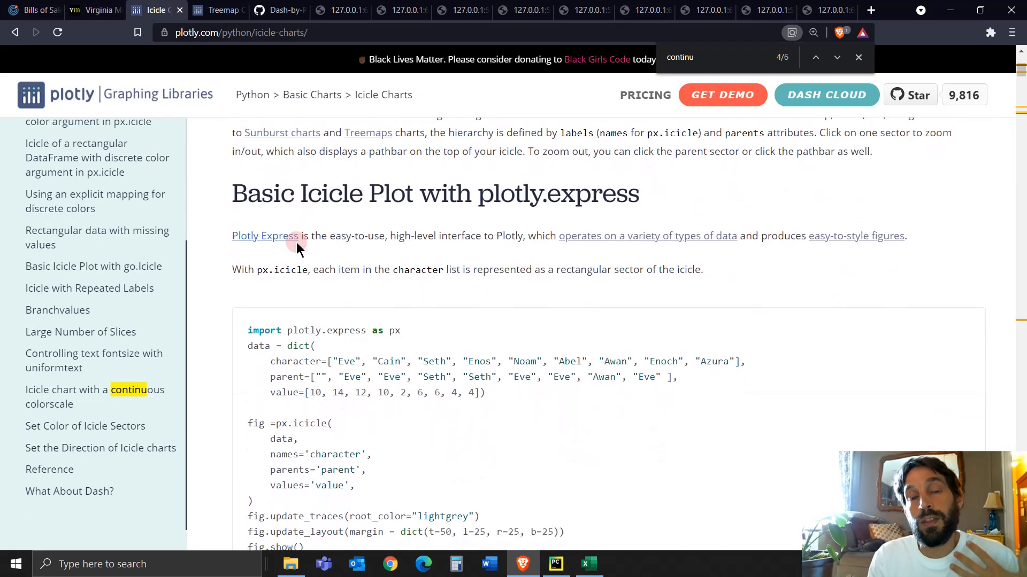
pyautogui.scroll(-3)
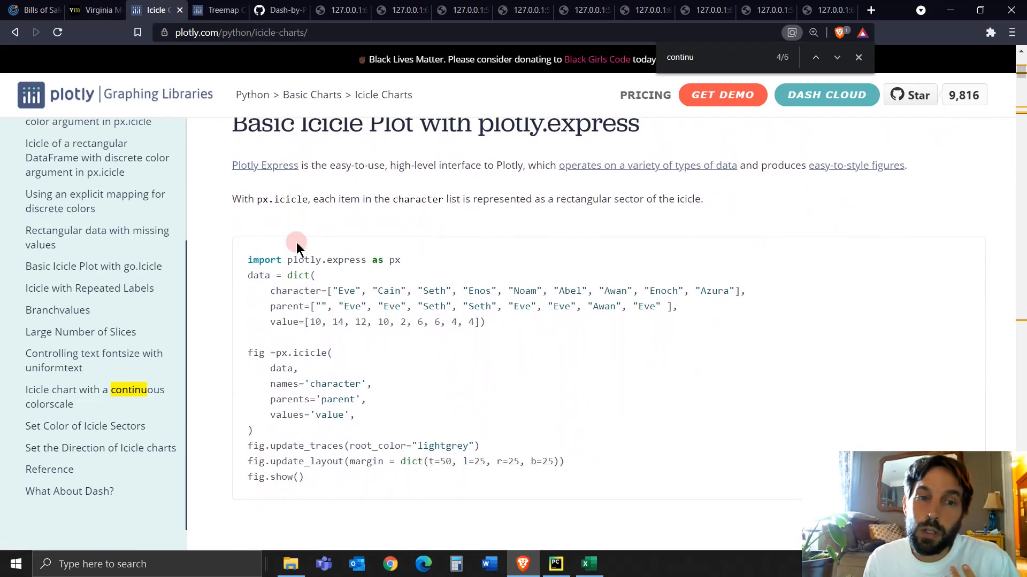
pyautogui.scroll(-3)
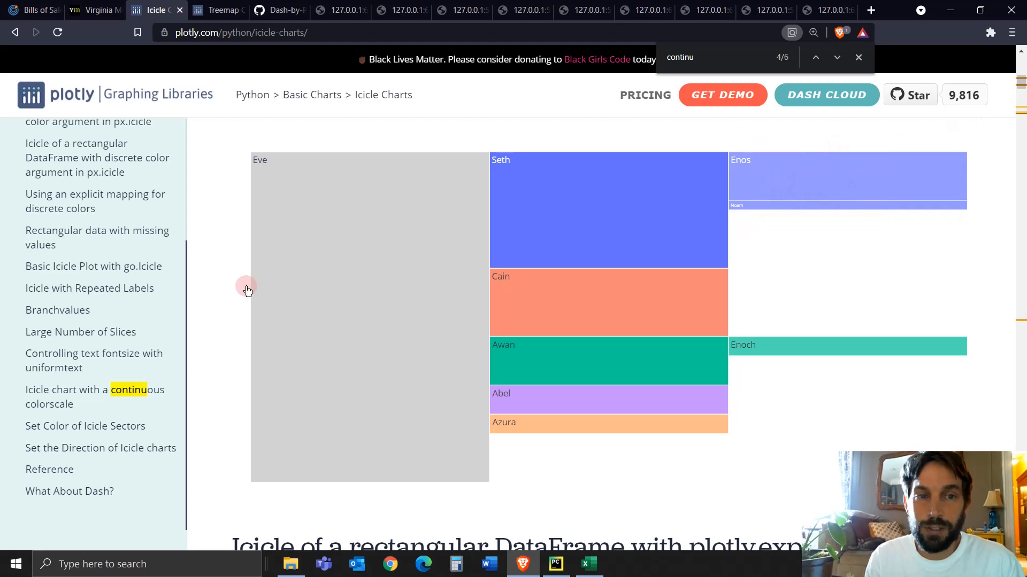
pyautogui.moveTo(609, 234)
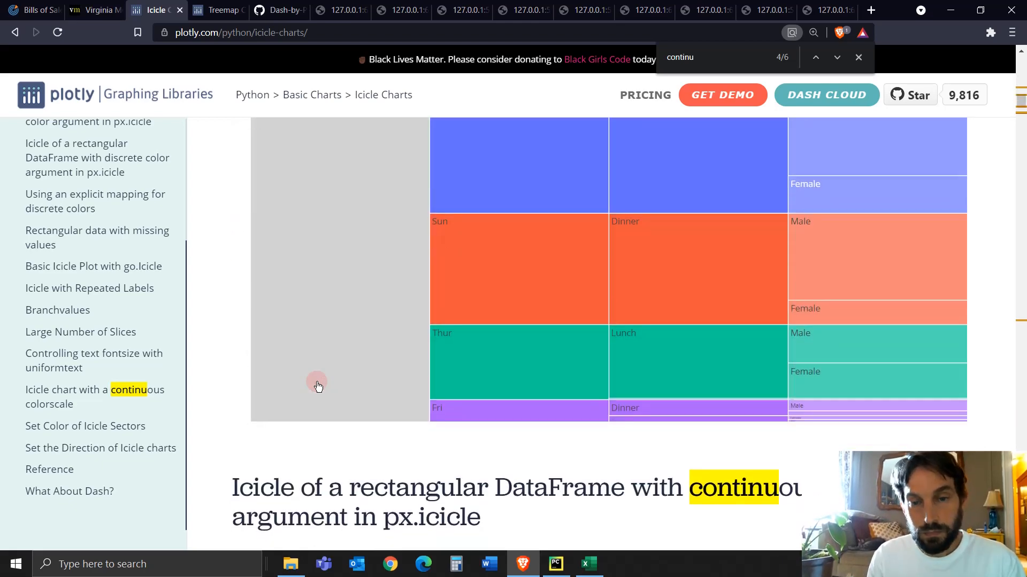
pyautogui.scroll(-3)
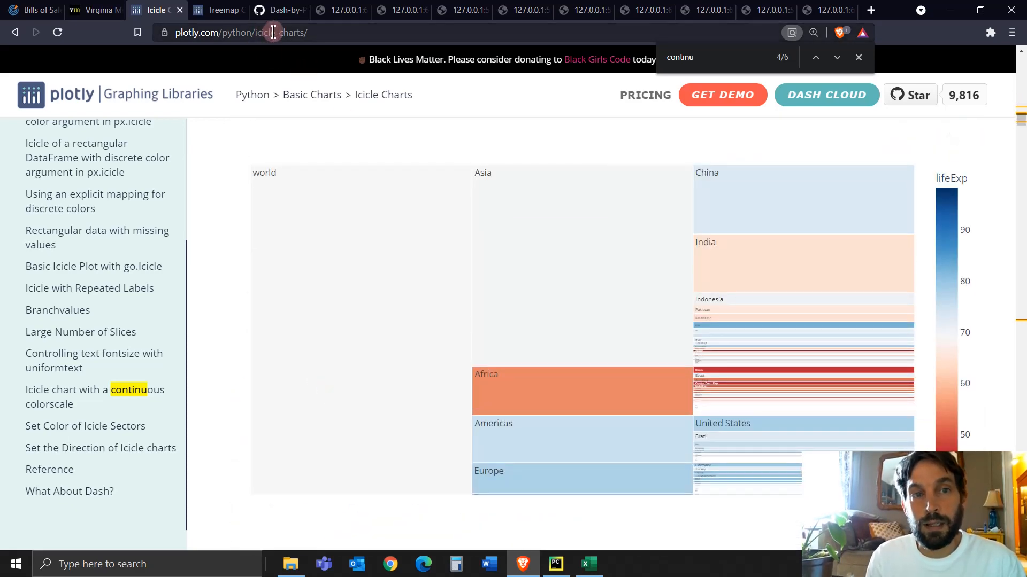
pyautogui.doubleClick(268, 32)
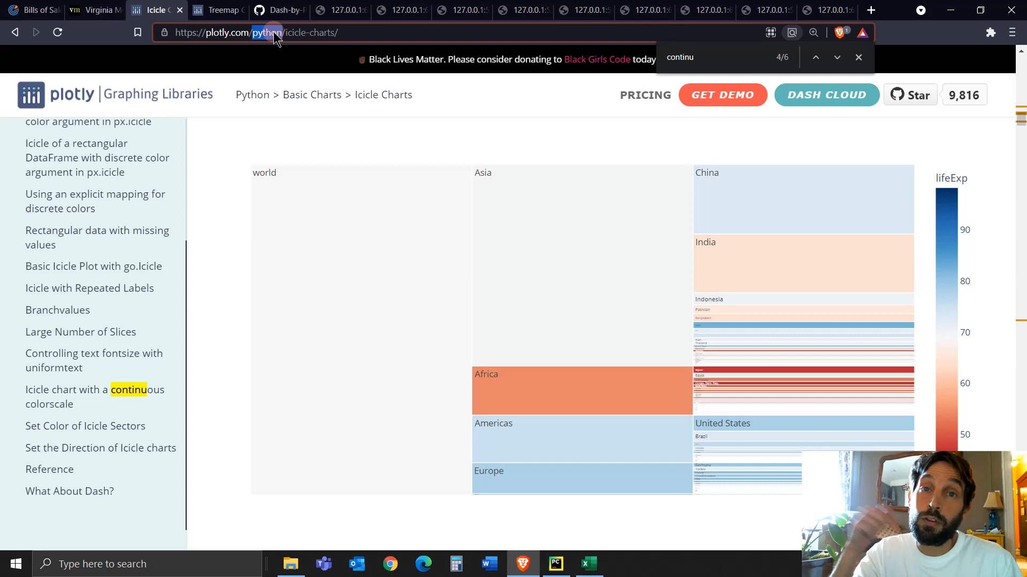
pyautogui.scroll(-3)
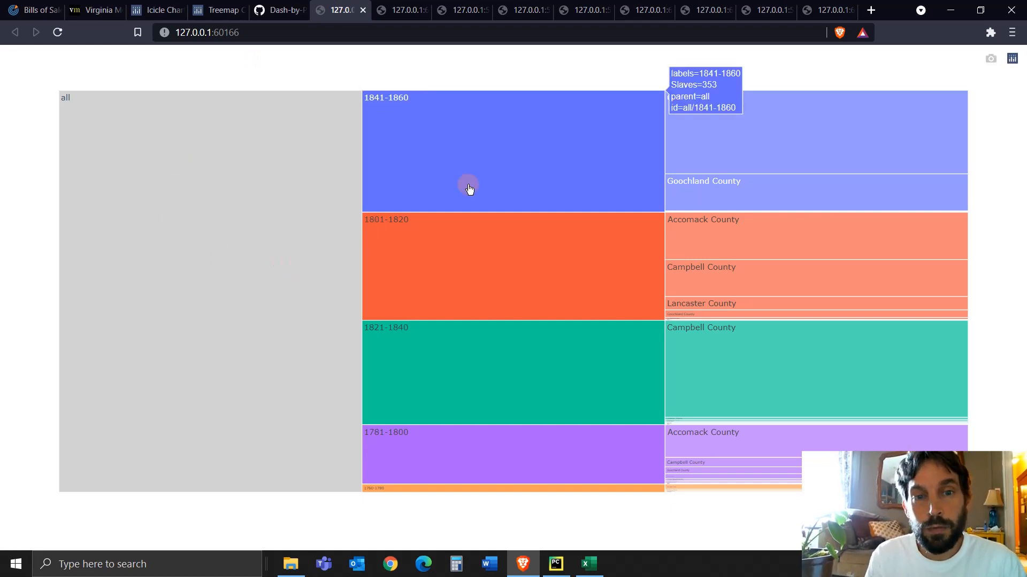
# - Check the Bills of Sale dataset page and rendered versions, ending on the one-level period chart
pyautogui.click(31, 10)
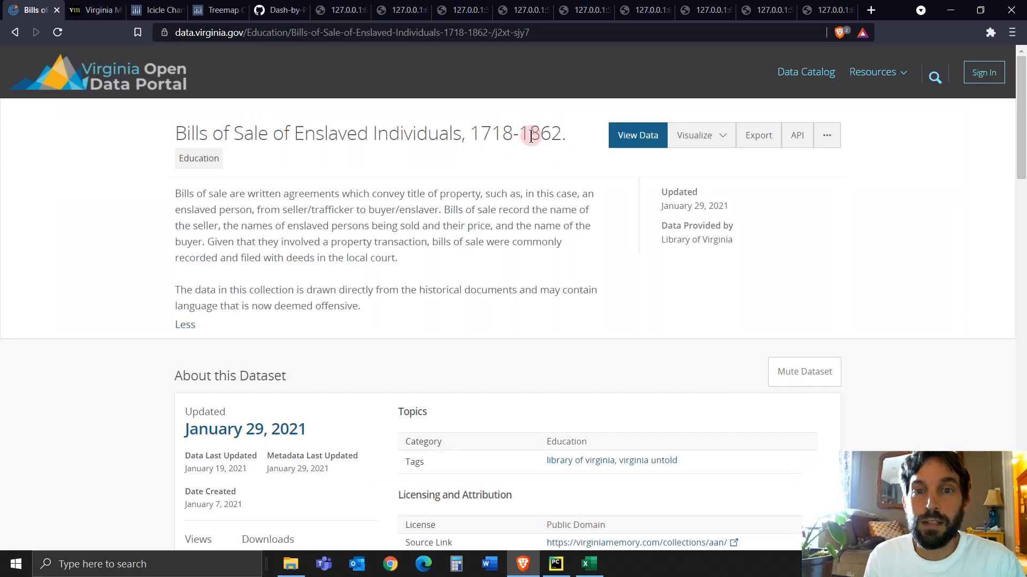
pyautogui.click(340, 10)
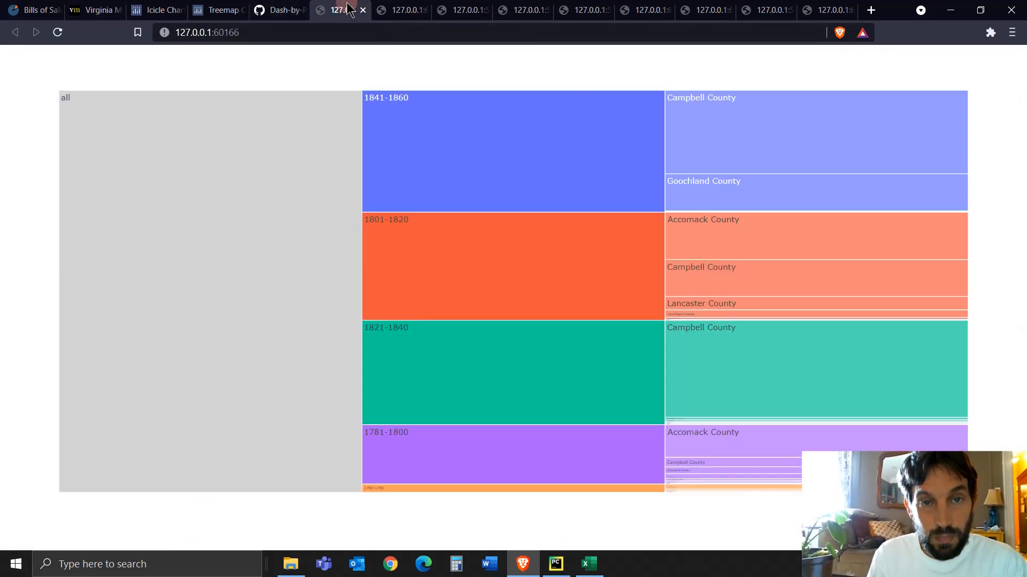
pyautogui.moveTo(548, 241)
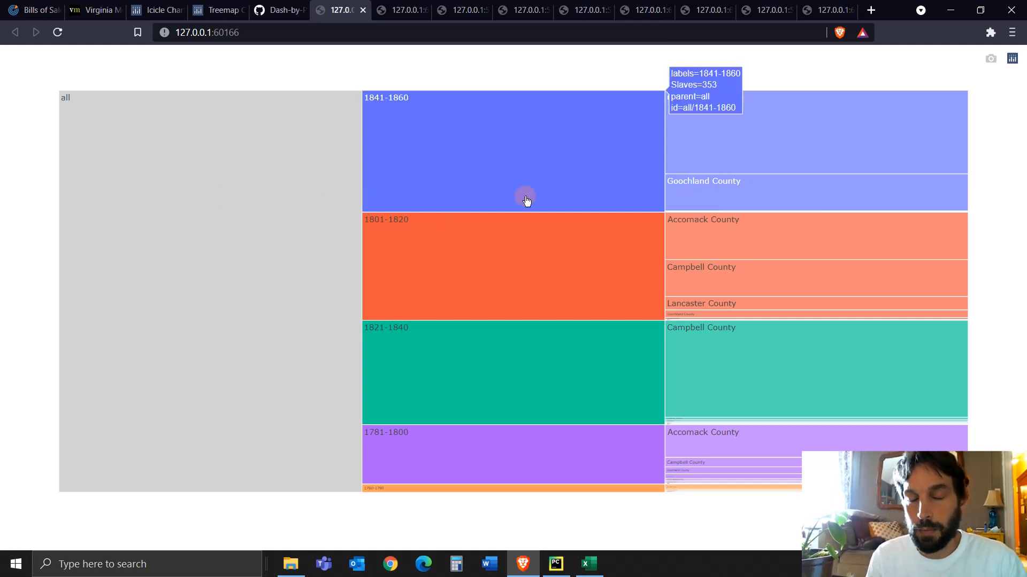
pyautogui.click(399, 10)
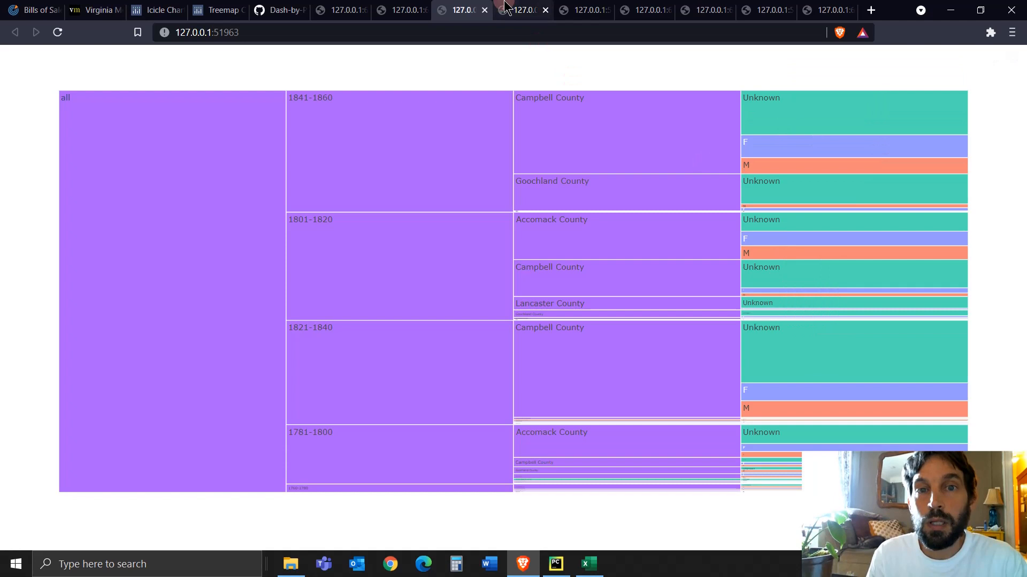
pyautogui.click(581, 9)
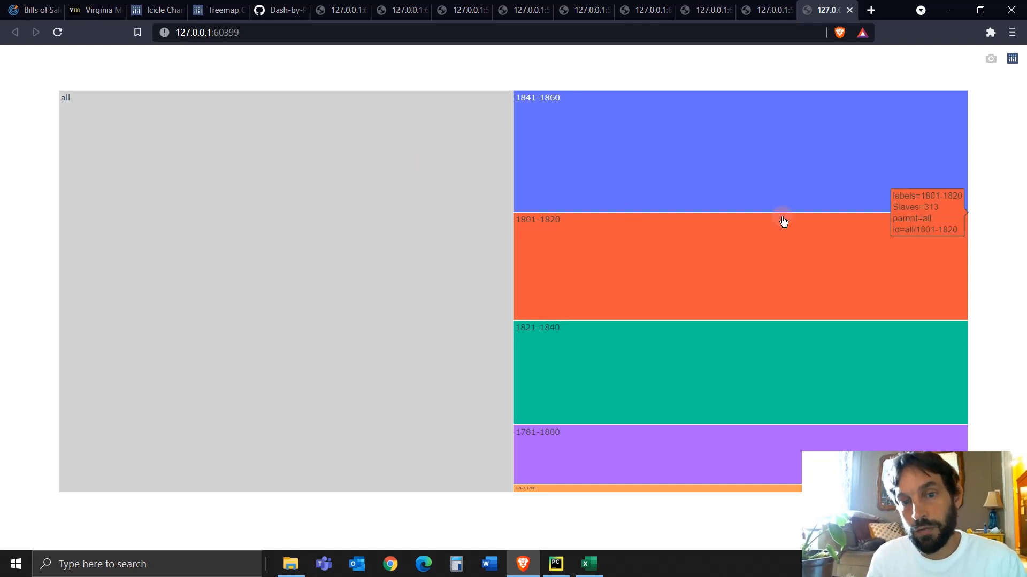
pyautogui.moveTo(611, 279)
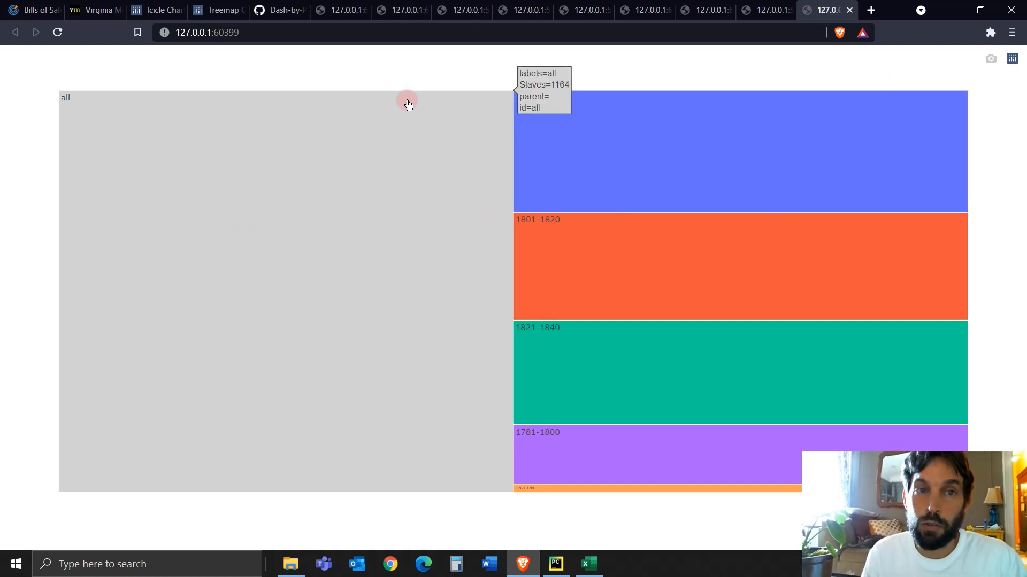
# - View icicle_chart.py in the Dash-by-Plotly Icicle folder and the same script in PyCharm
pyautogui.click(278, 10)
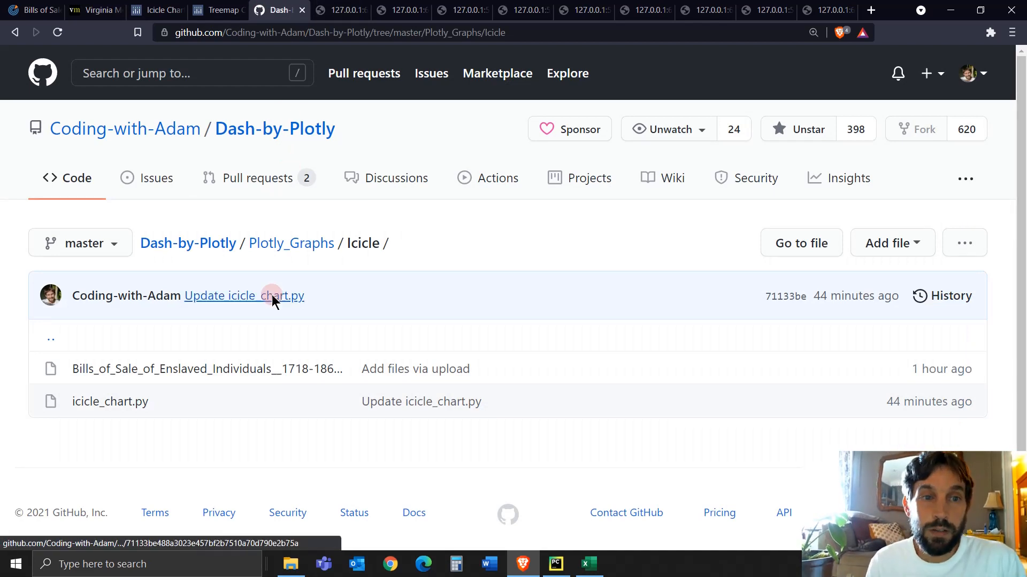
pyautogui.click(333, 33)
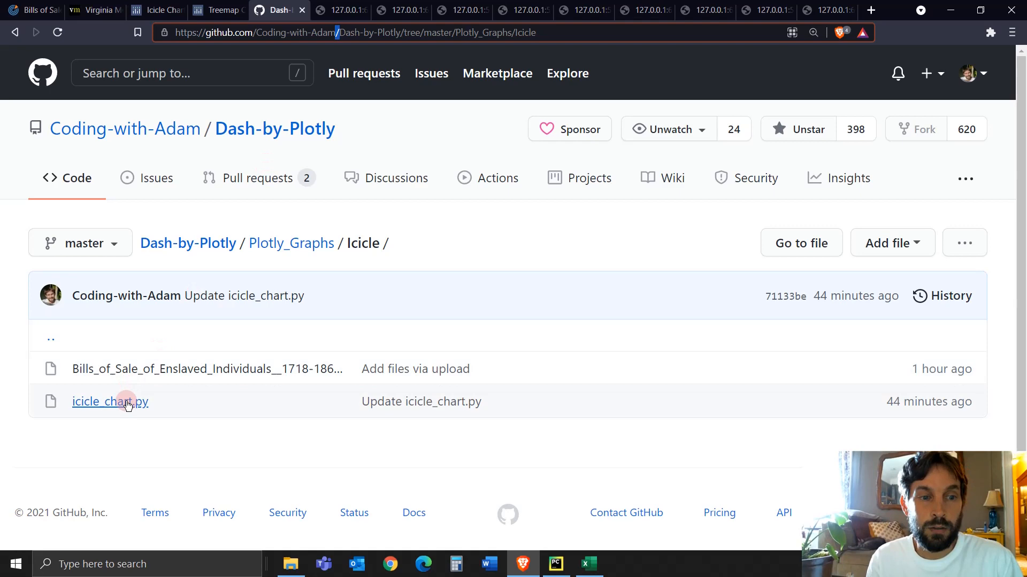
pyautogui.click(109, 401)
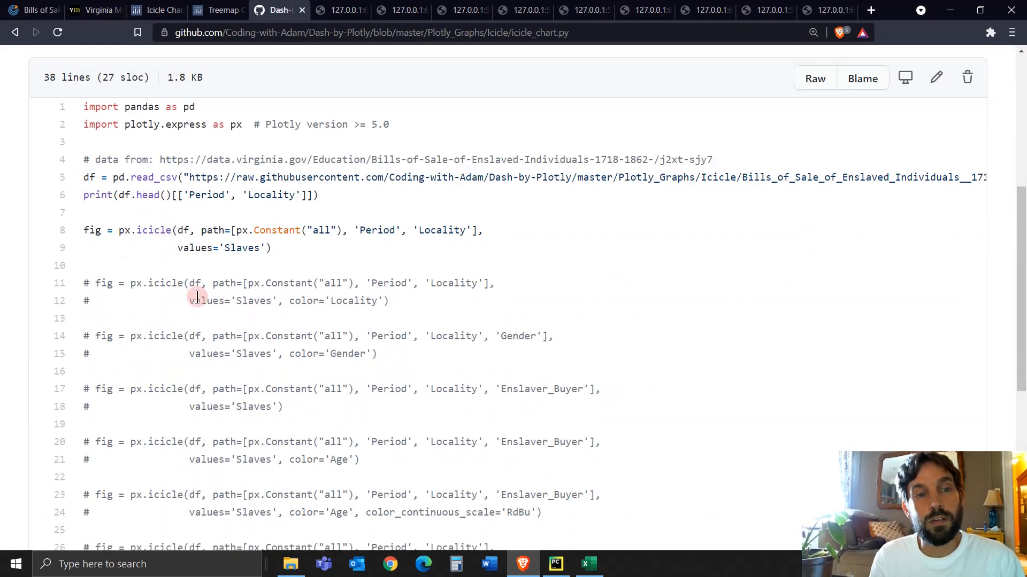
pyautogui.scroll(-3)
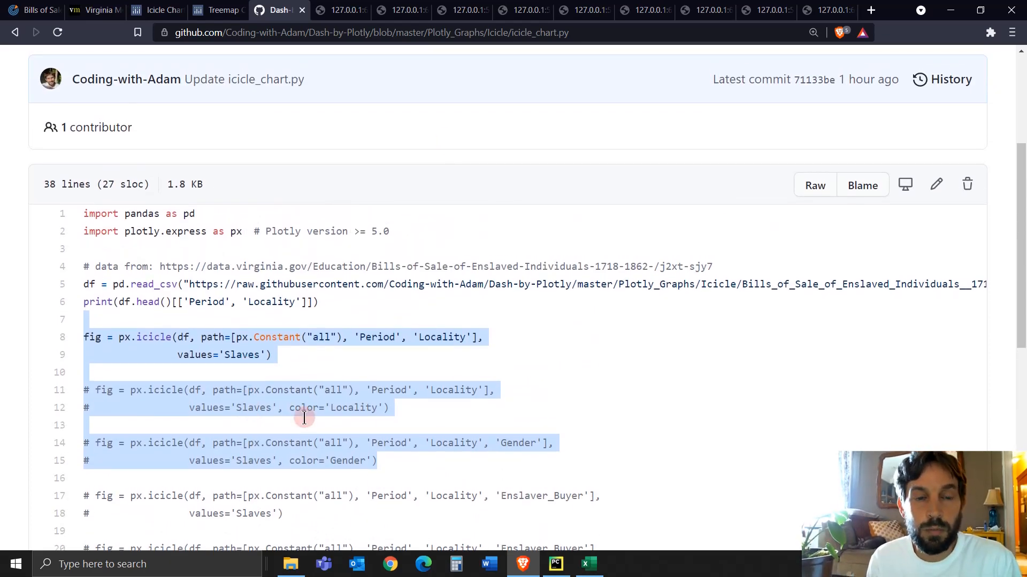
pyautogui.click(555, 564)
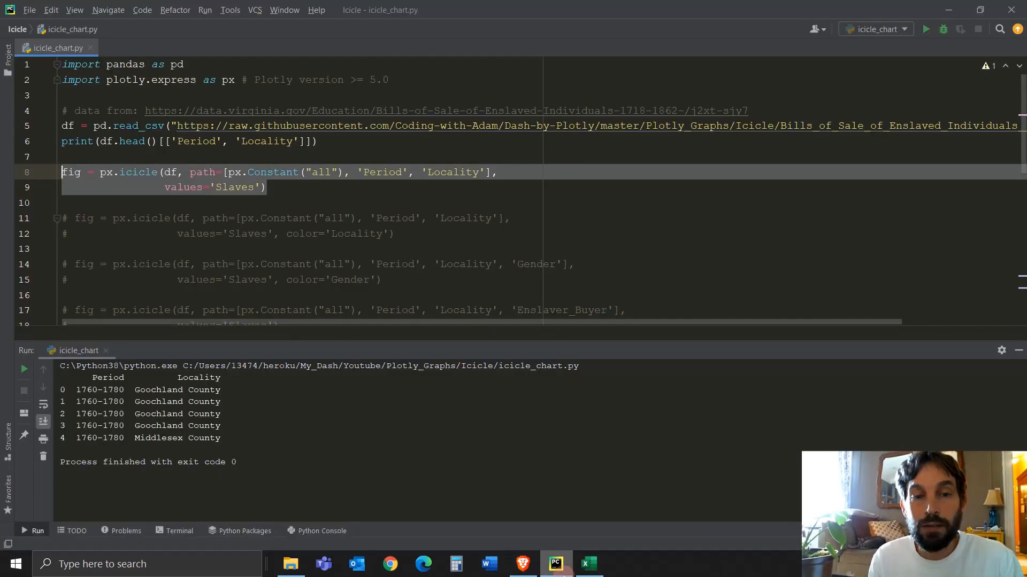
pyautogui.scroll(-3)
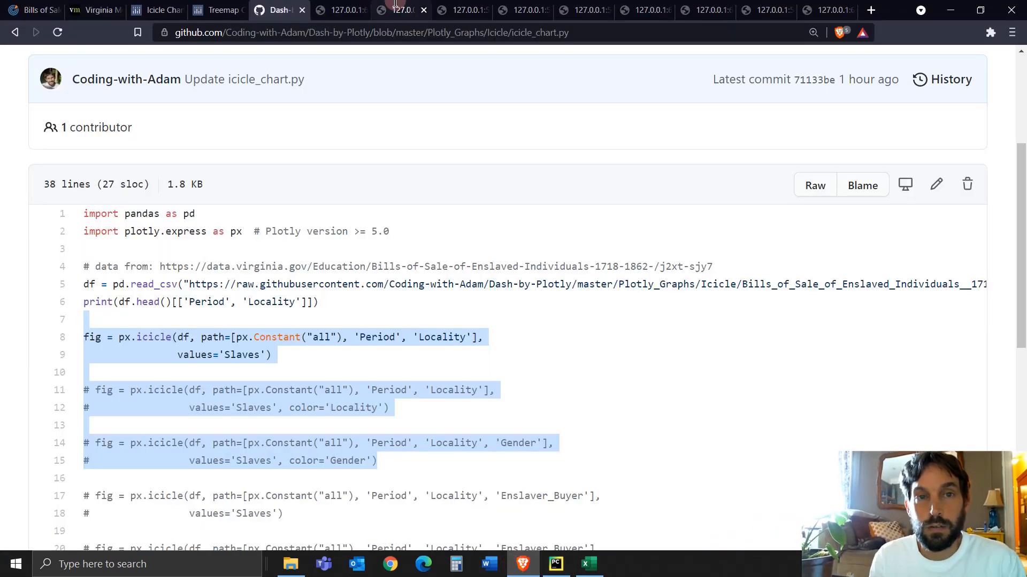
# - Revisit the Plotly icicle docs intro and return to the local period-and-county chart
pyautogui.click(341, 10)
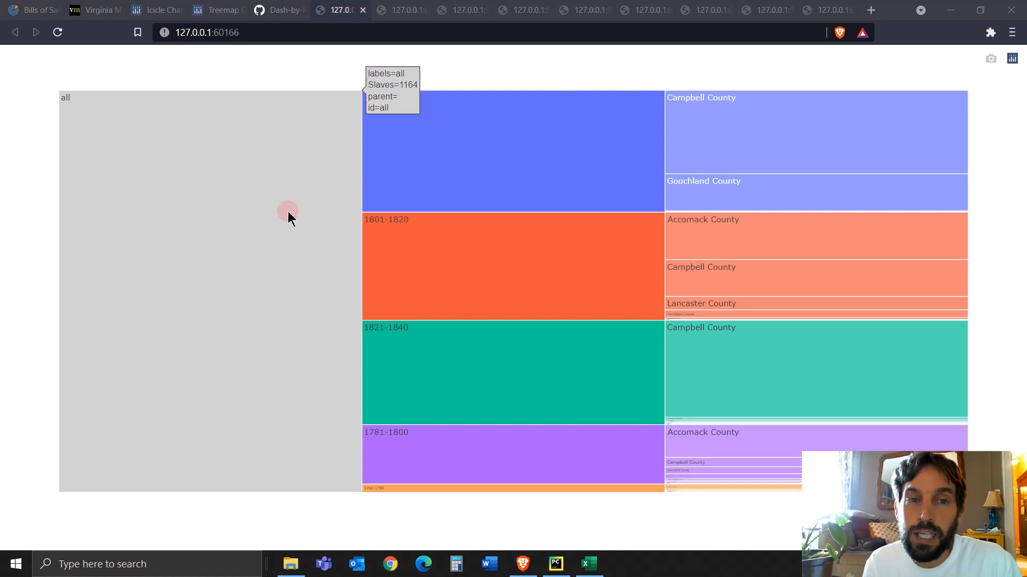
pyautogui.moveTo(241, 108)
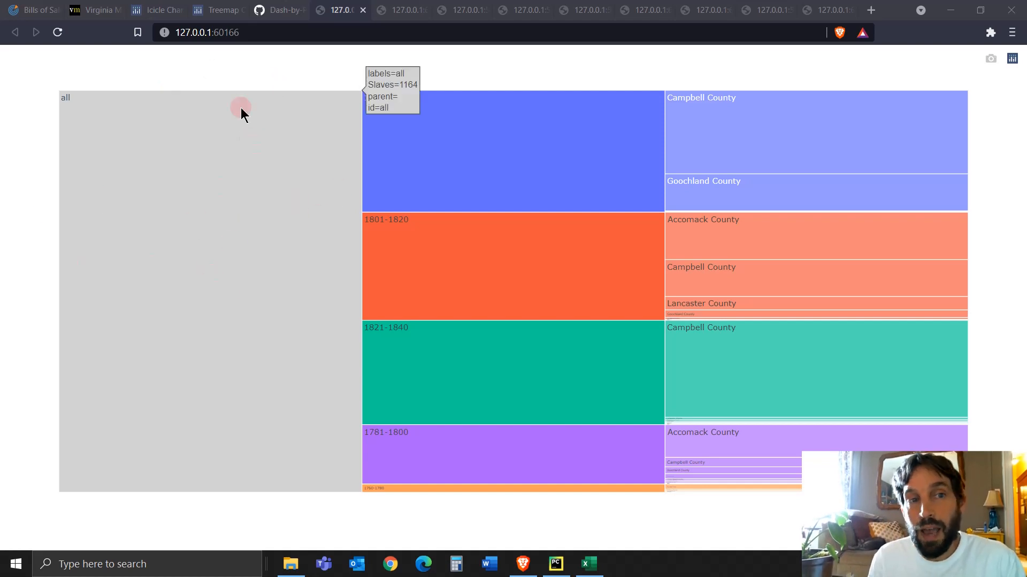
pyautogui.moveTo(96, 222)
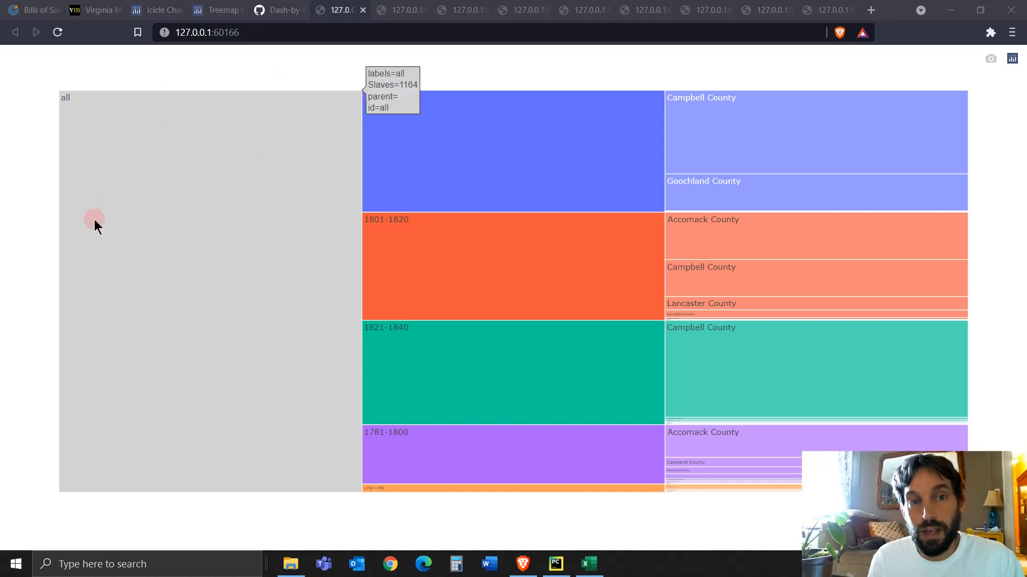
pyautogui.moveTo(164, 362)
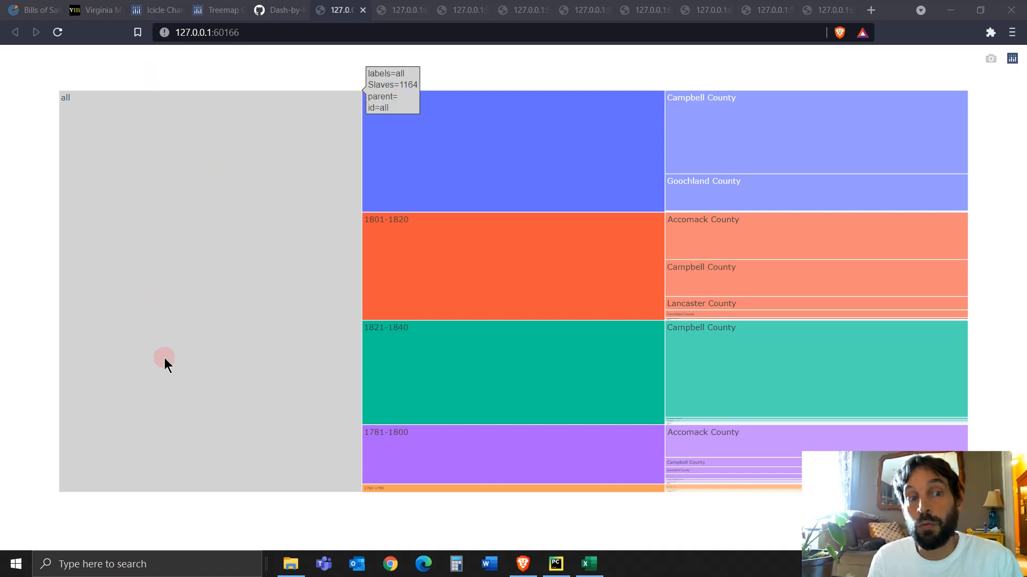
pyautogui.moveTo(699, 194)
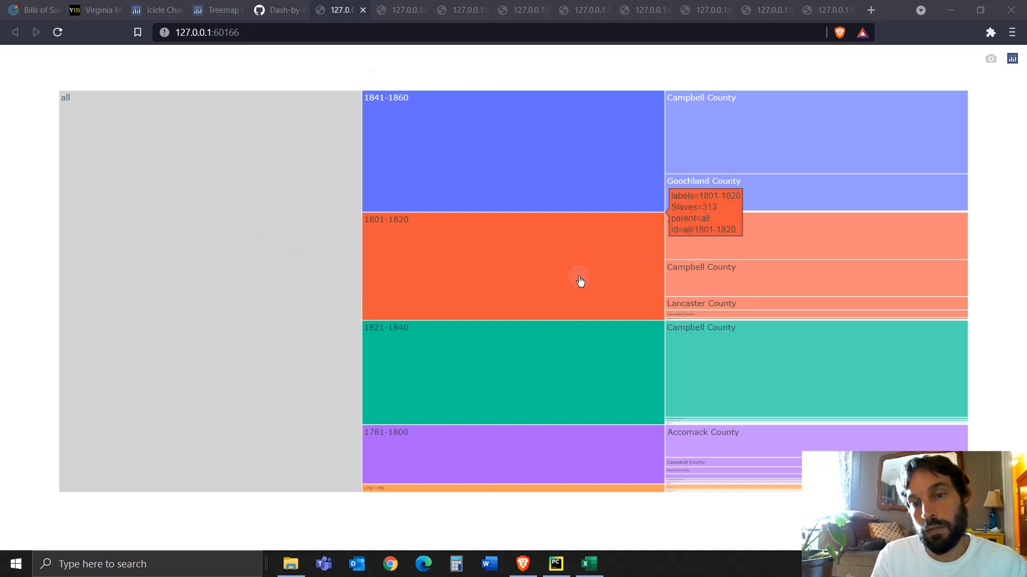
pyautogui.moveTo(504, 131)
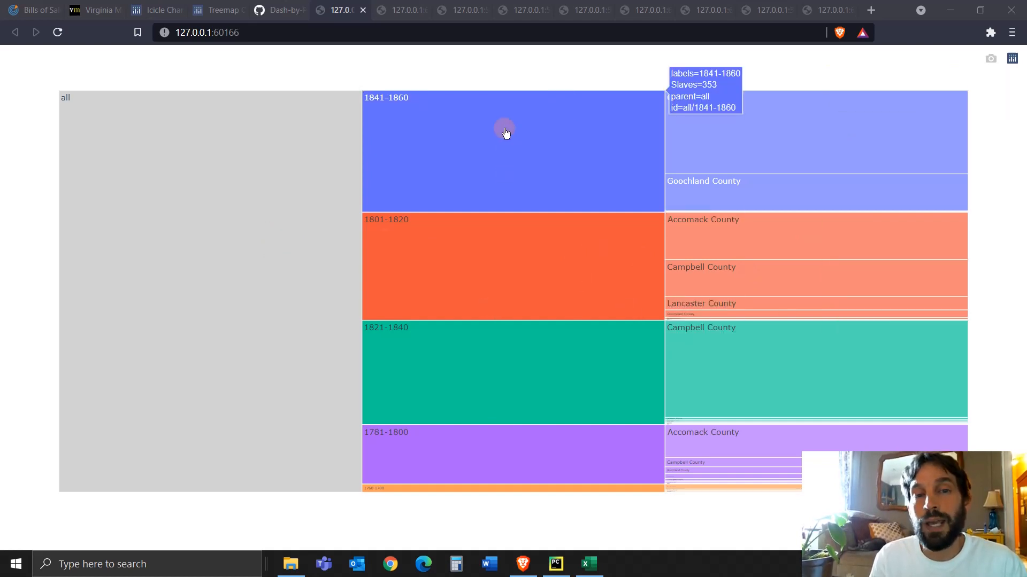
pyautogui.moveTo(499, 342)
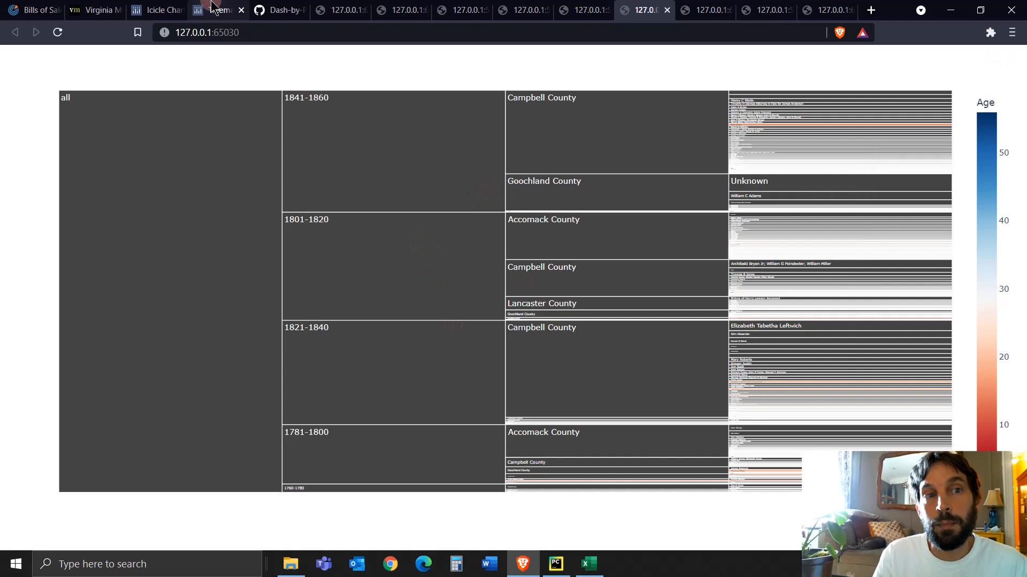
pyautogui.moveTo(157, 9)
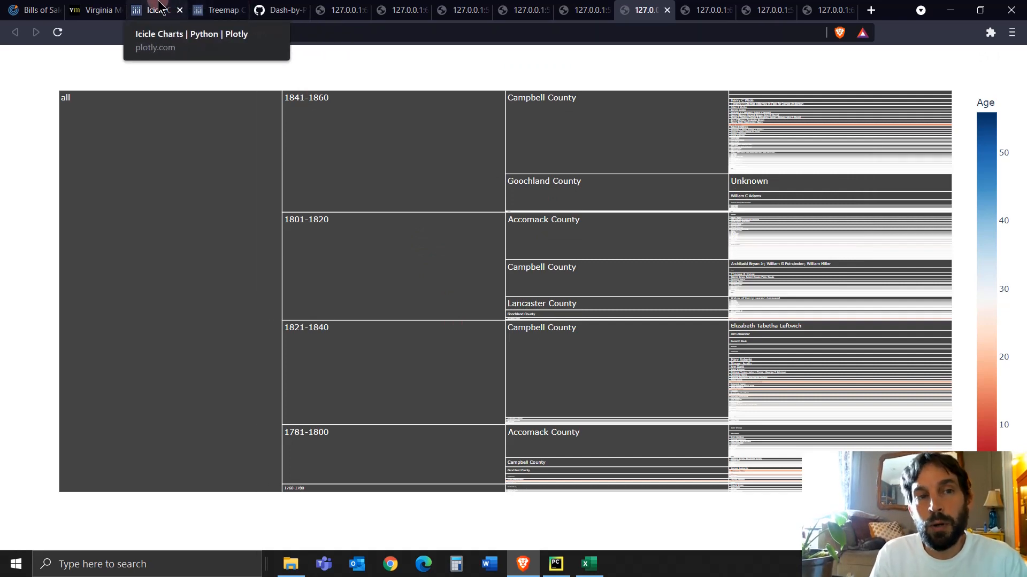
pyautogui.click(155, 9)
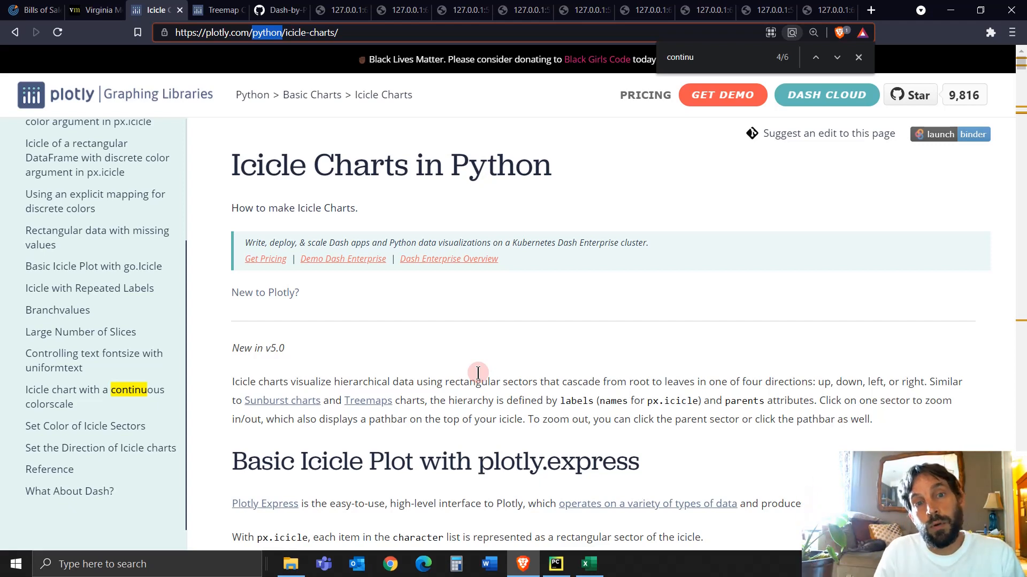
pyautogui.moveTo(456, 460)
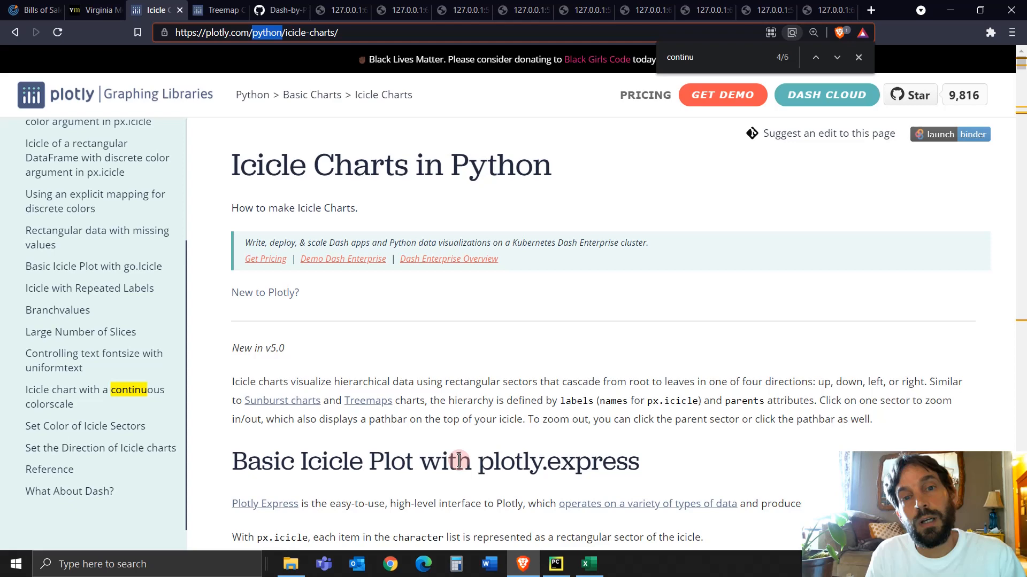
pyautogui.moveTo(457, 300)
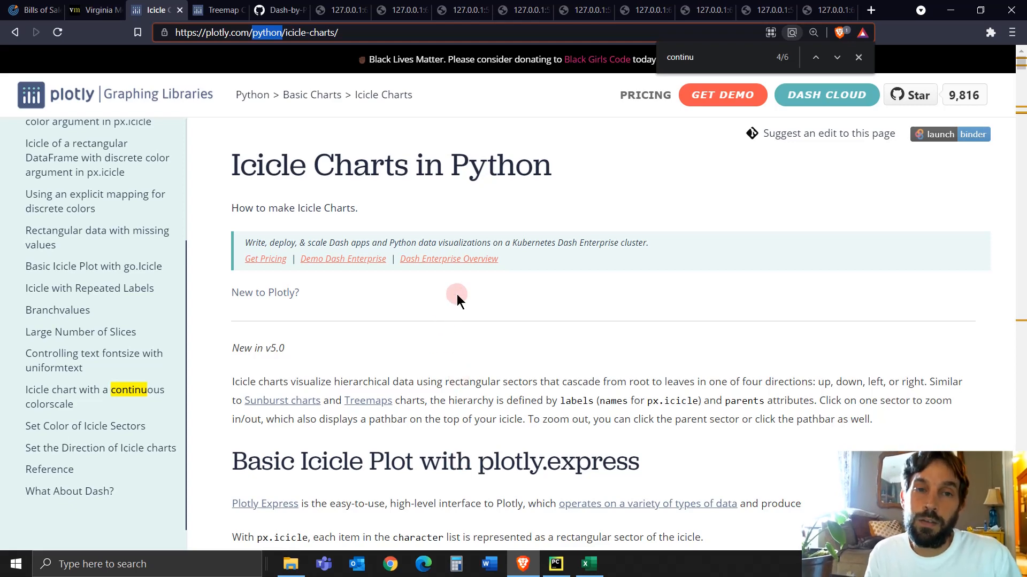
pyautogui.click(400, 10)
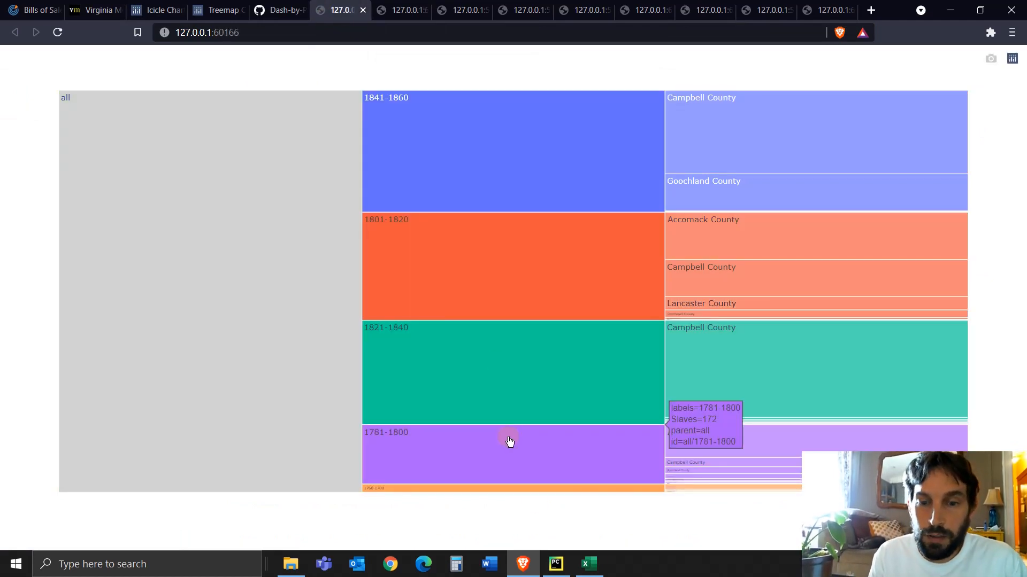
pyautogui.click(556, 564)
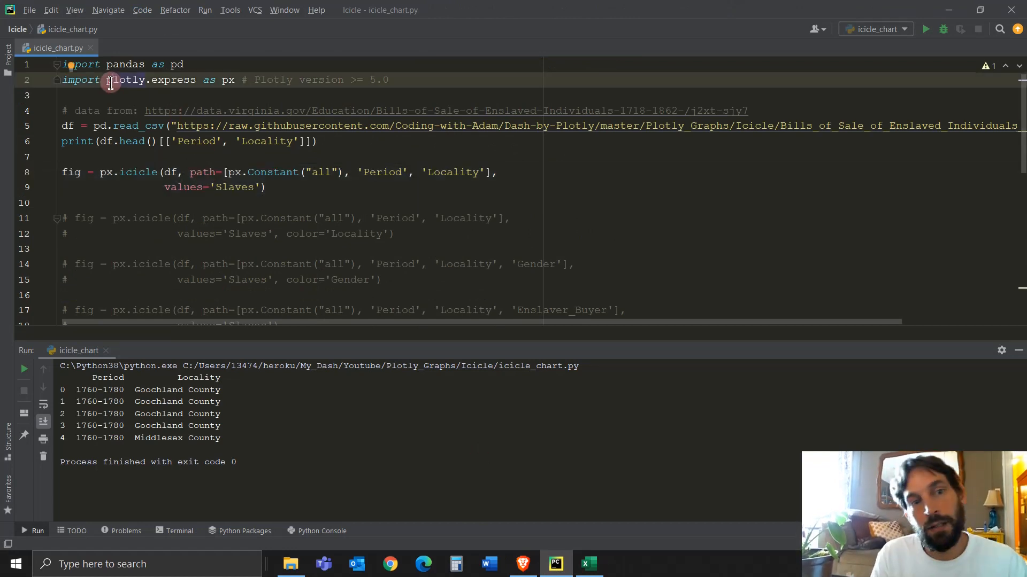
pyautogui.moveTo(352, 79)
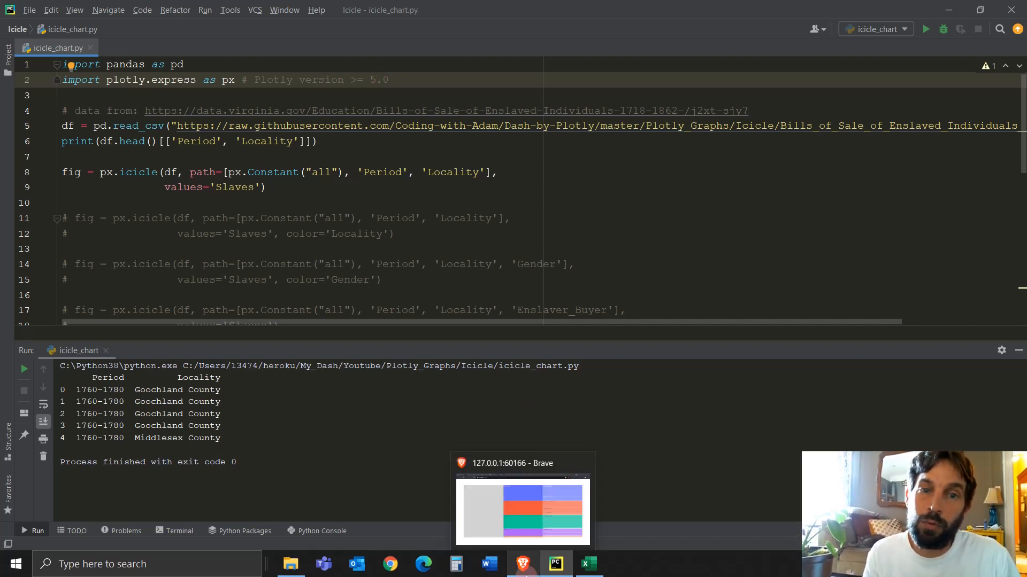
pyautogui.moveTo(250, 256)
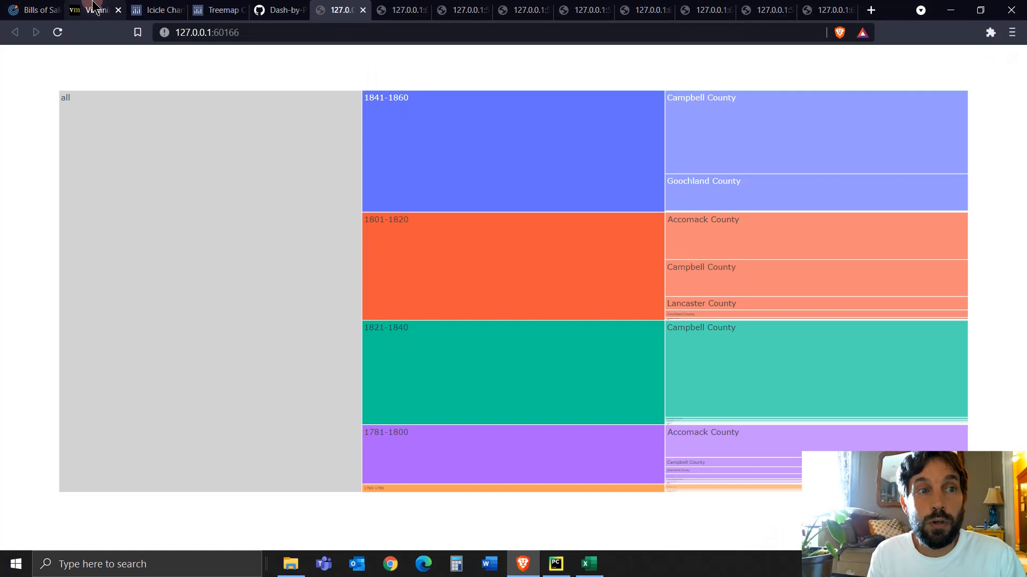
pyautogui.click(33, 9)
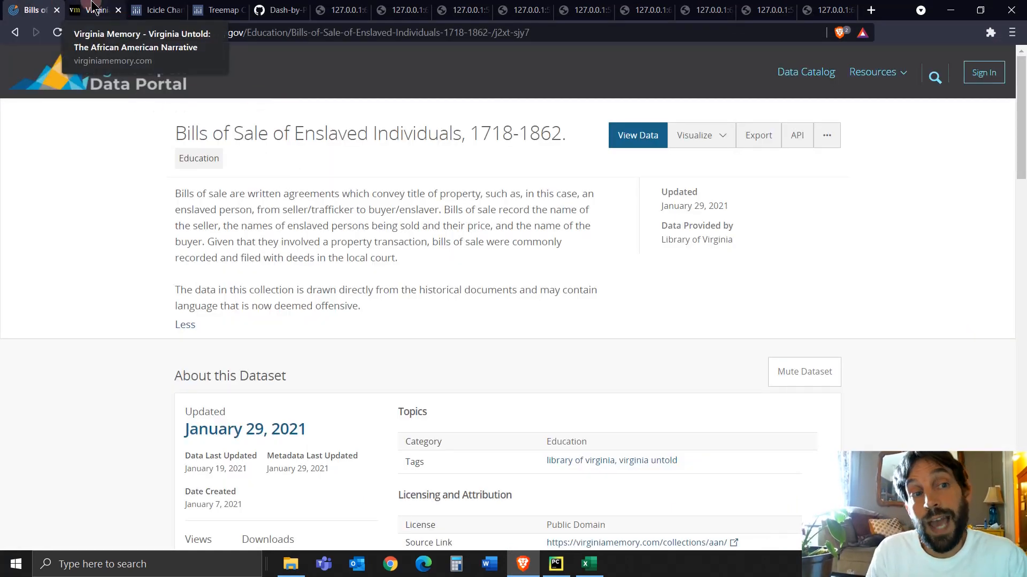
pyautogui.click(95, 10)
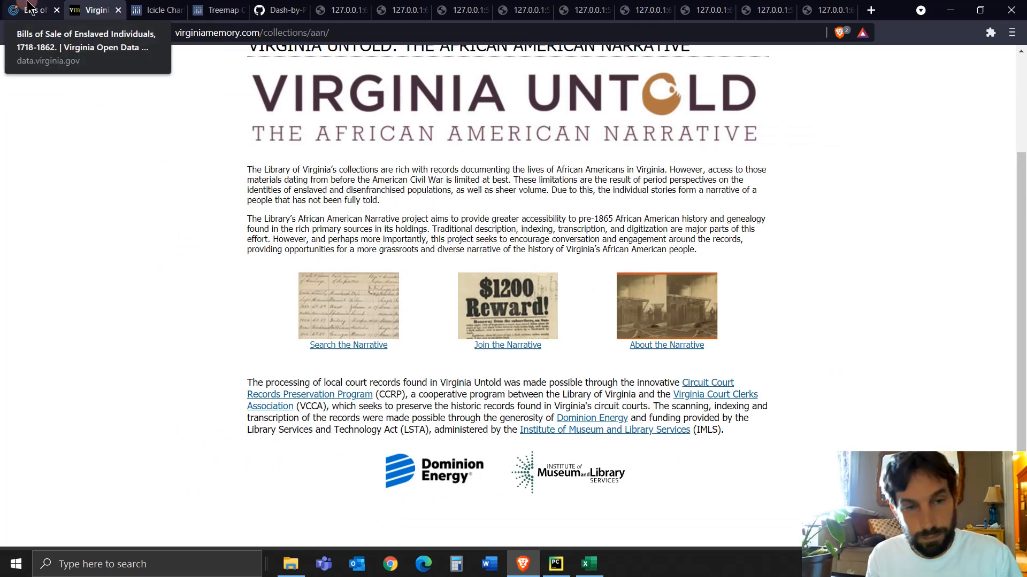
pyautogui.click(555, 564)
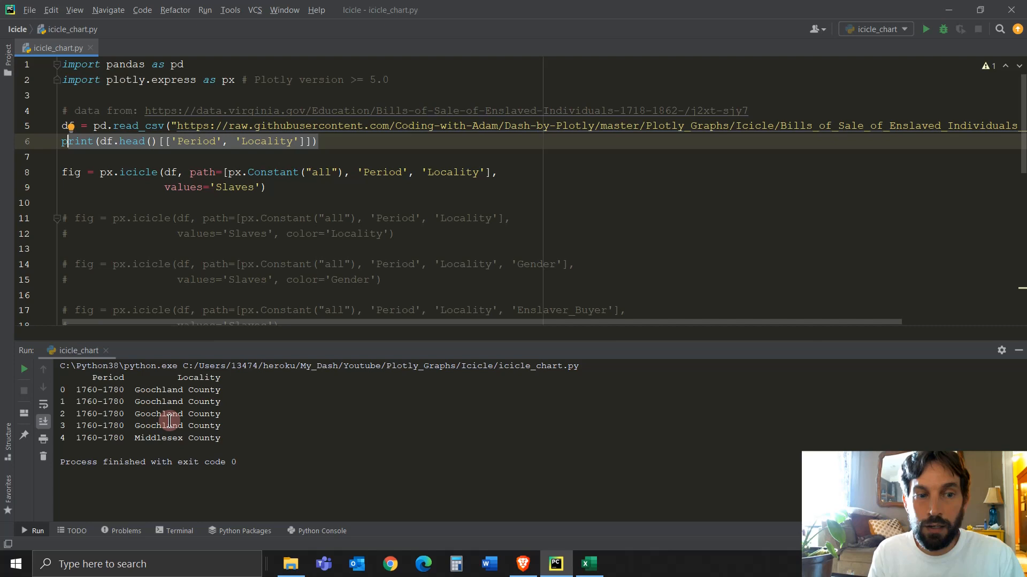
pyautogui.moveTo(262, 183)
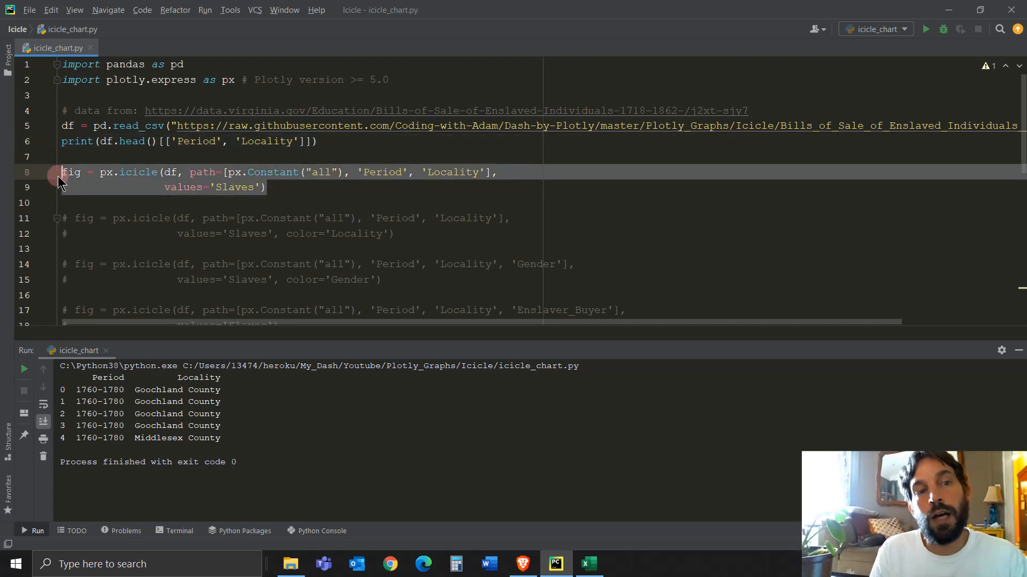
# - Look over the Gender, Period and Enslaver_Buyer columns in Excel, then return to the browser
pyautogui.click(587, 564)
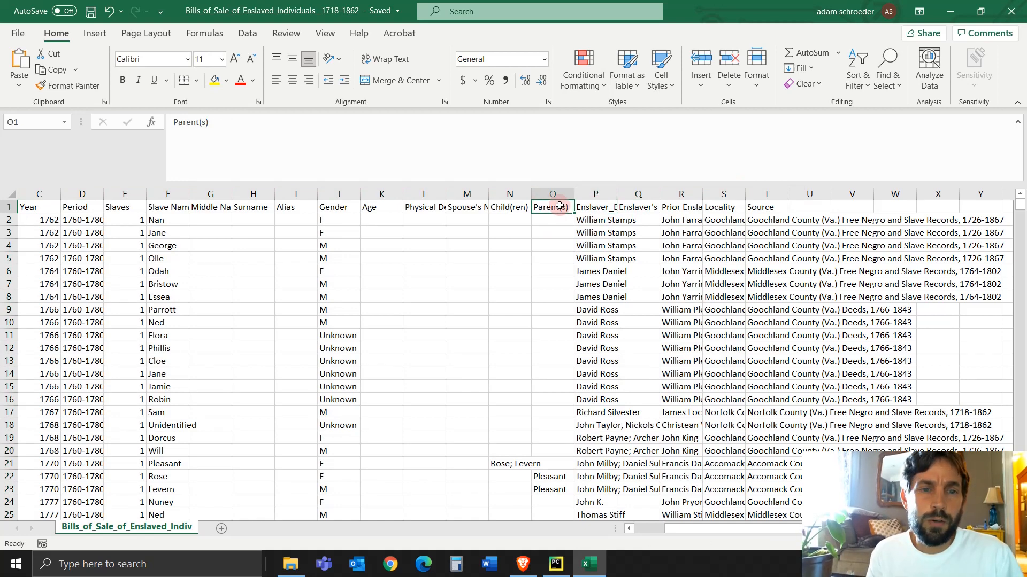
pyautogui.moveTo(629, 413)
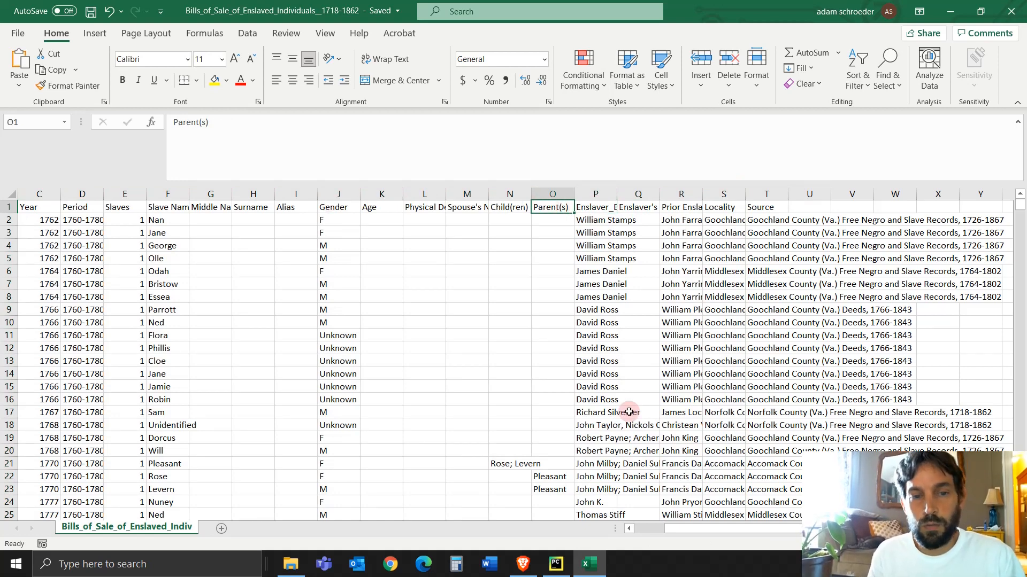
pyautogui.click(339, 193)
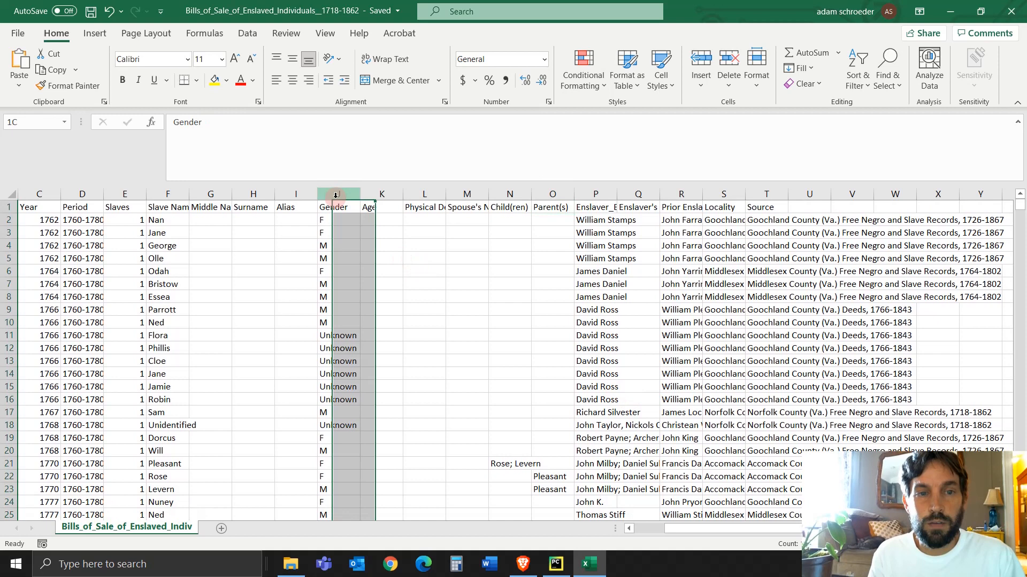
pyautogui.click(382, 194)
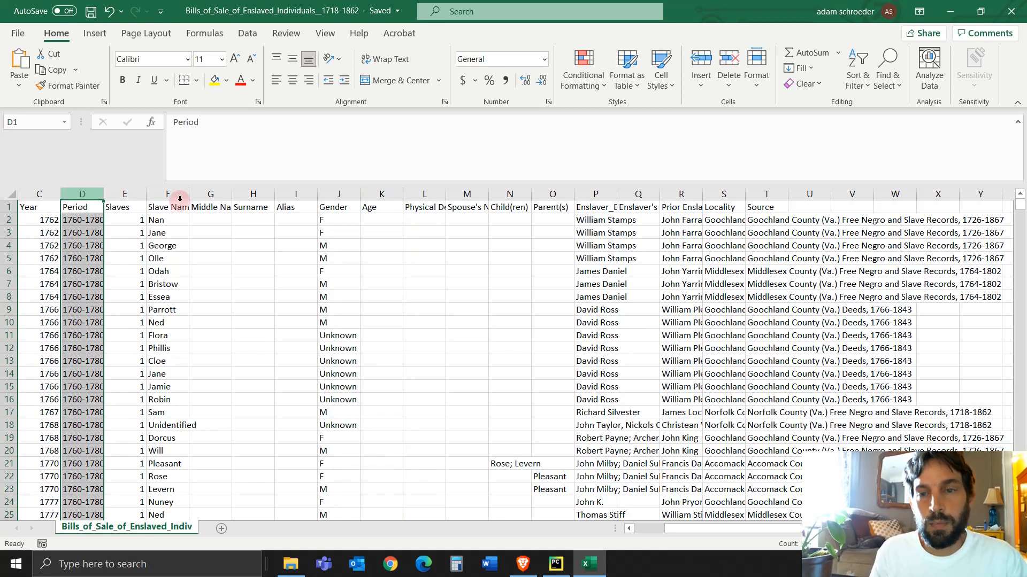
pyautogui.click(594, 207)
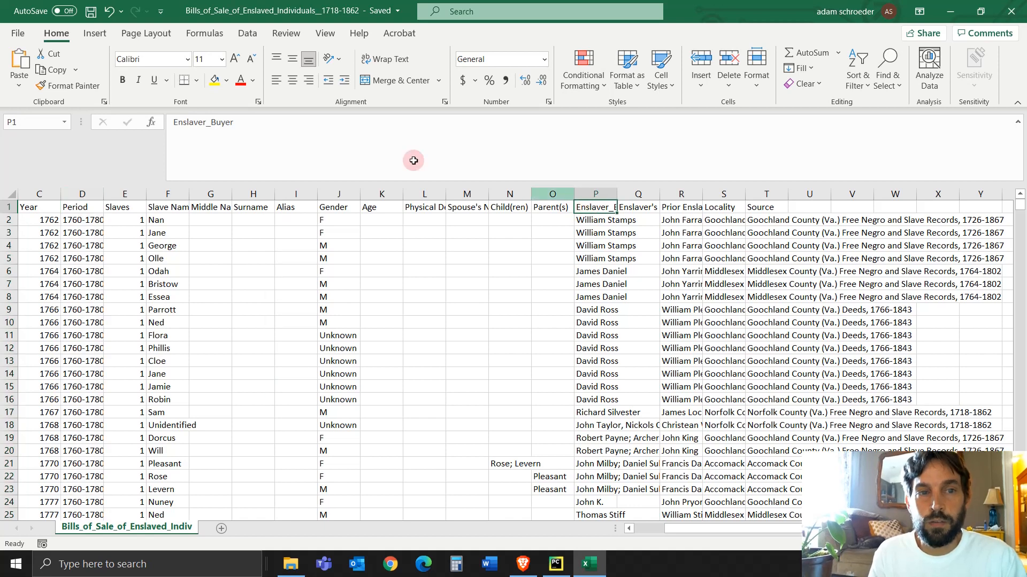
pyautogui.click(521, 564)
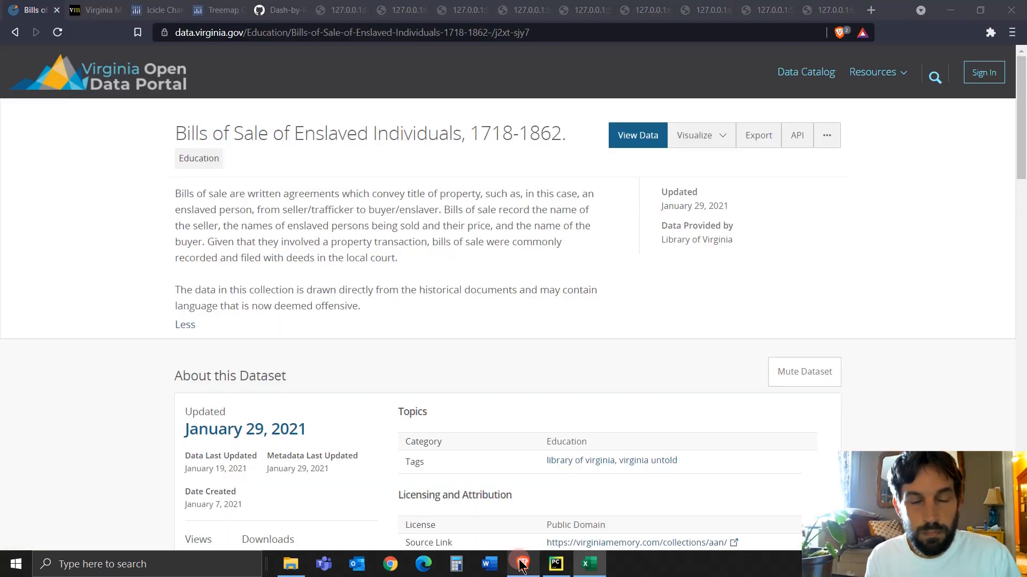
pyautogui.click(340, 10)
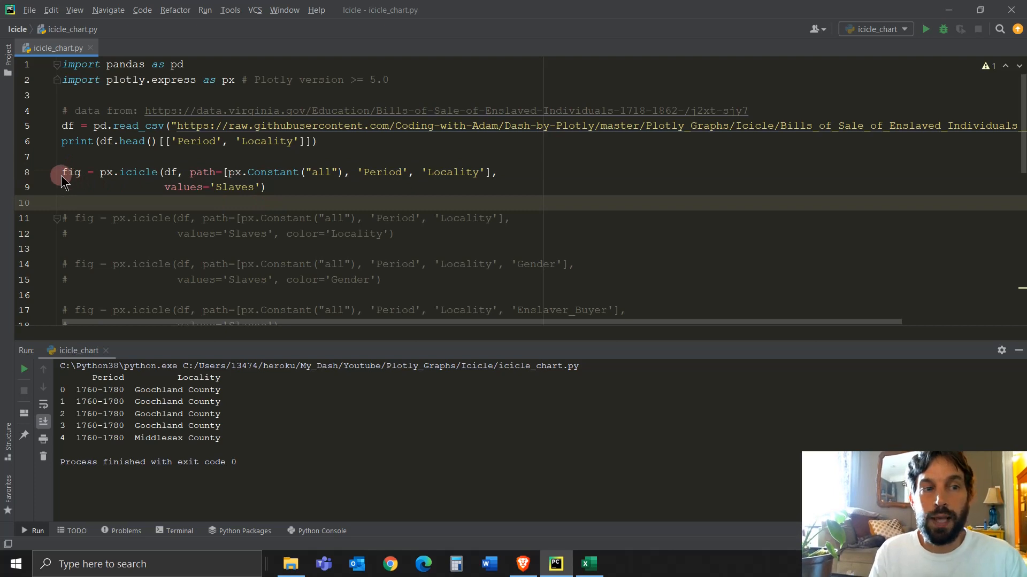
pyautogui.moveTo(105, 180)
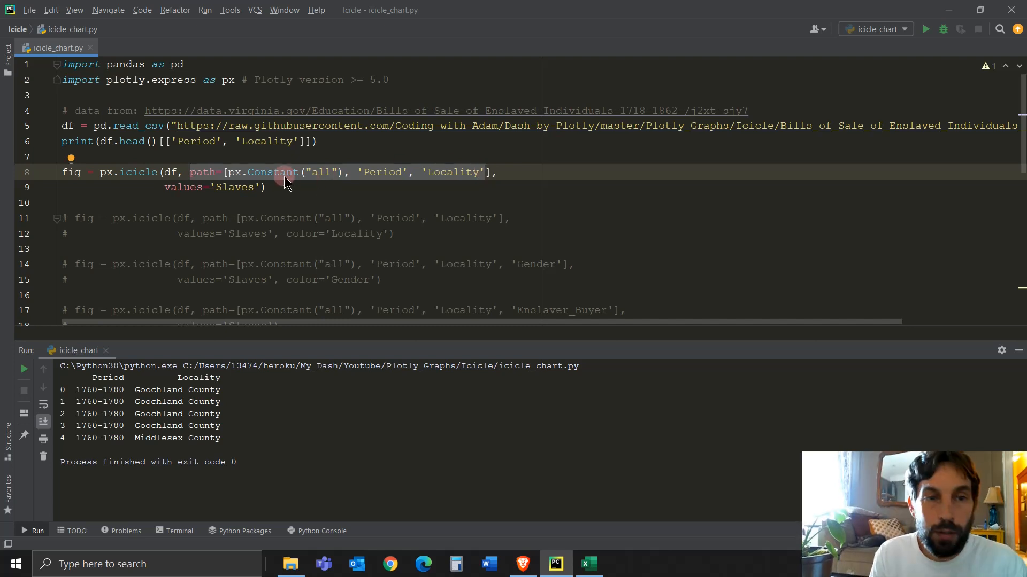
pyautogui.moveTo(238, 173)
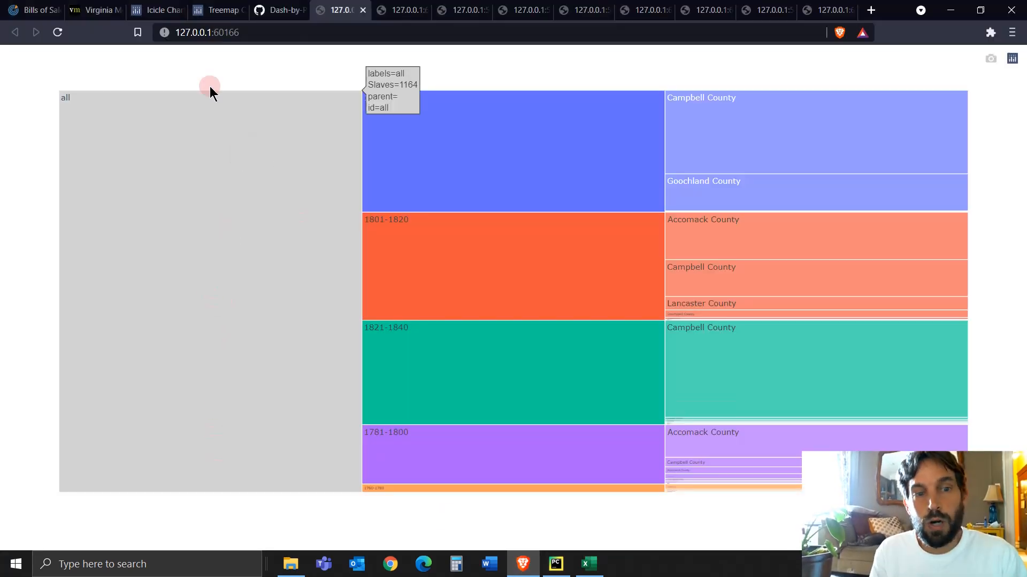
pyautogui.moveTo(229, 252)
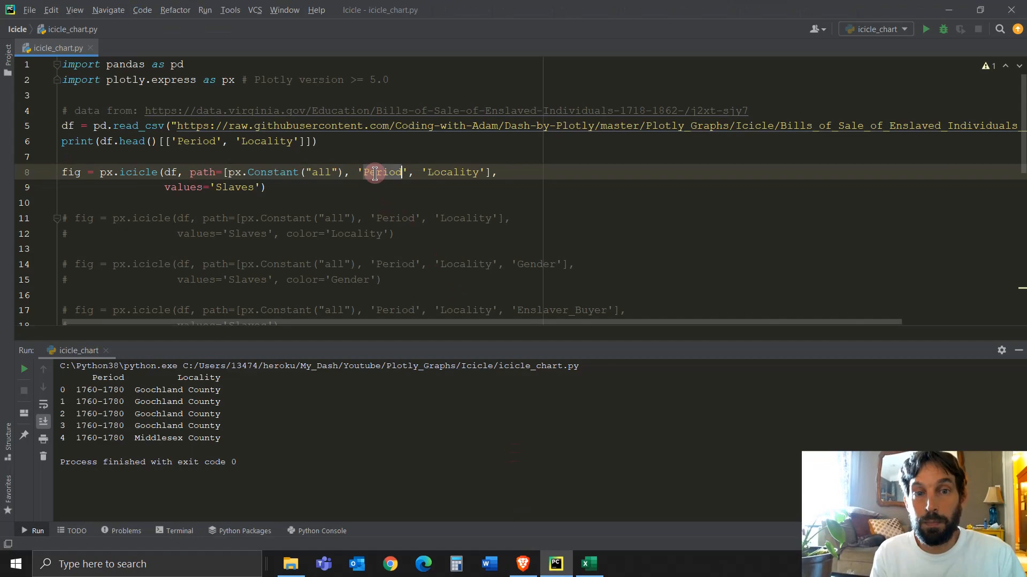
pyautogui.click(588, 564)
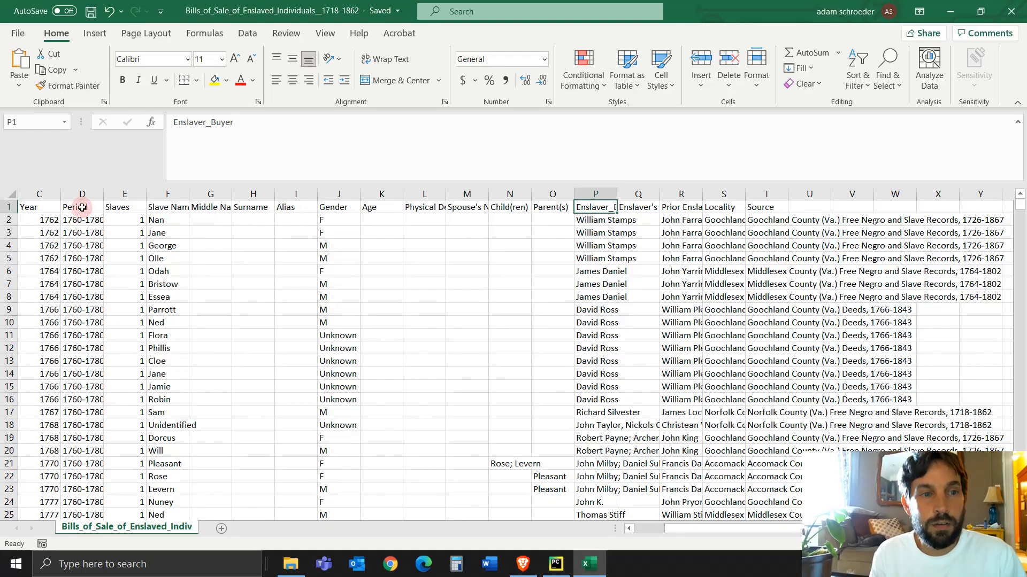
pyautogui.click(83, 220)
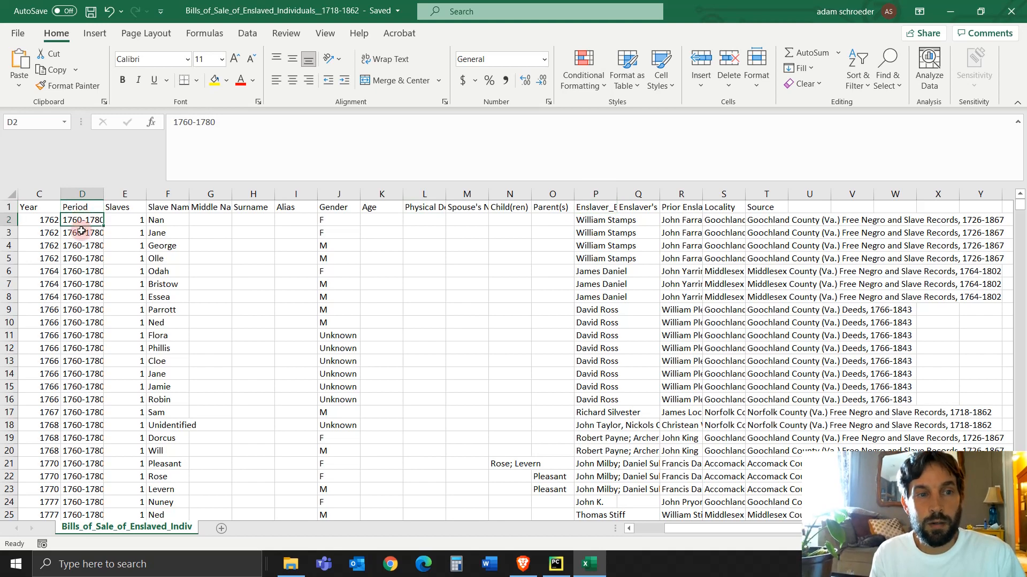
pyautogui.scroll(-3)
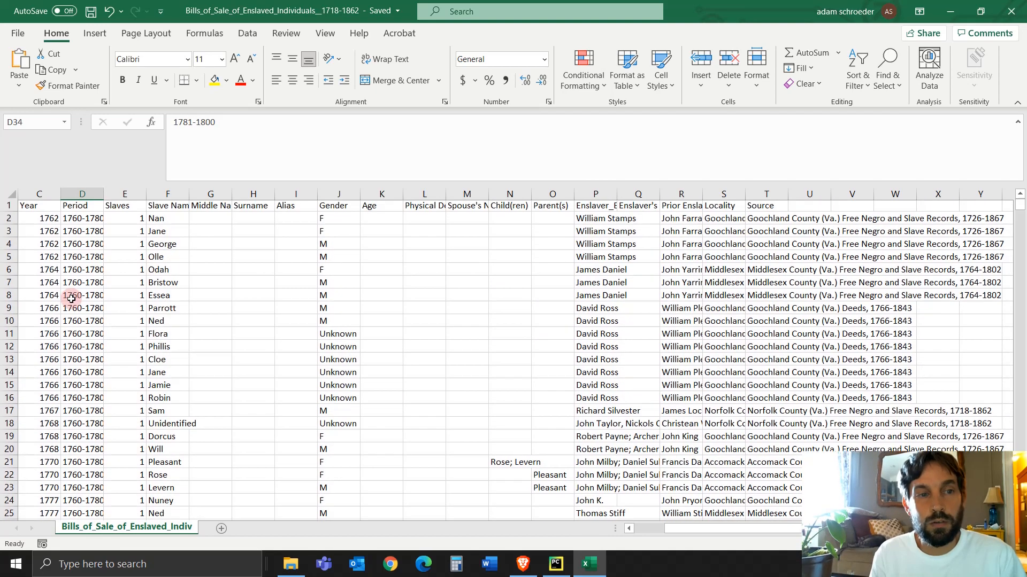
pyautogui.click(555, 564)
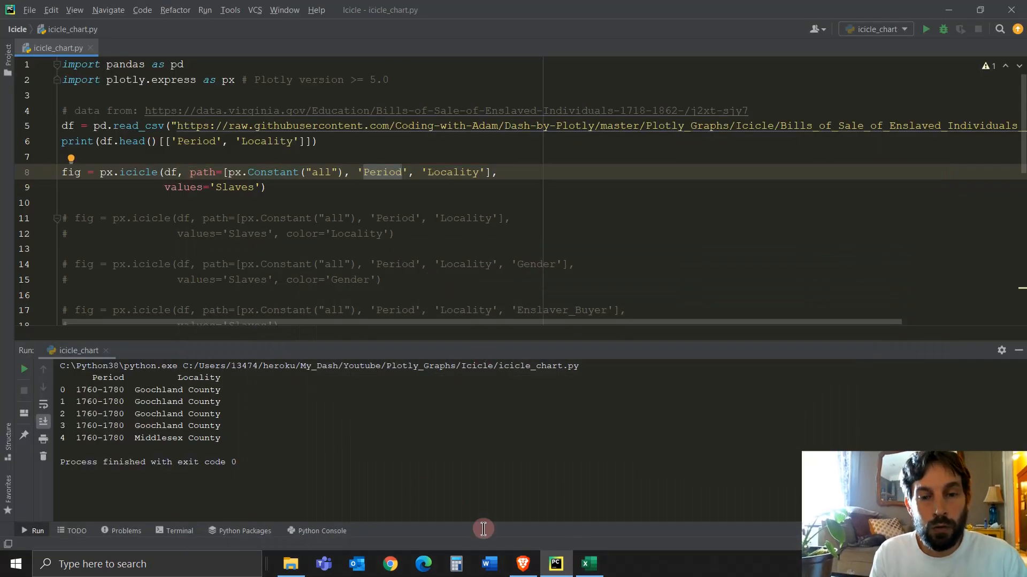
pyautogui.click(522, 564)
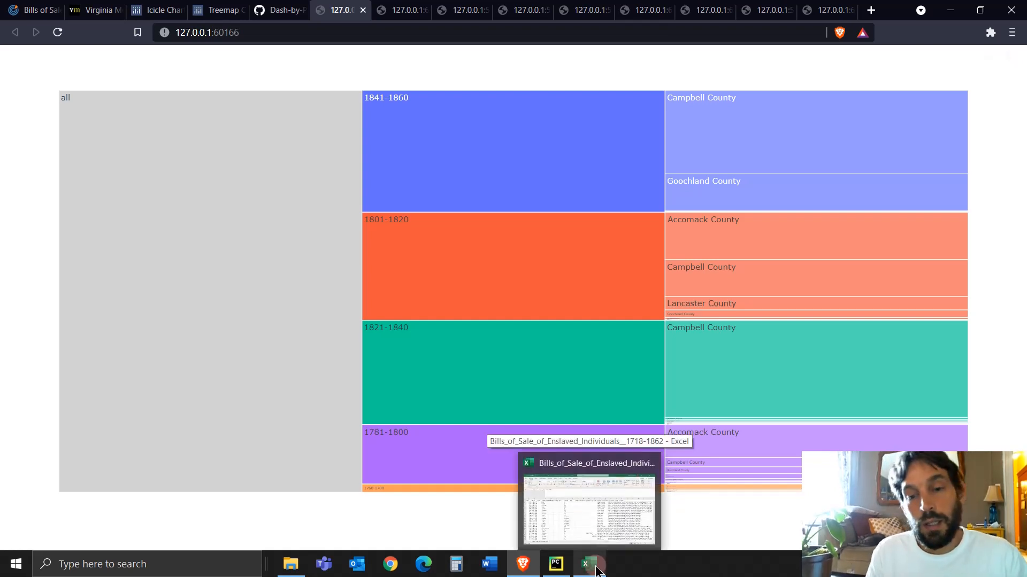
pyautogui.click(555, 564)
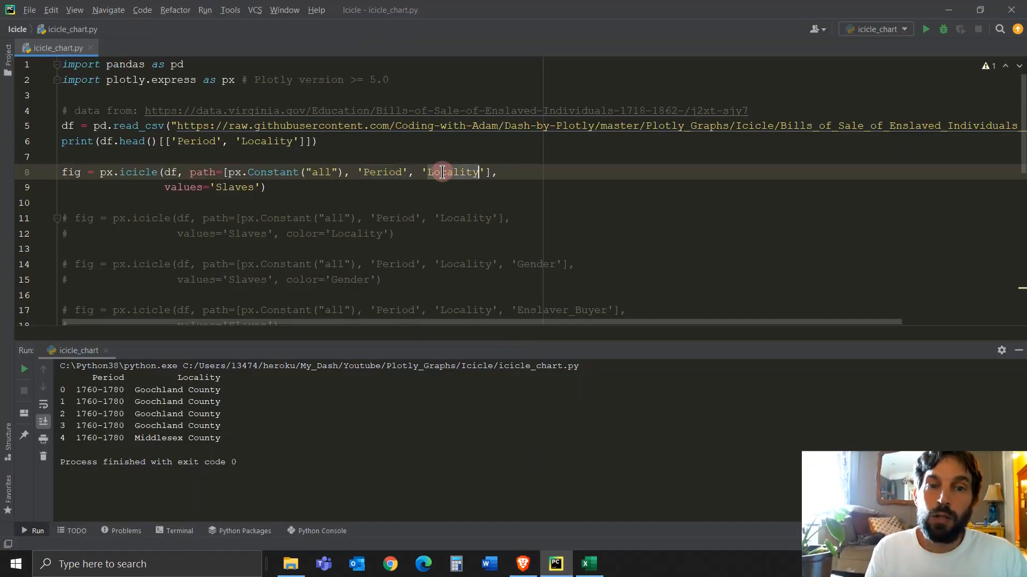
pyautogui.doubleClick(451, 171)
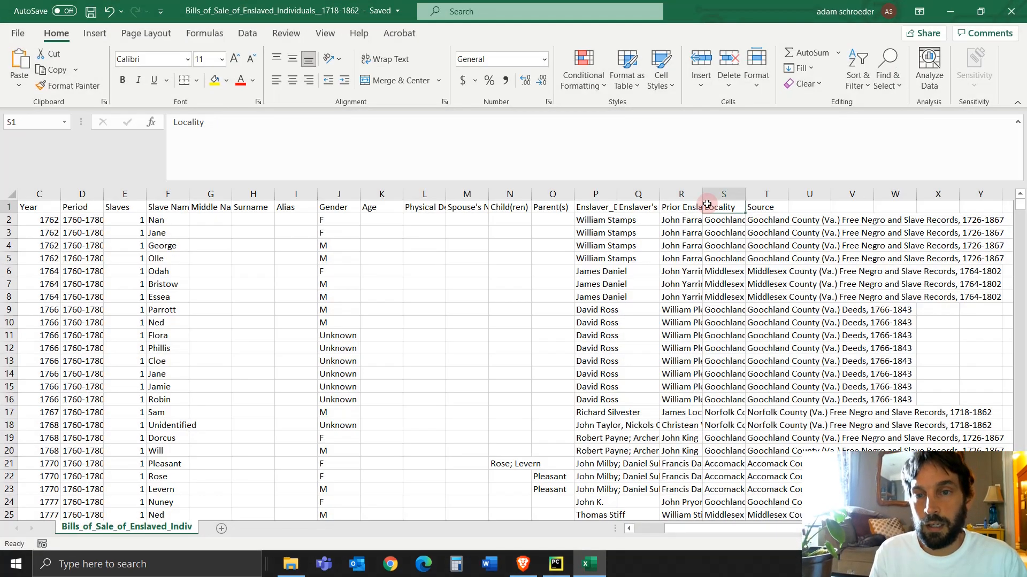
pyautogui.click(723, 246)
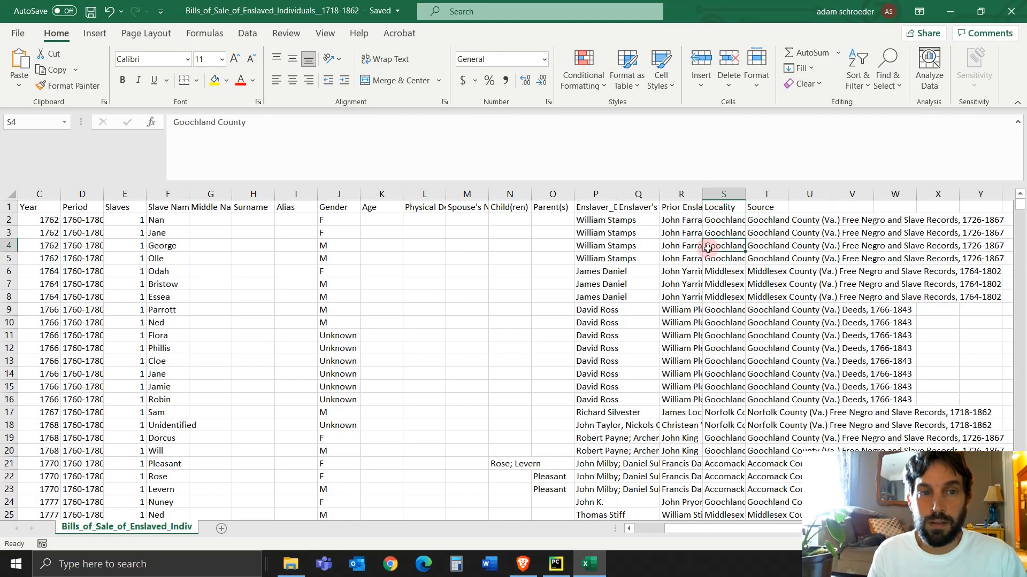
pyautogui.click(723, 347)
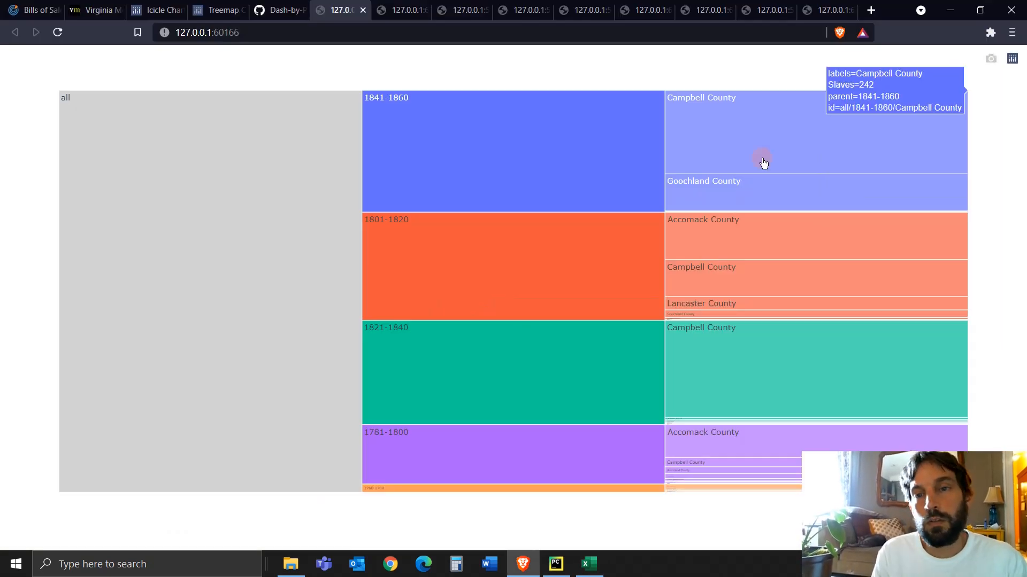
pyautogui.moveTo(517, 125)
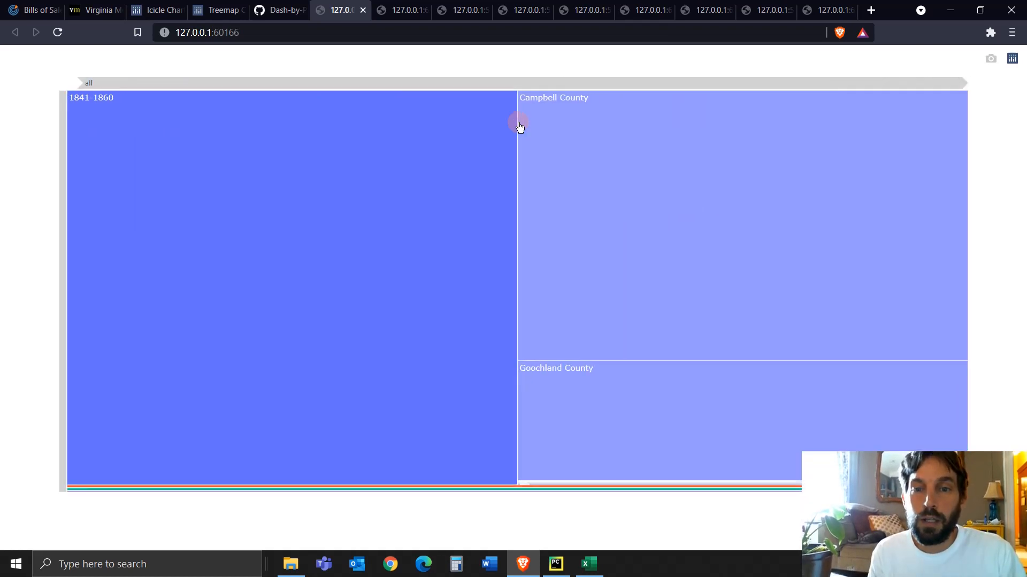
pyautogui.moveTo(611, 218)
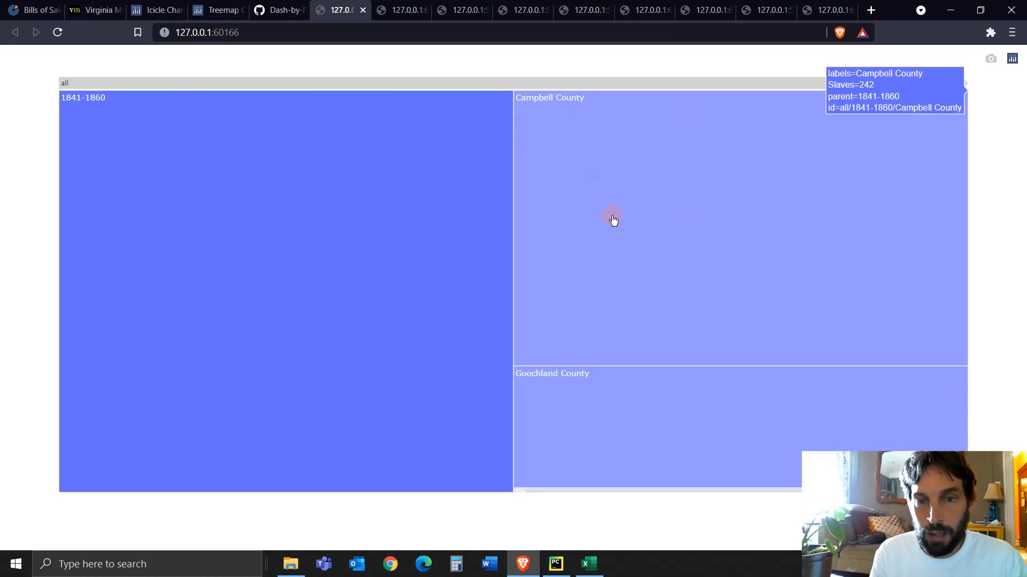
pyautogui.moveTo(601, 492)
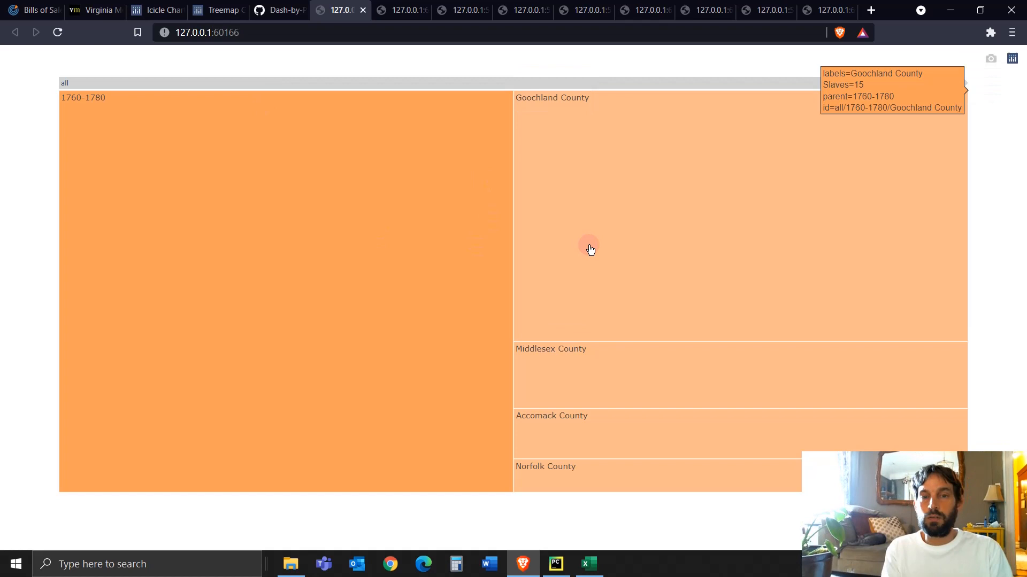
pyautogui.moveTo(641, 197)
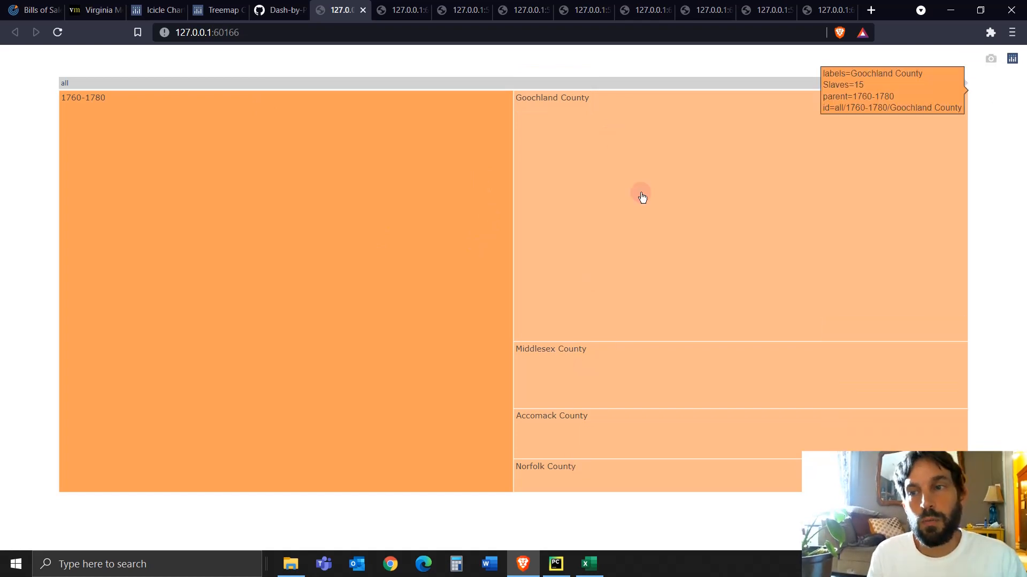
# - Switch to the icicle_chart.py script in PyCharm
pyautogui.click(555, 563)
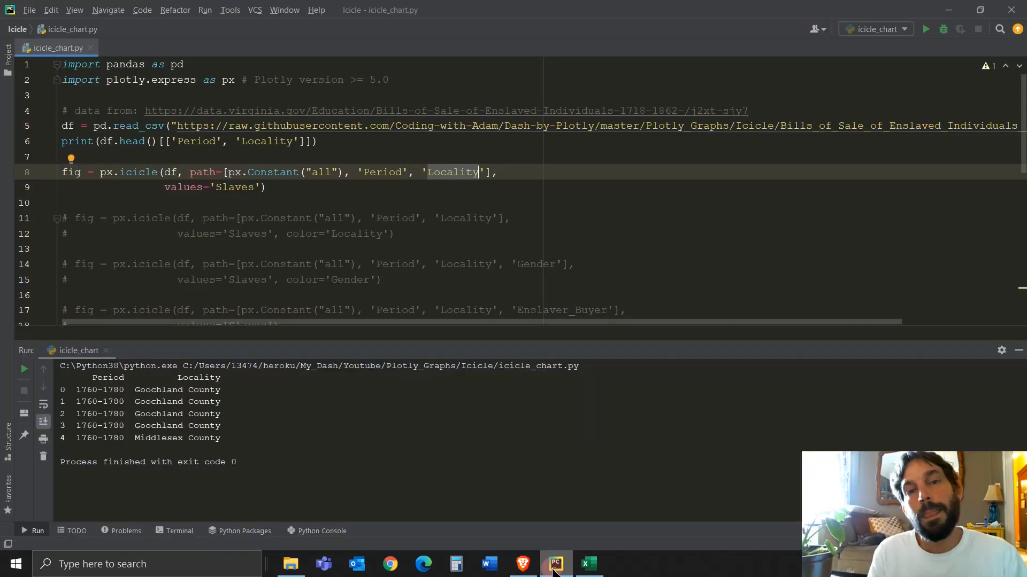
# - Highlight the values='Slaves' argument of the px.icicle call
pyautogui.click(165, 187)
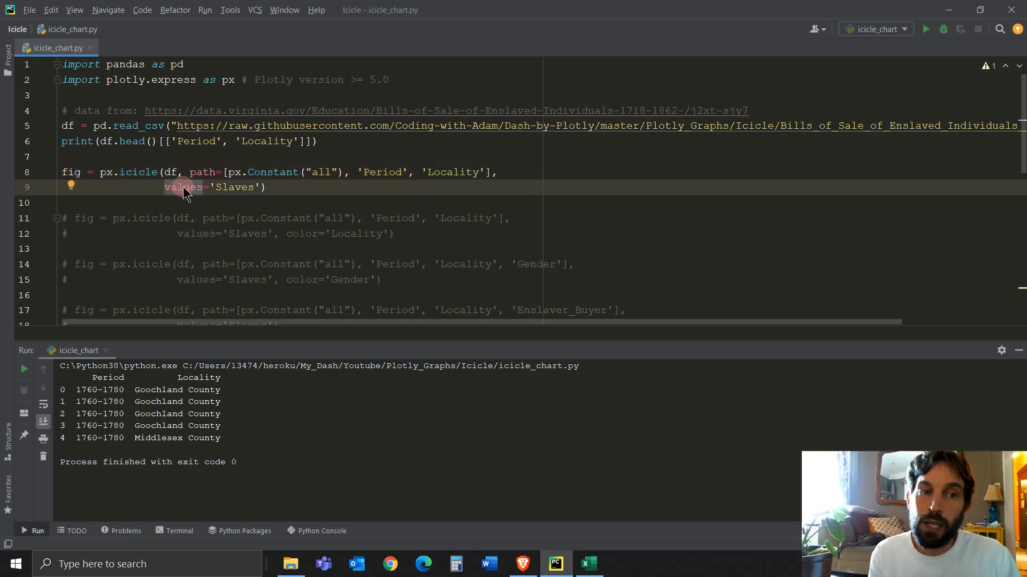
pyautogui.moveTo(184, 187)
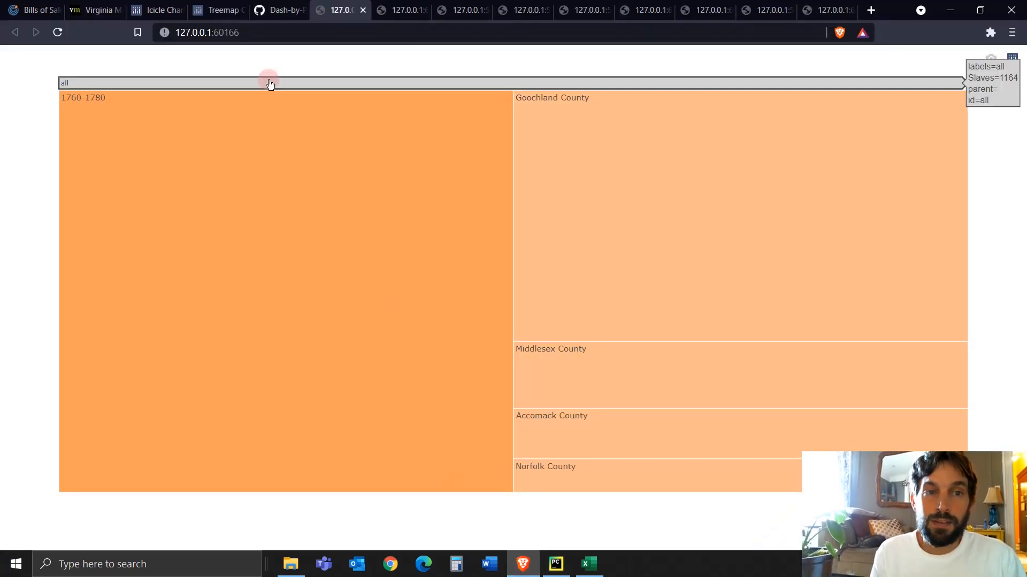
# - Zoom out to all periods, drill into 1760-1780 while checking the data sheet, then view the locality-coloured figure
pyautogui.click(268, 82)
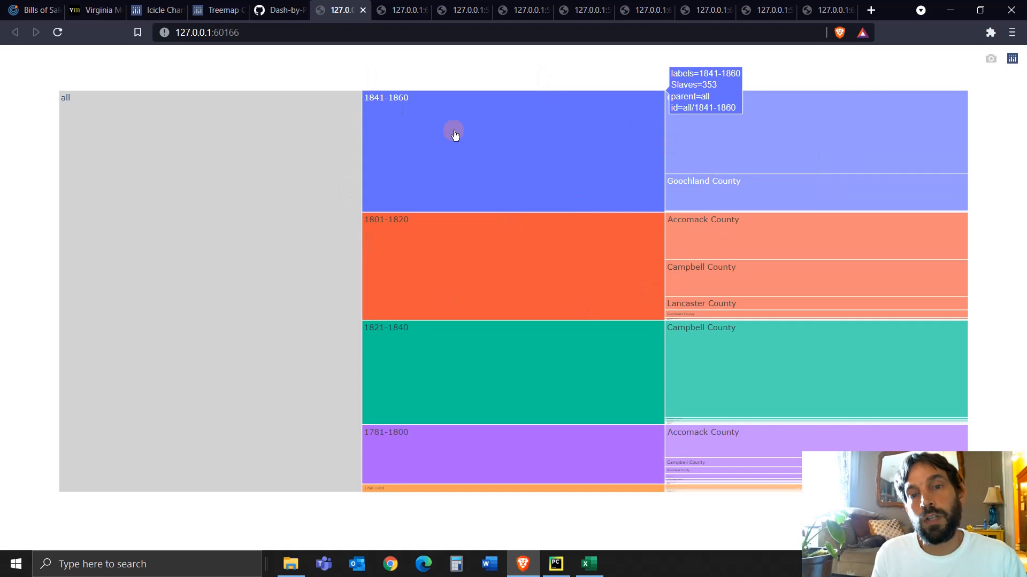
pyautogui.moveTo(509, 143)
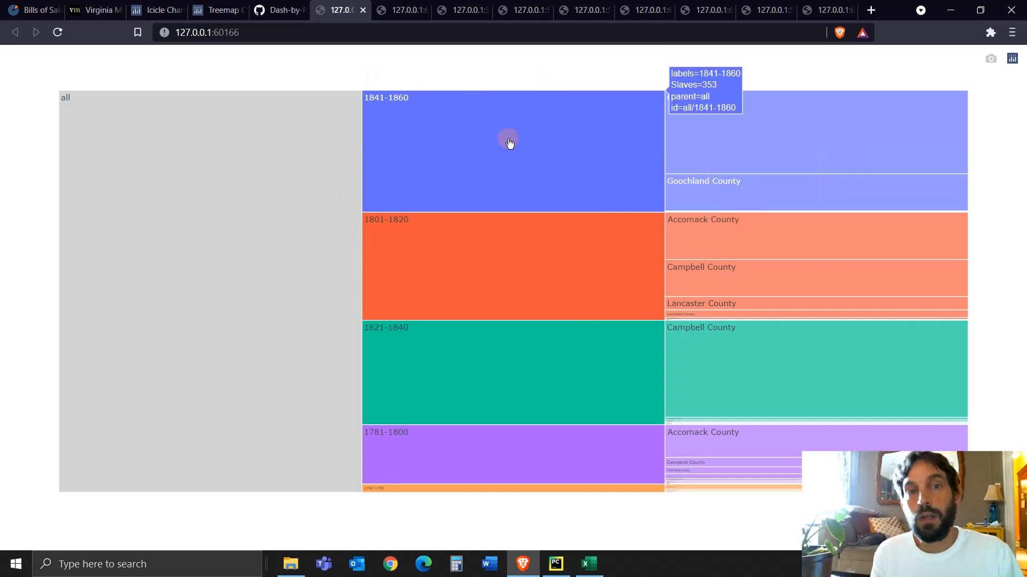
pyautogui.moveTo(422, 124)
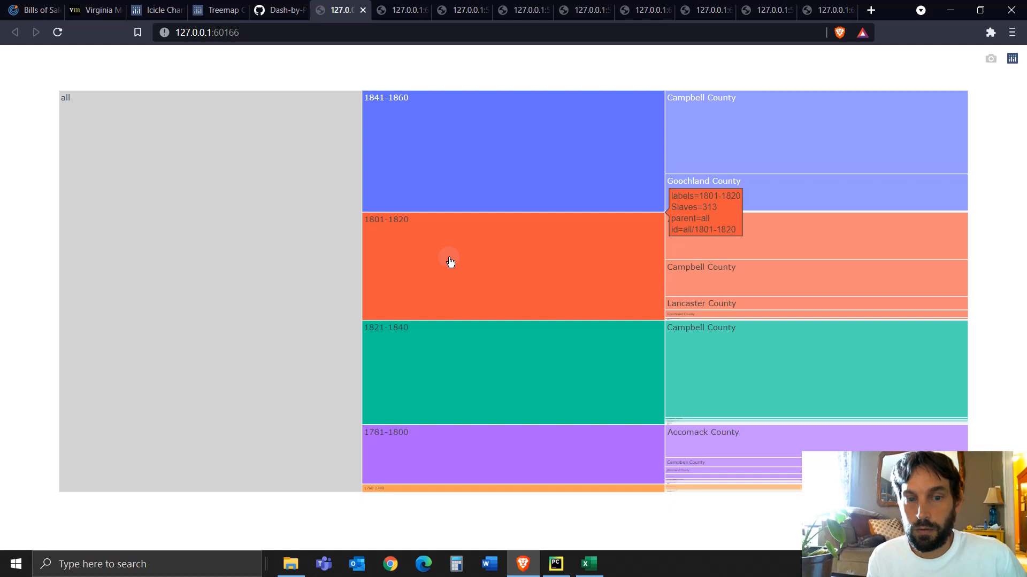
pyautogui.moveTo(485, 493)
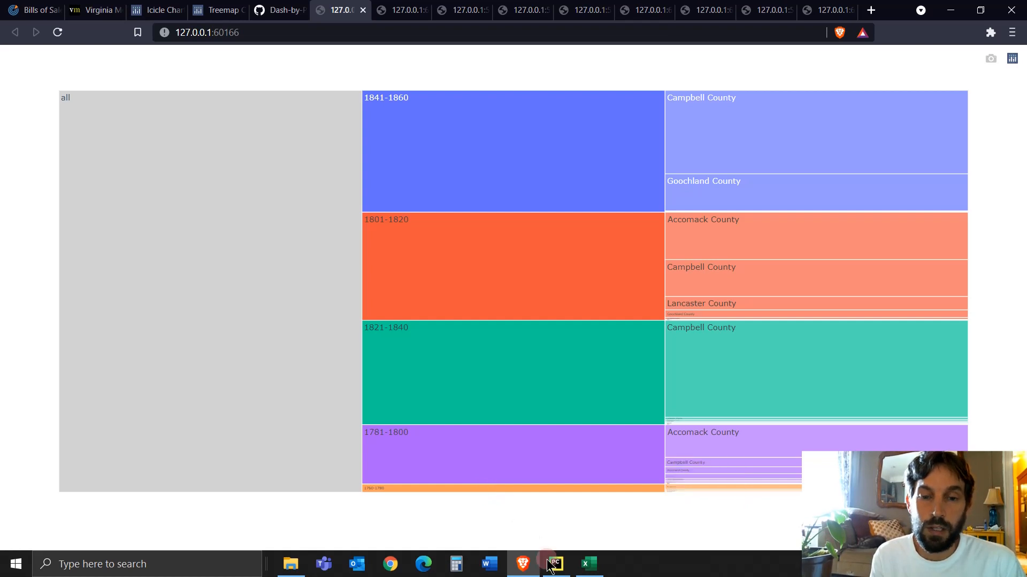
pyautogui.click(588, 564)
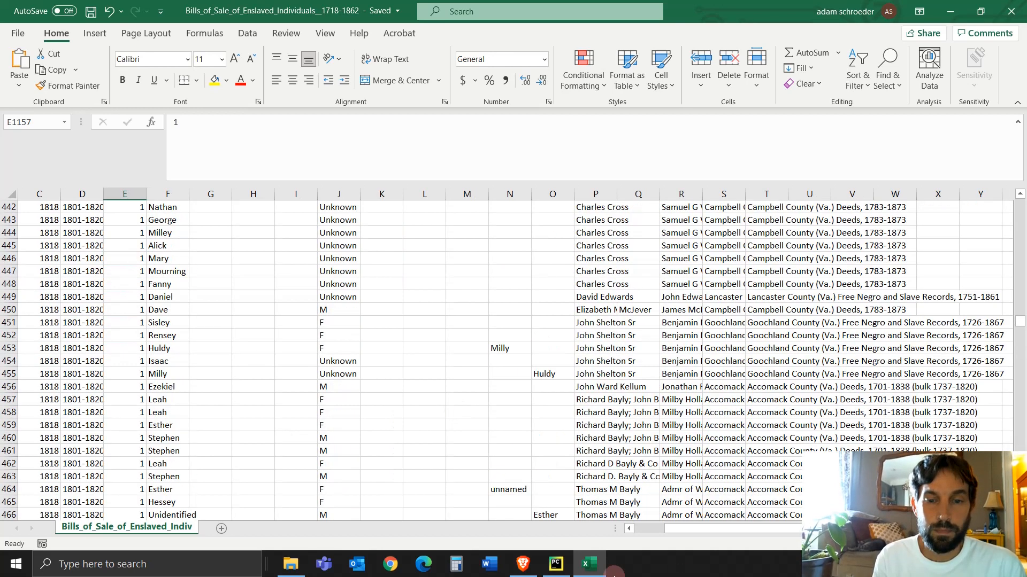
pyautogui.click(523, 564)
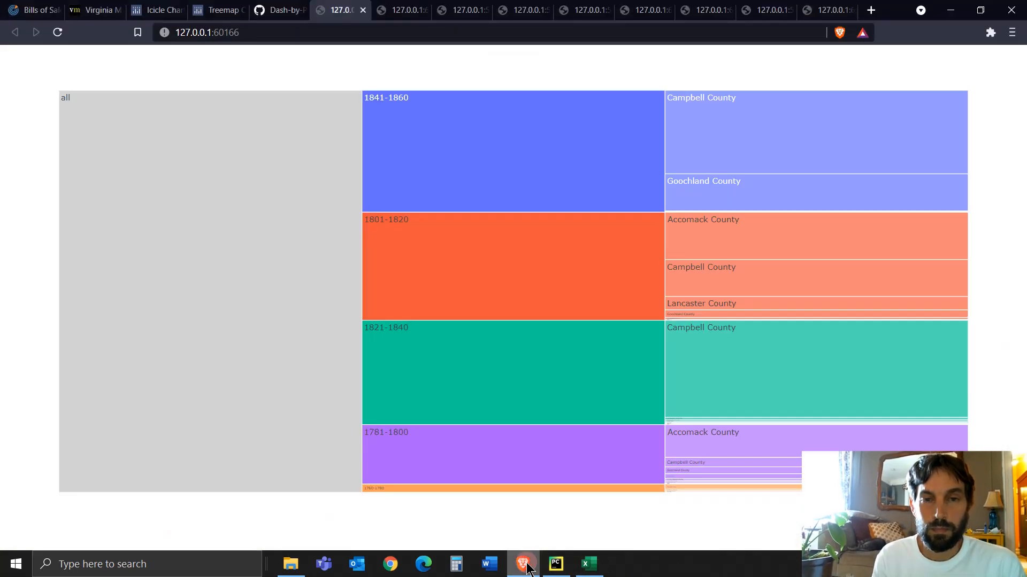
pyautogui.moveTo(774, 135)
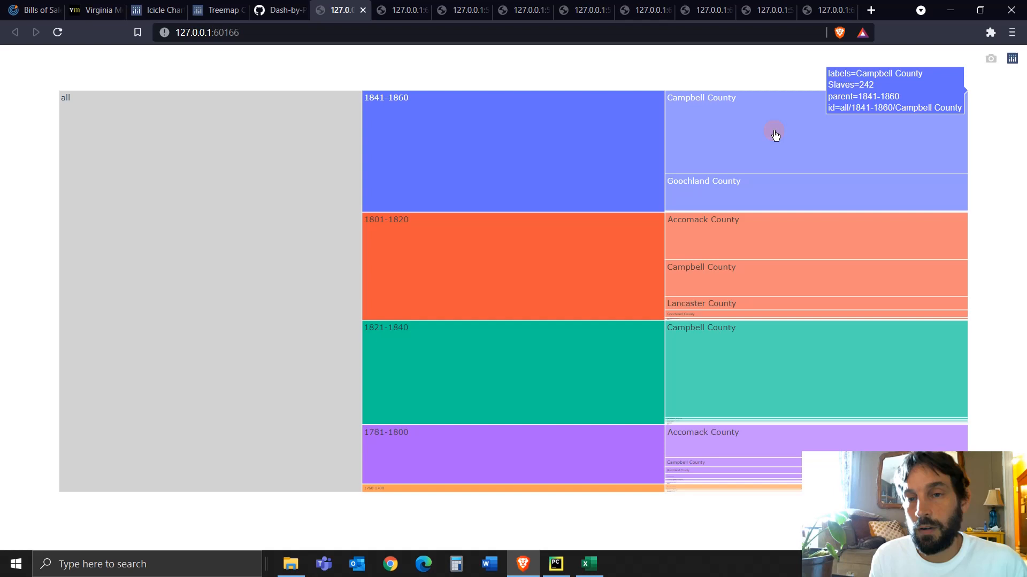
pyautogui.moveTo(675, 135)
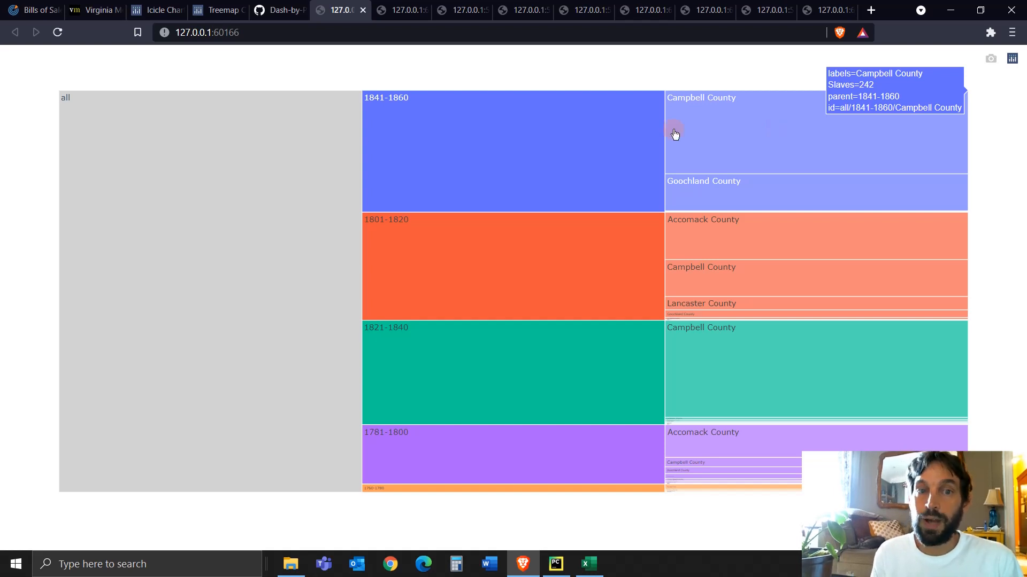
pyautogui.moveTo(496, 488)
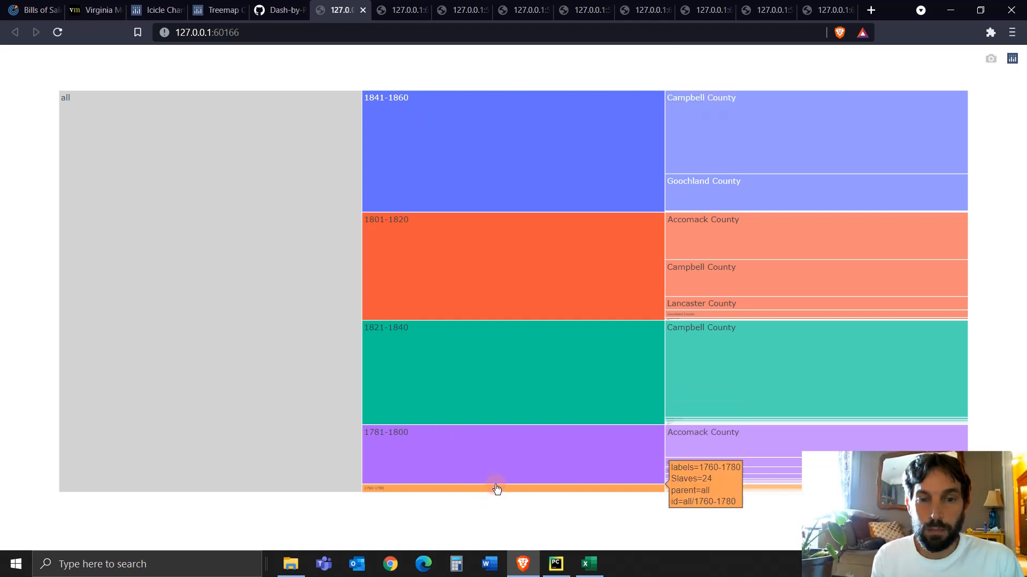
pyautogui.click(495, 488)
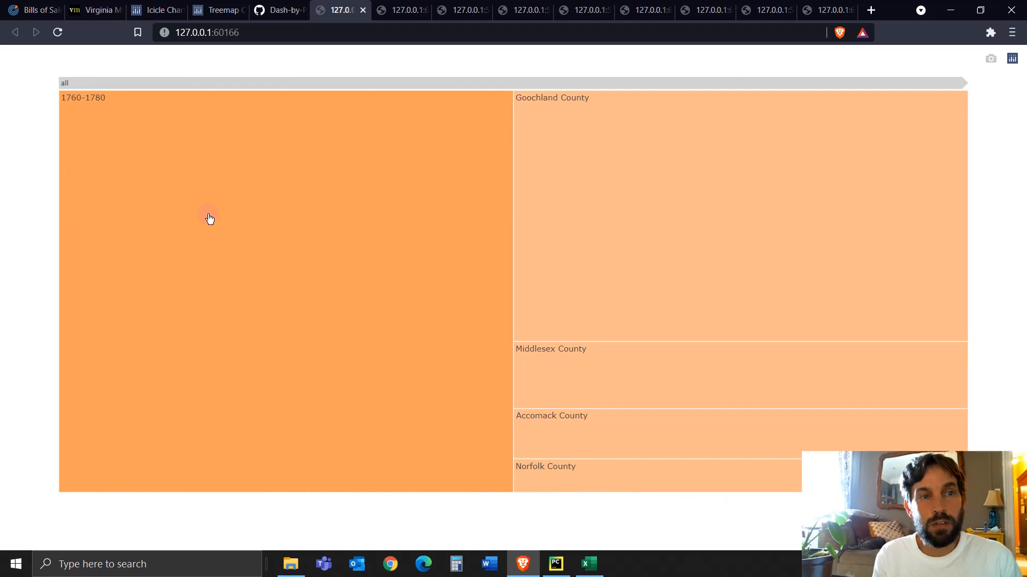
pyautogui.moveTo(314, 248)
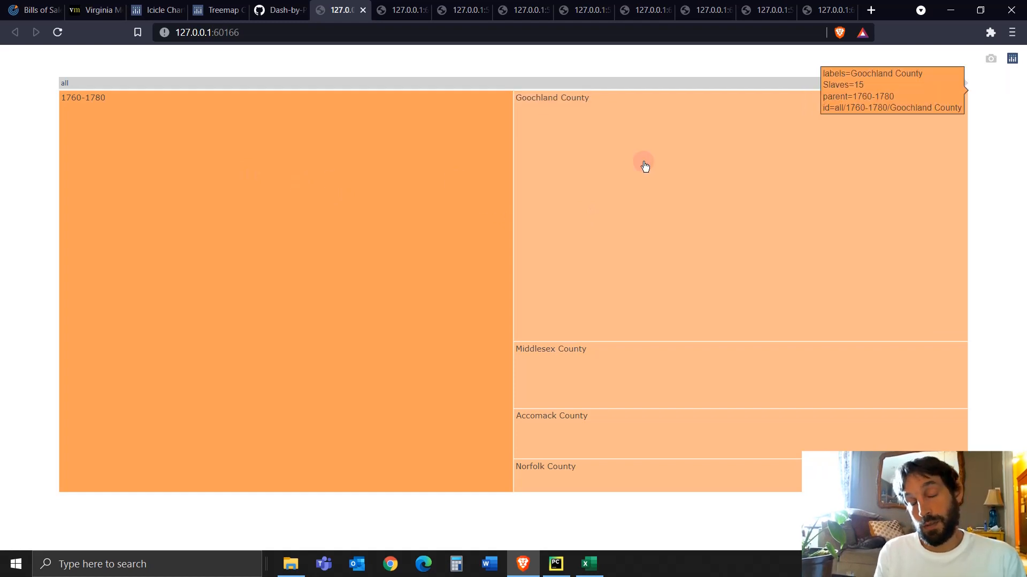
pyautogui.moveTo(611, 473)
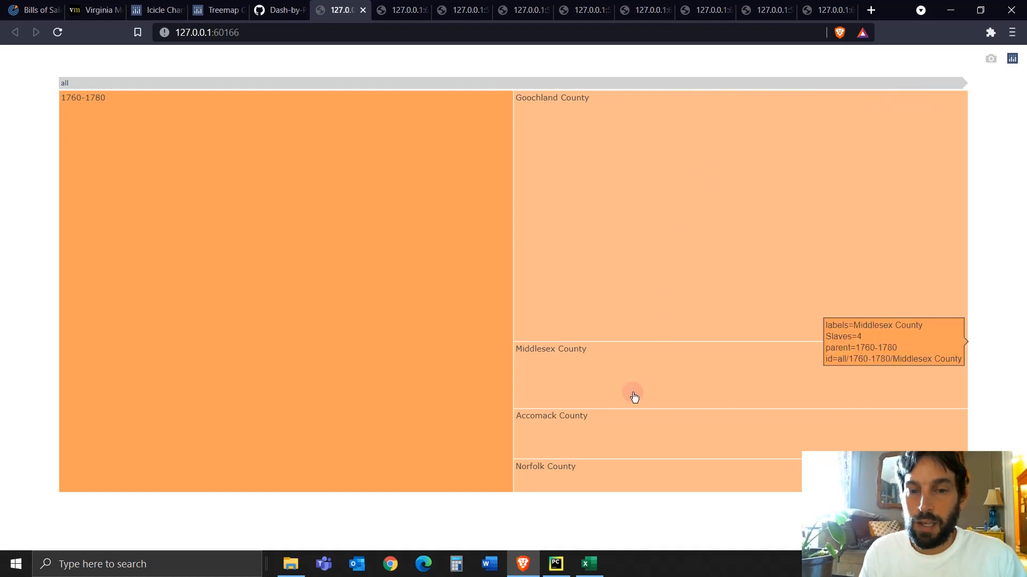
pyautogui.moveTo(627, 421)
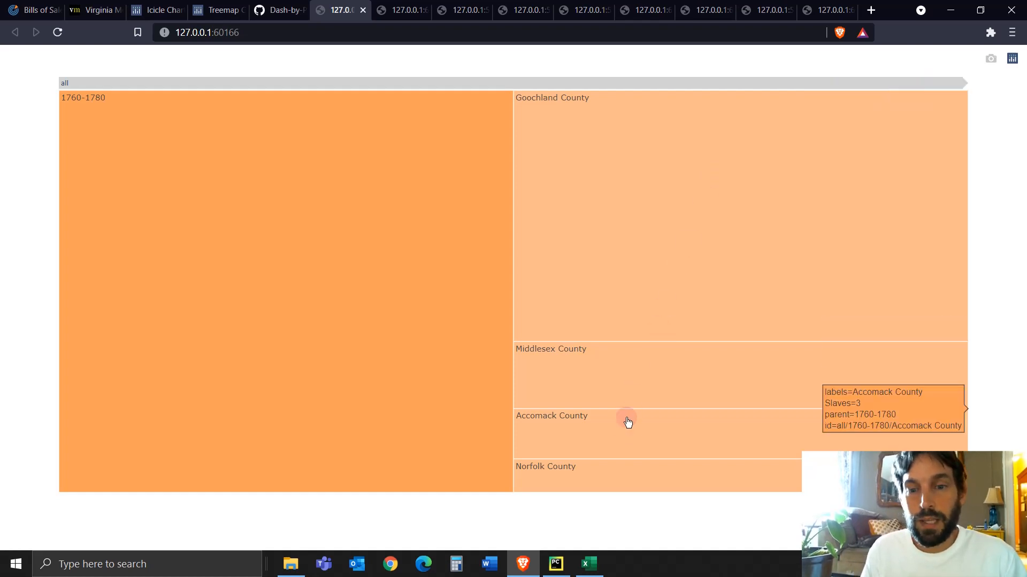
pyautogui.moveTo(443, 274)
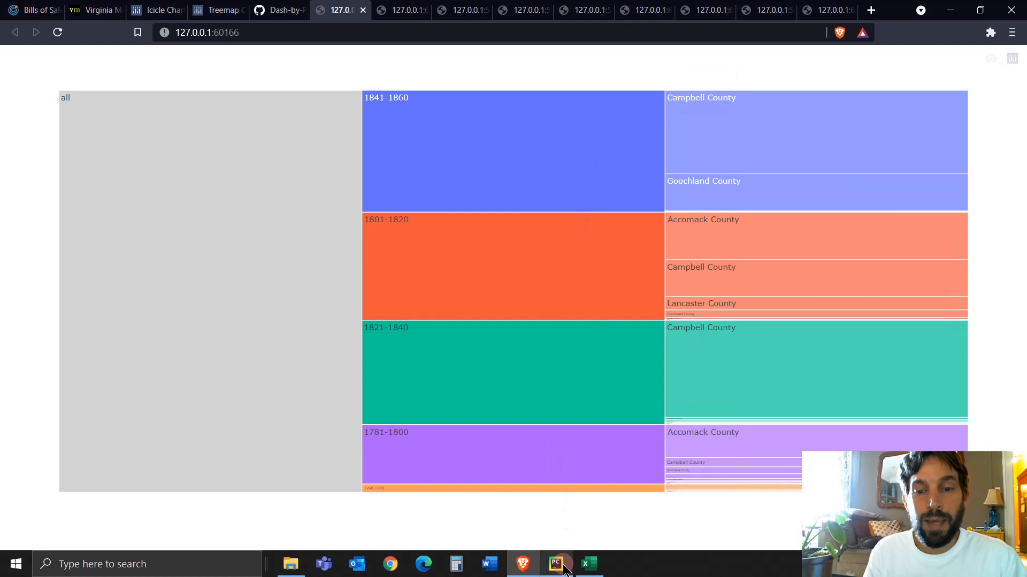
pyautogui.click(555, 563)
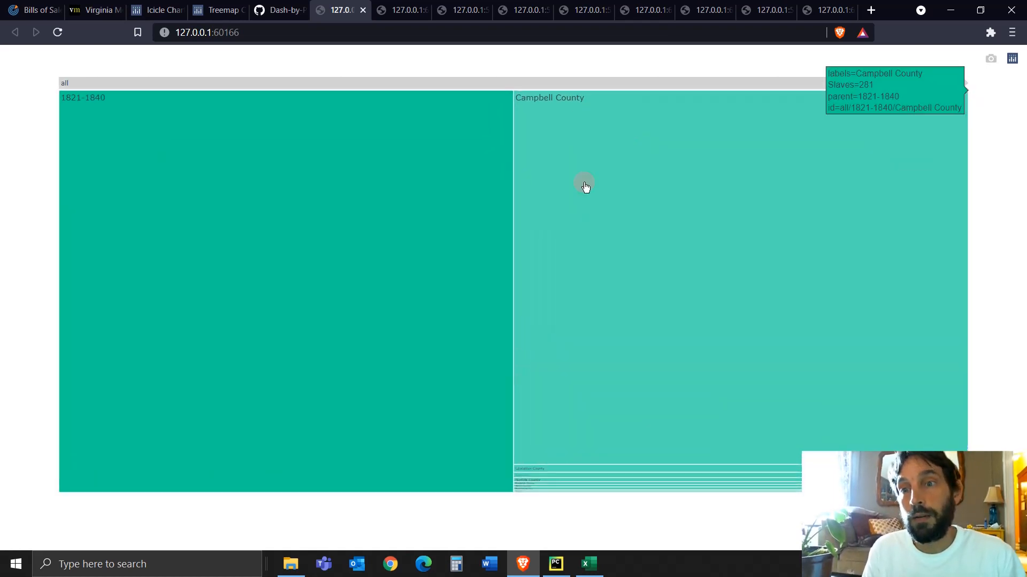
pyautogui.moveTo(570, 421)
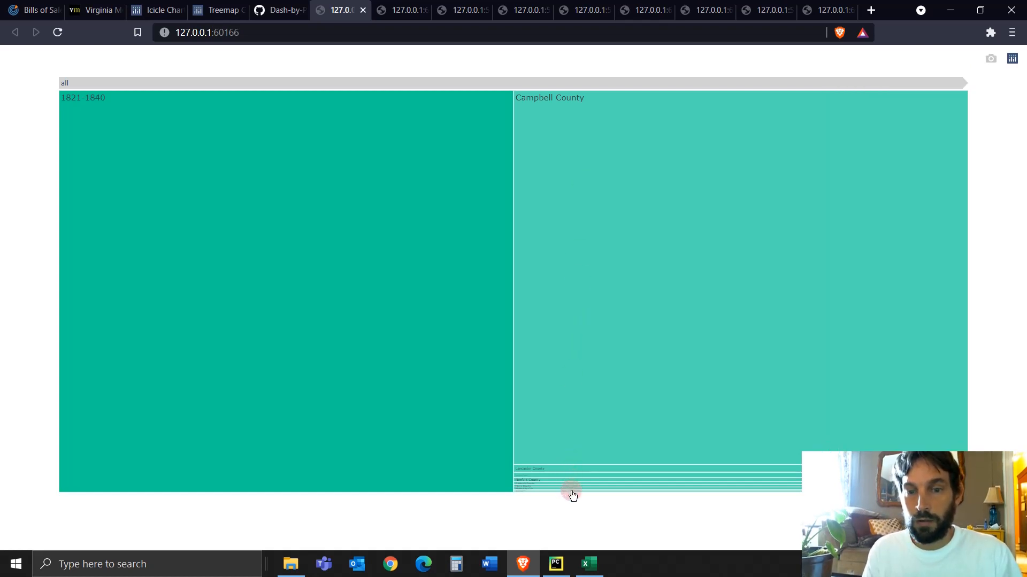
pyautogui.click(555, 564)
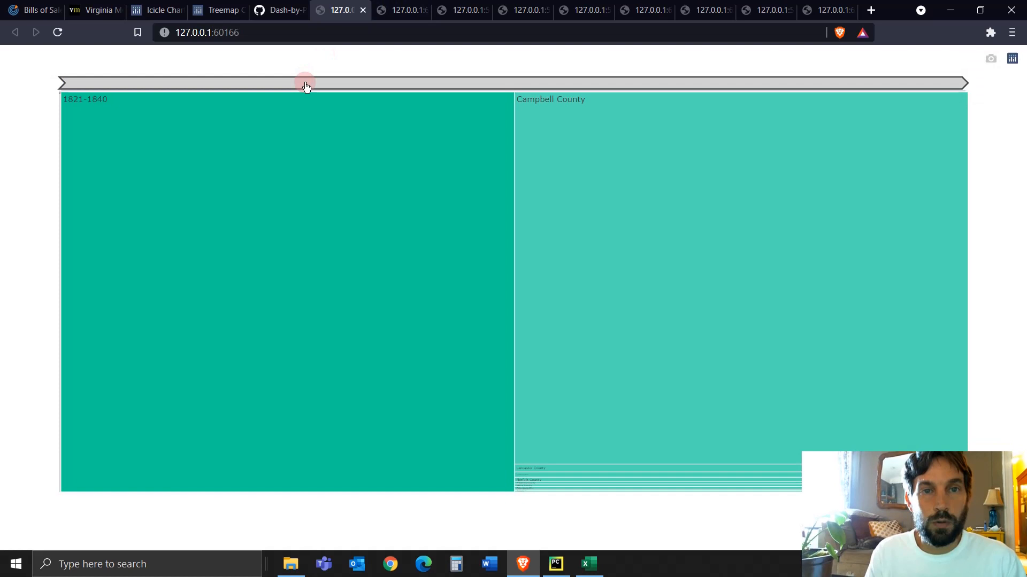
pyautogui.click(401, 10)
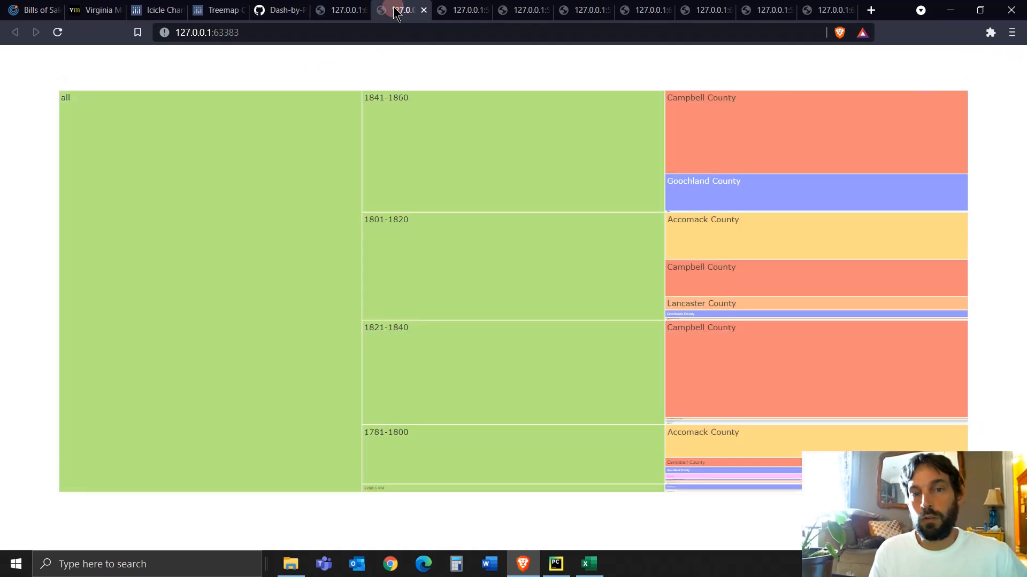
pyautogui.moveTo(744, 144)
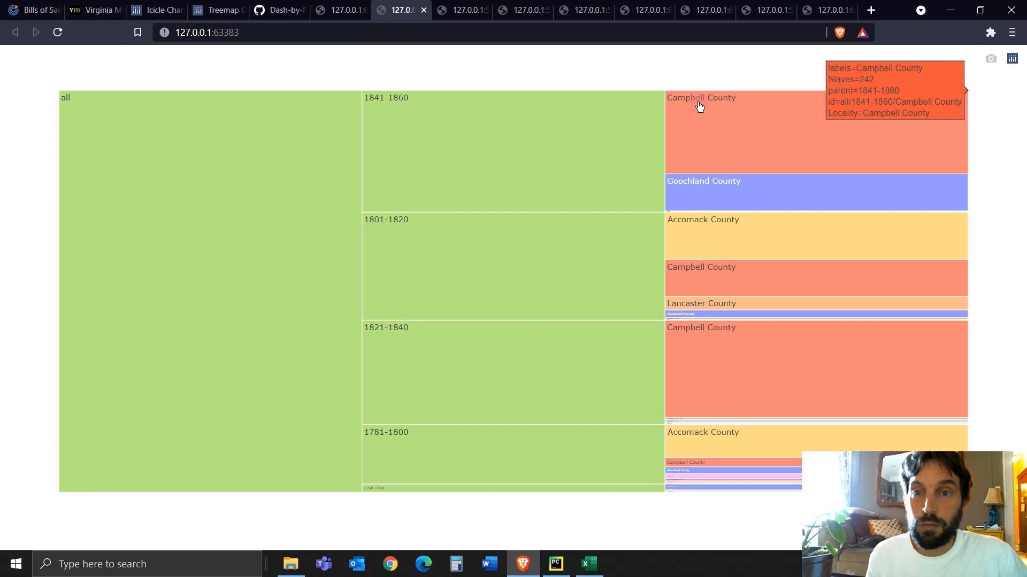
pyautogui.moveTo(712, 367)
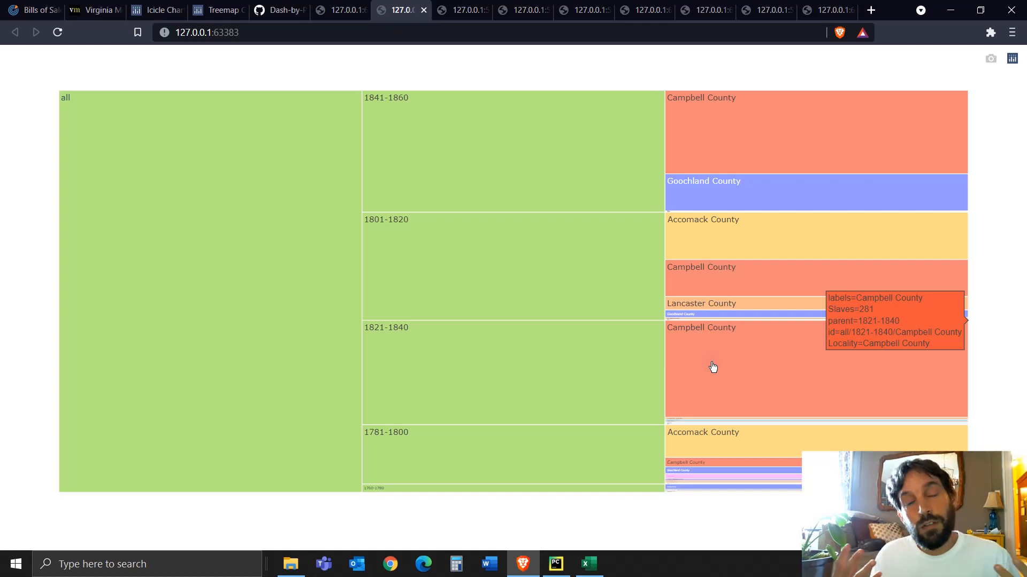
pyautogui.moveTo(714, 108)
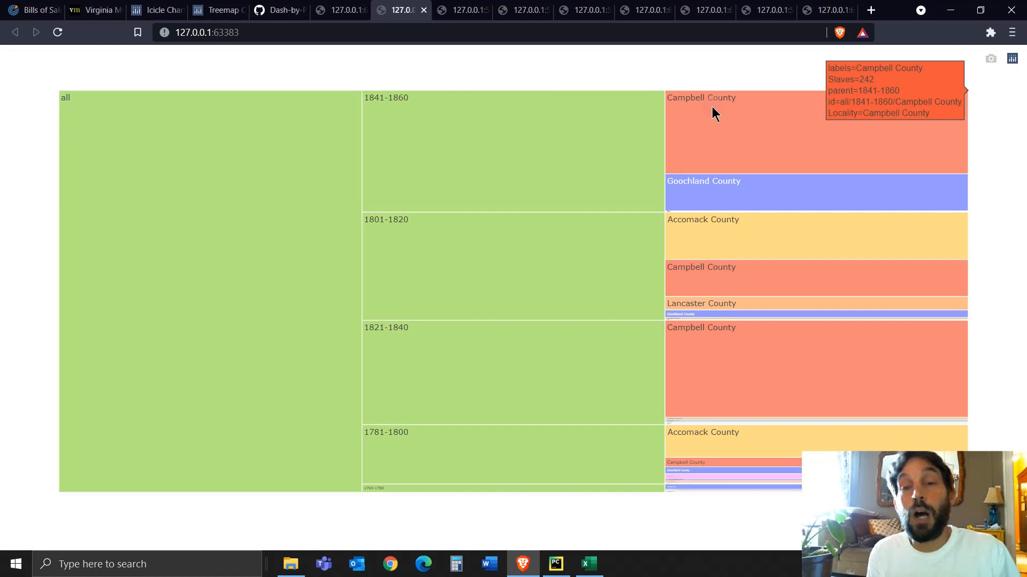
pyautogui.moveTo(708, 182)
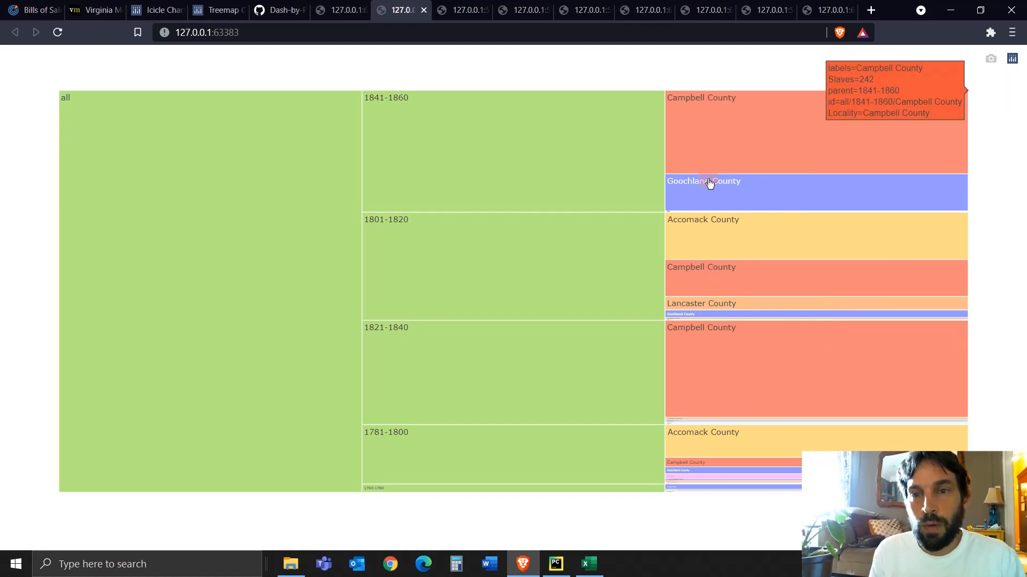
pyautogui.moveTo(684, 367)
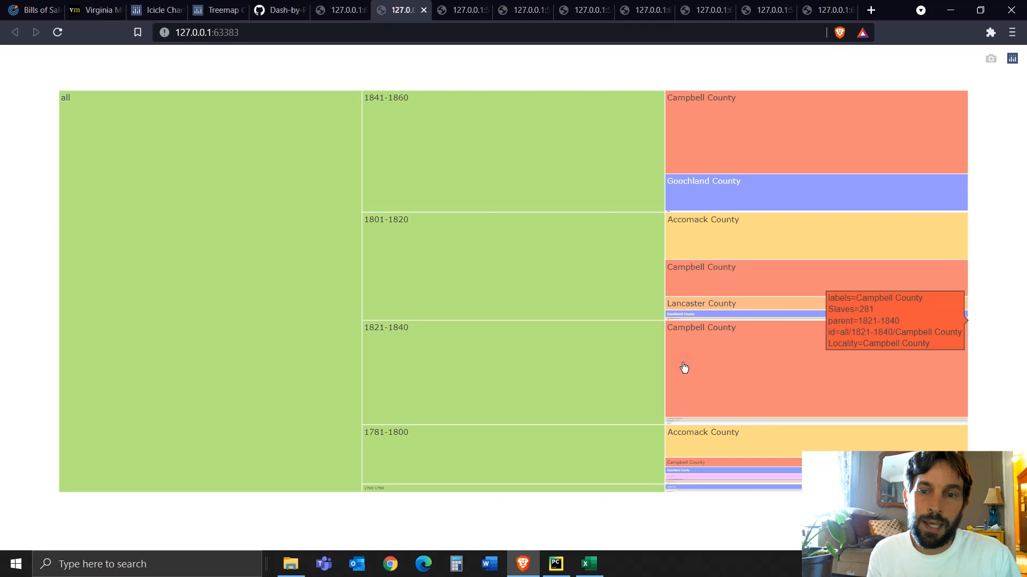
pyautogui.moveTo(687, 419)
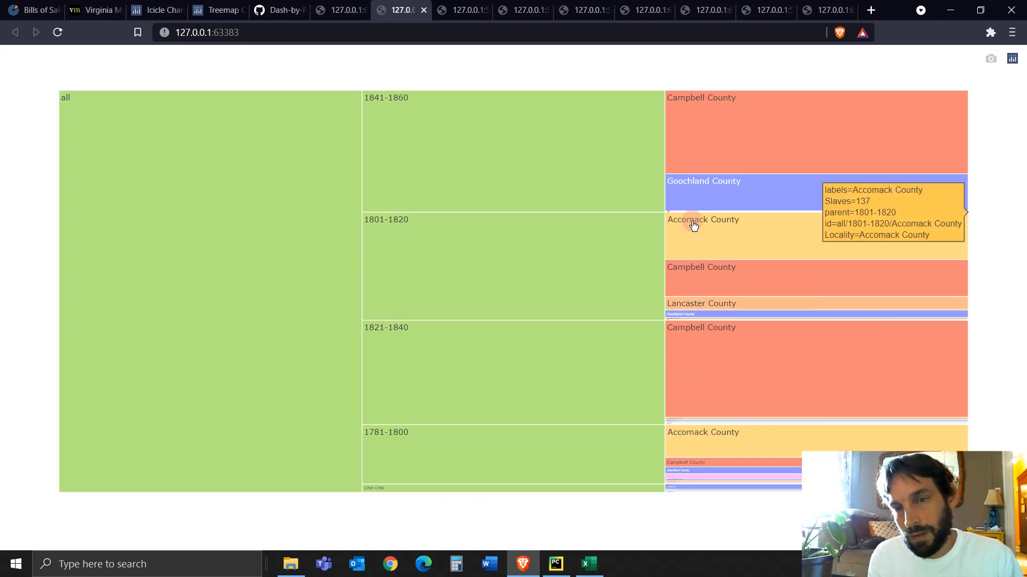
pyautogui.moveTo(728, 235)
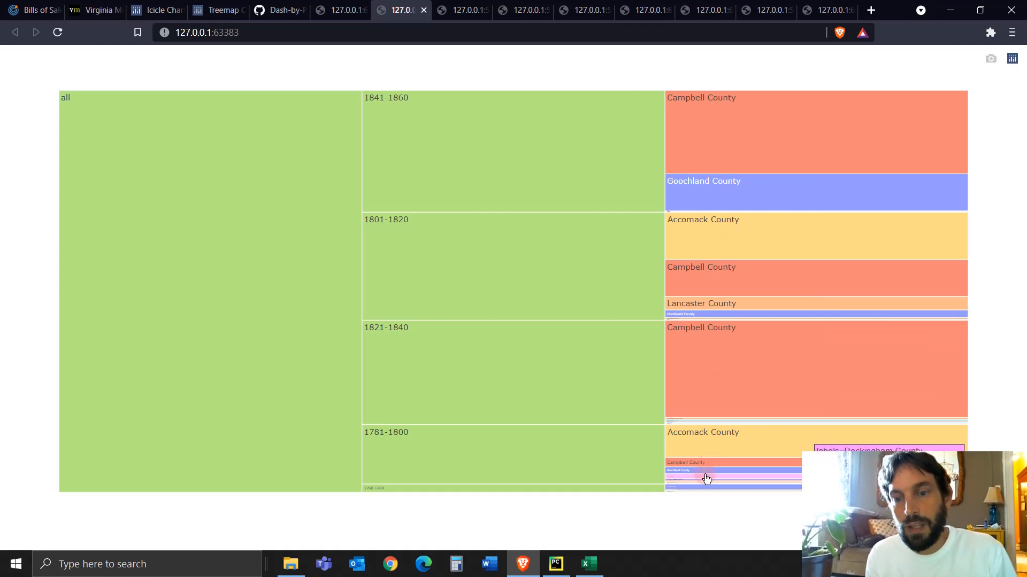
pyautogui.moveTo(707, 474)
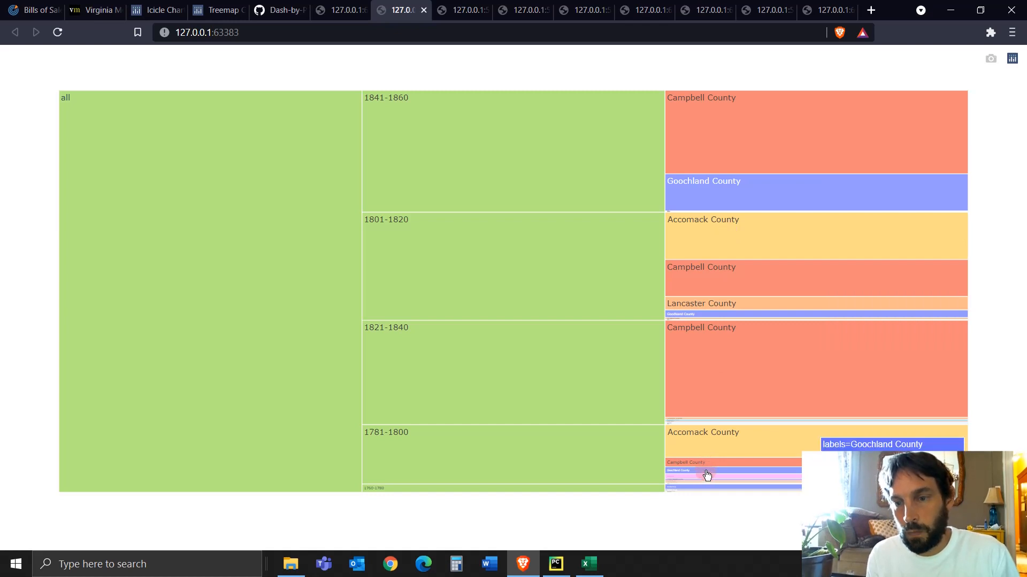
pyautogui.moveTo(630, 472)
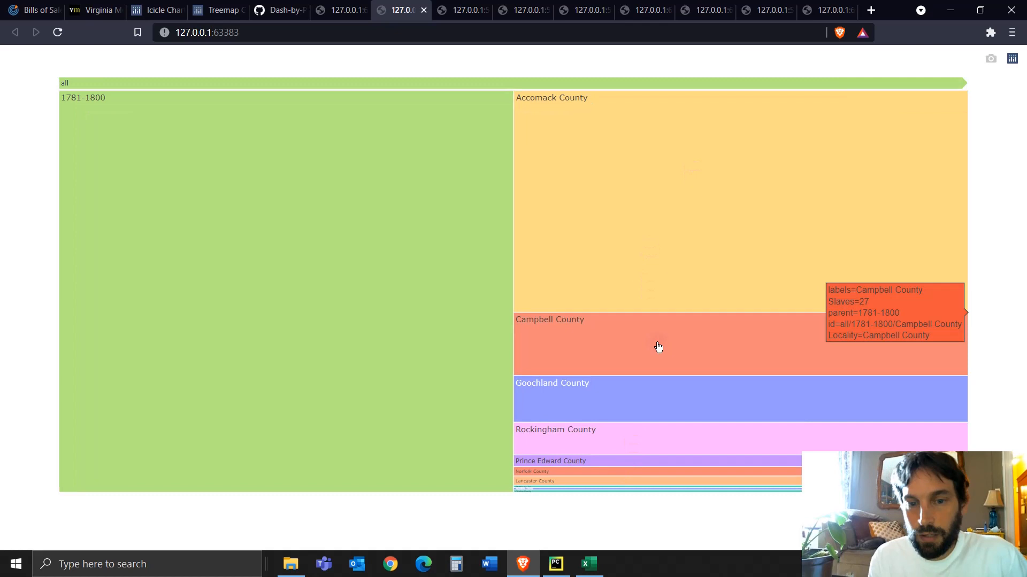
pyautogui.moveTo(614, 312)
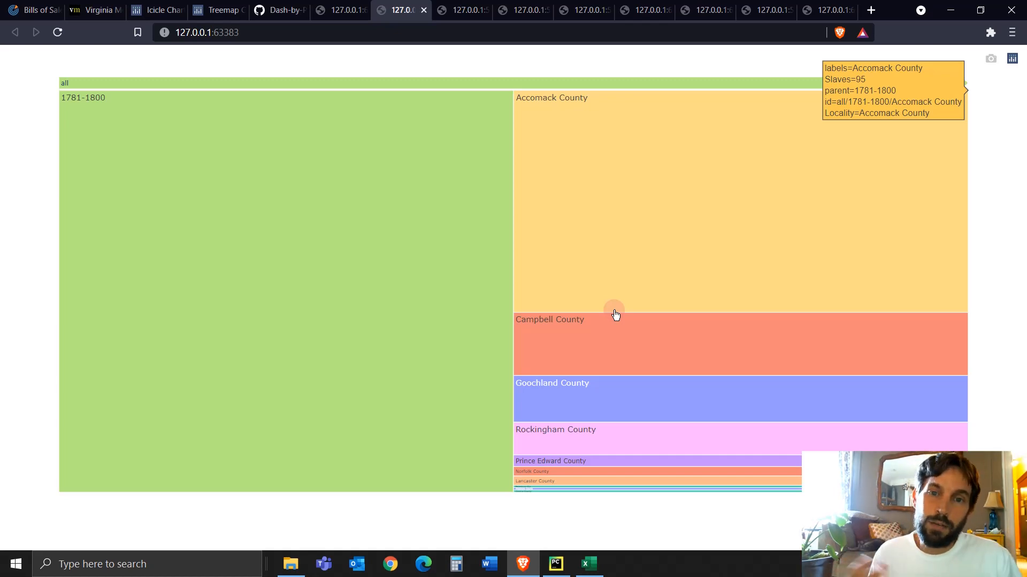
# - Switch to the chart version that adds a Gender level
pyautogui.click(445, 83)
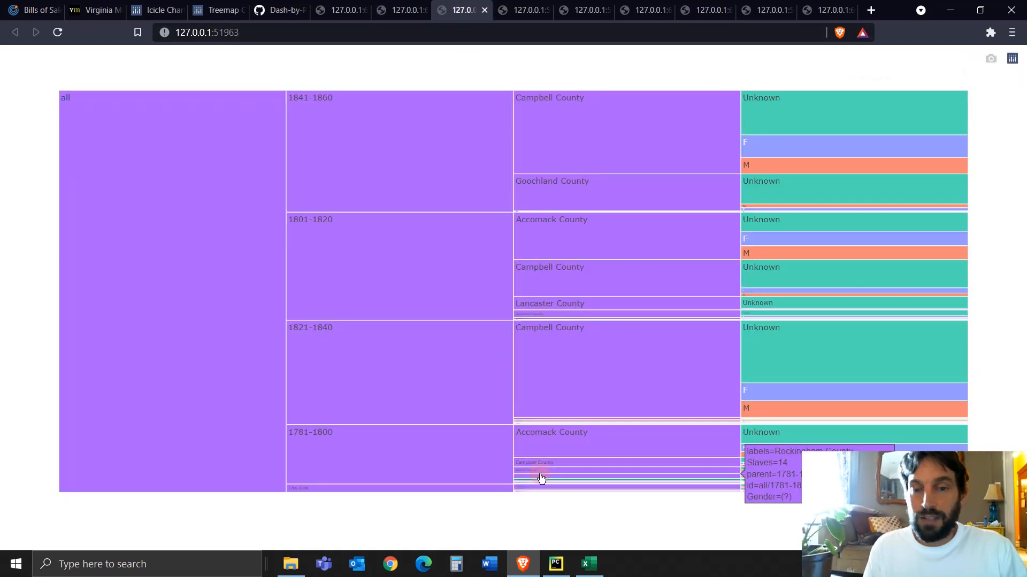
# - Inspect the gender-level chart and code, drill into Accomack County 1781-1800, then return to all periods
pyautogui.click(555, 564)
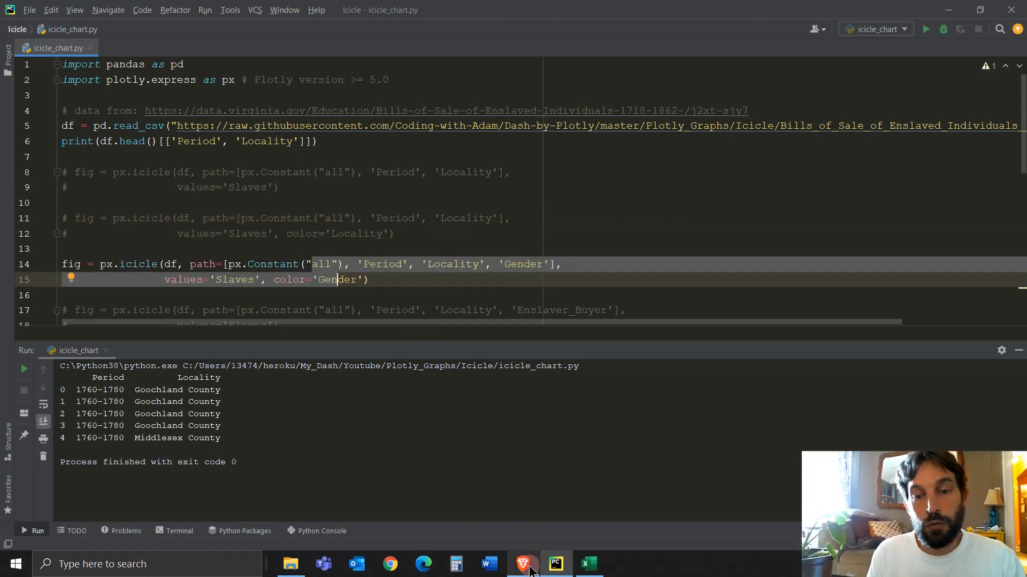
pyautogui.click(525, 563)
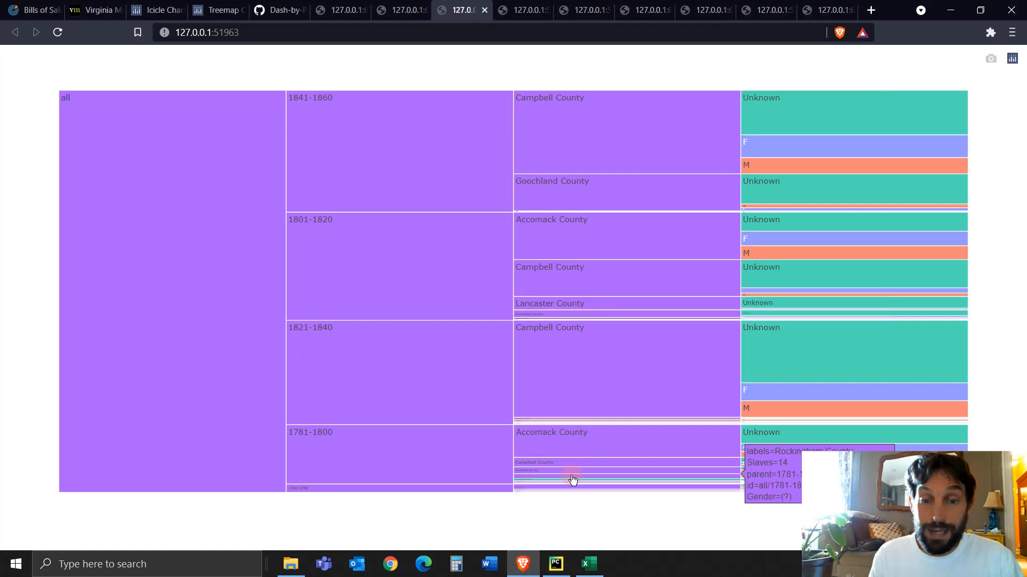
pyautogui.click(555, 564)
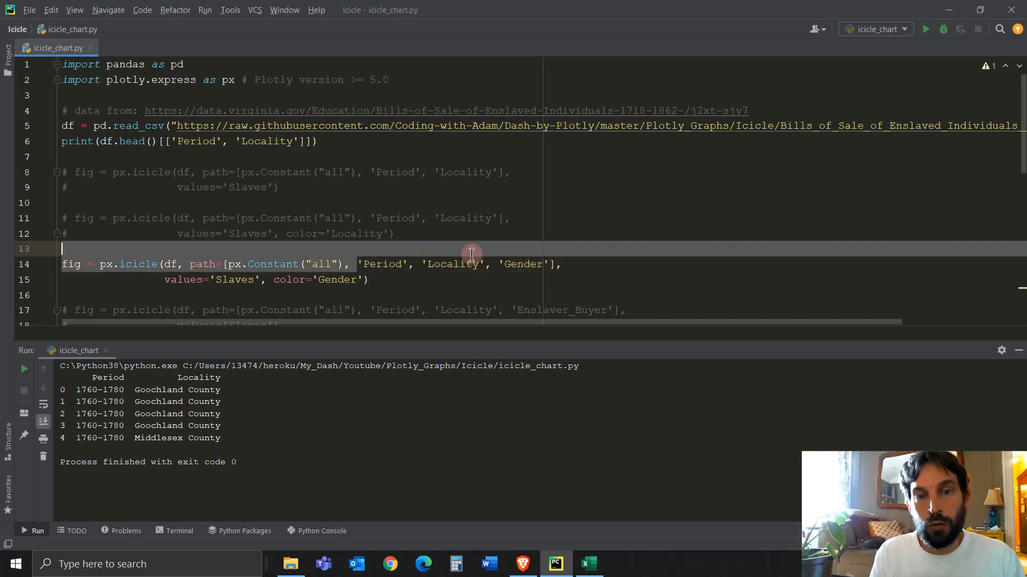
pyautogui.click(552, 265)
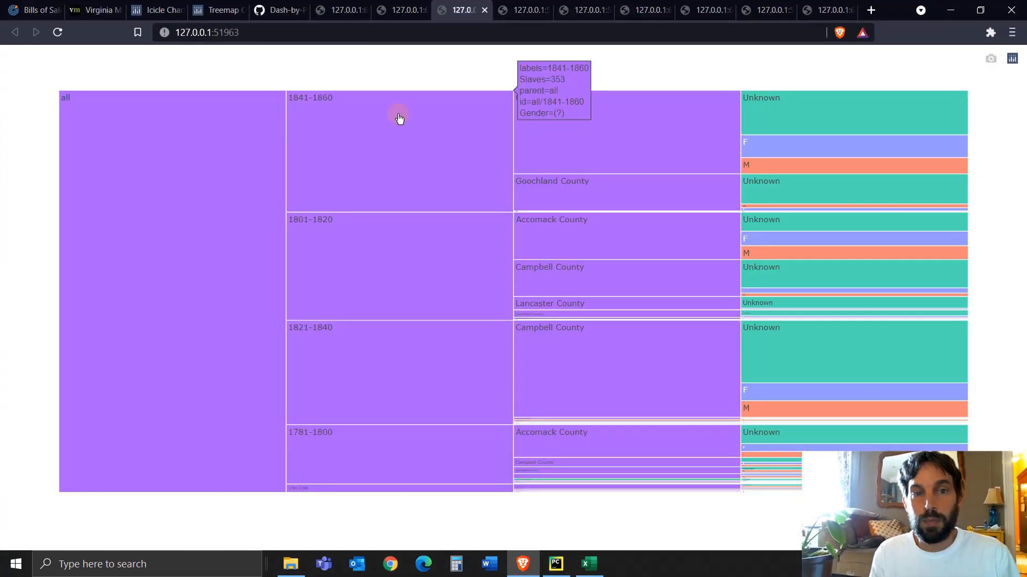
pyautogui.moveTo(780, 95)
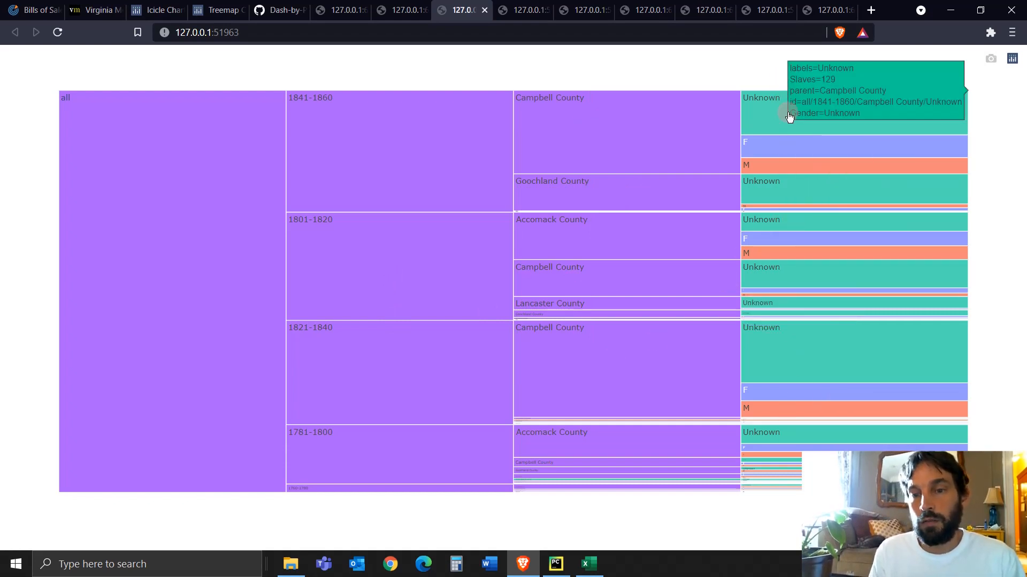
pyautogui.moveTo(794, 418)
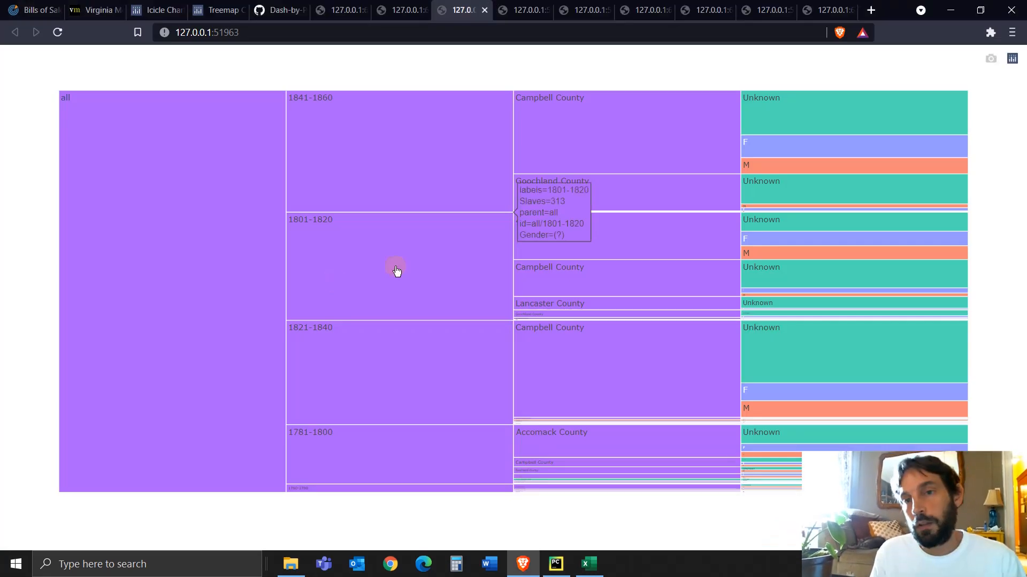
pyautogui.moveTo(753, 136)
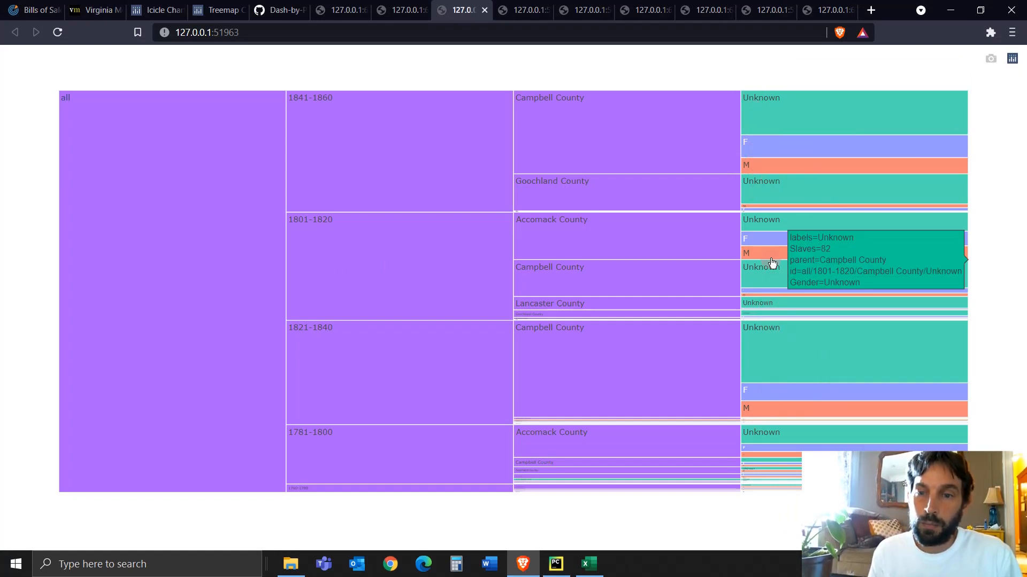
pyautogui.moveTo(777, 334)
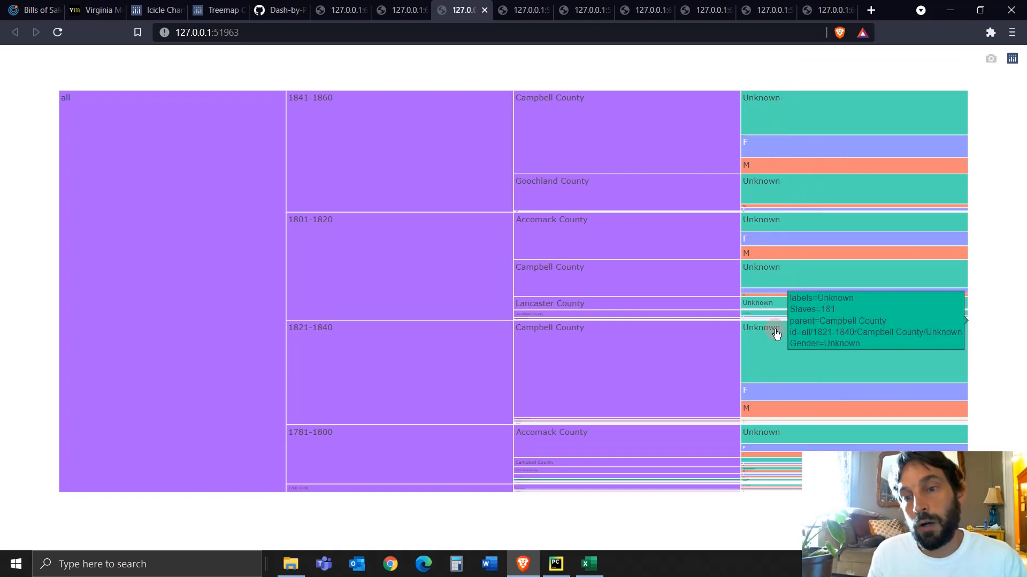
pyautogui.moveTo(777, 107)
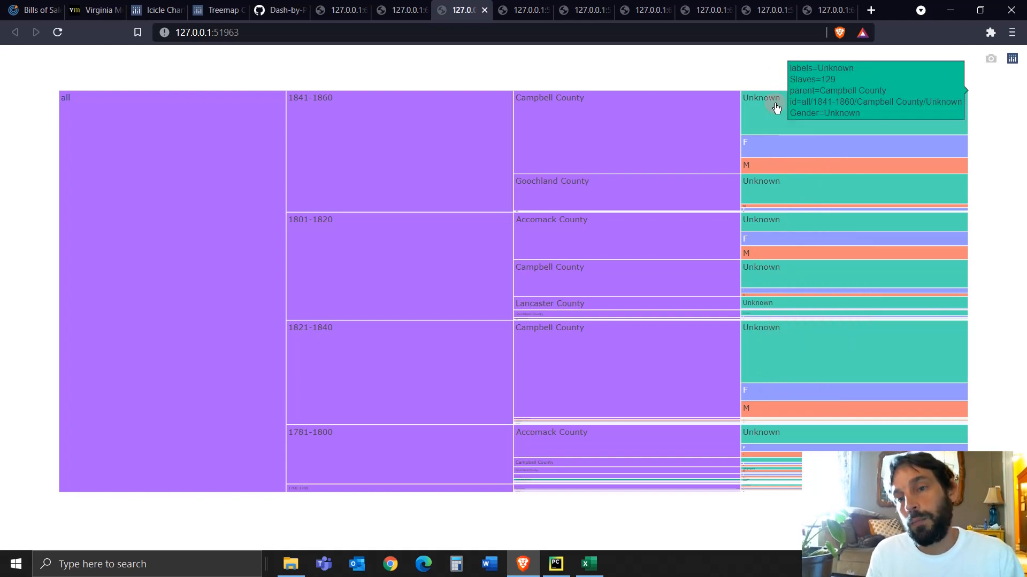
pyautogui.moveTo(774, 371)
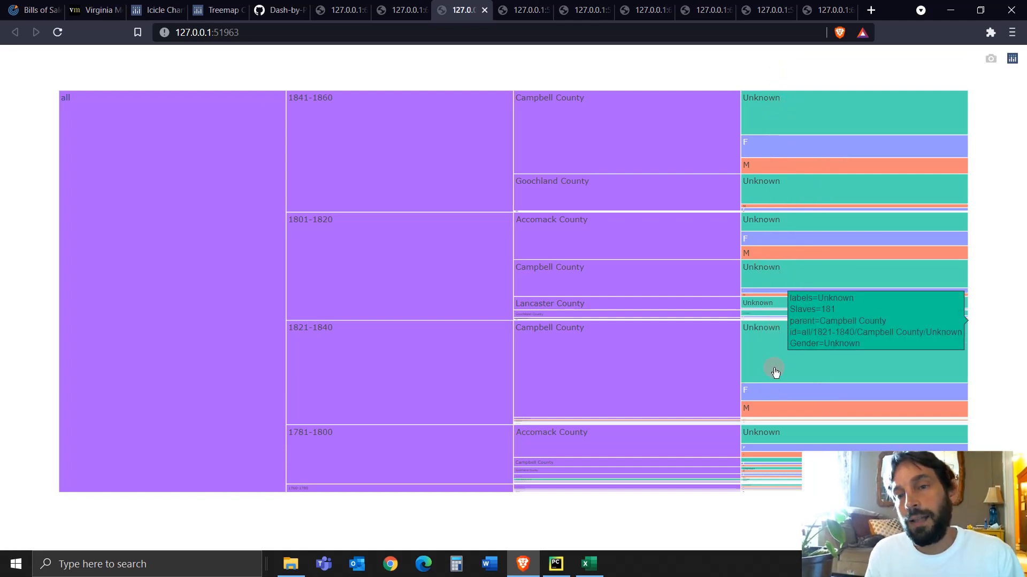
pyautogui.moveTo(771, 141)
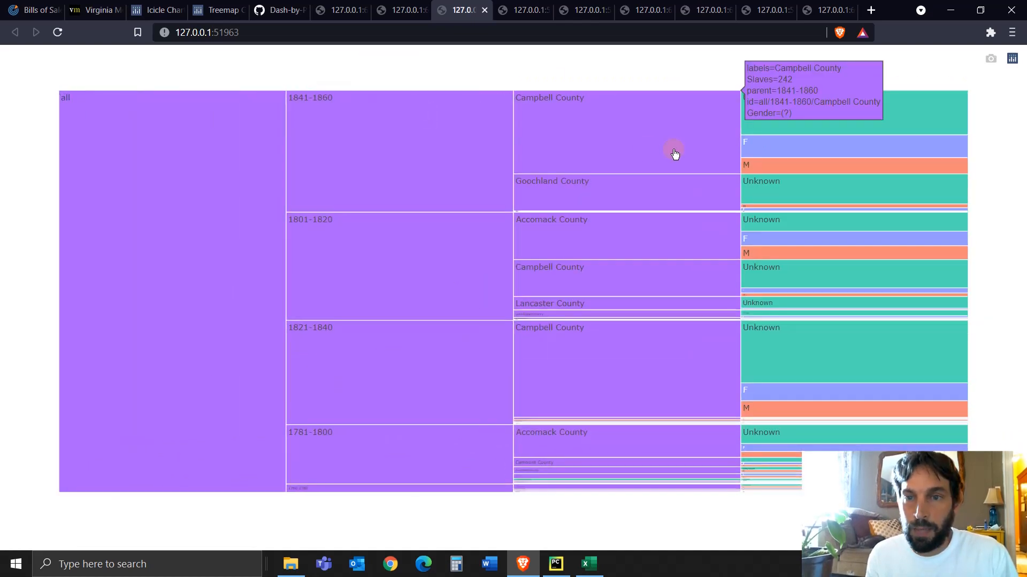
pyautogui.moveTo(790, 164)
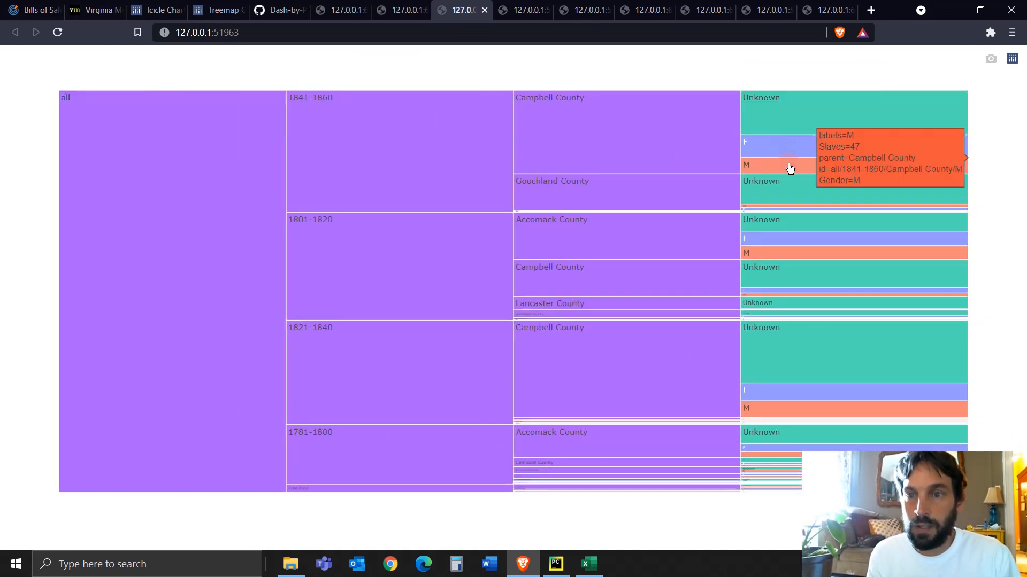
pyautogui.moveTo(786, 238)
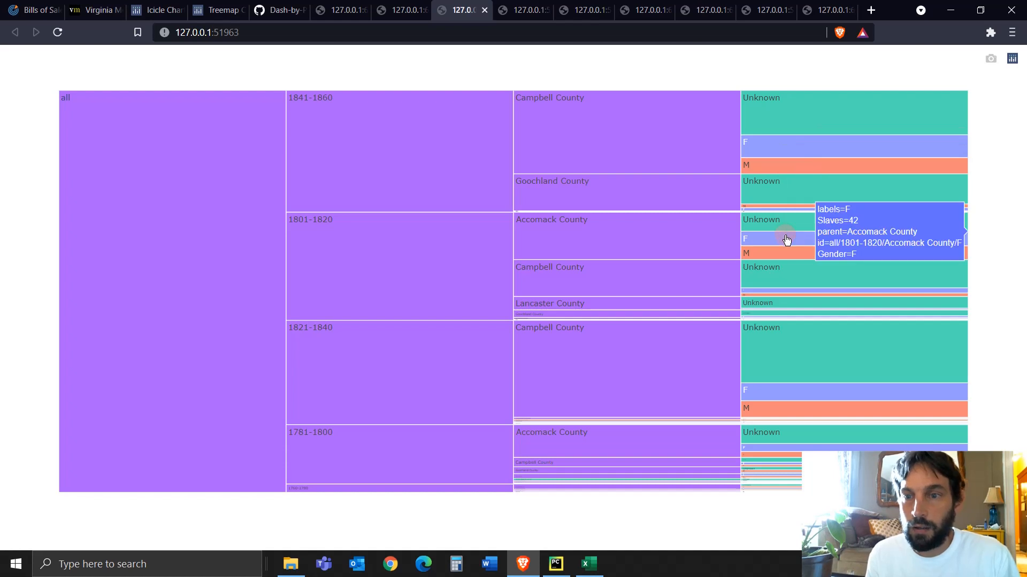
pyautogui.moveTo(779, 347)
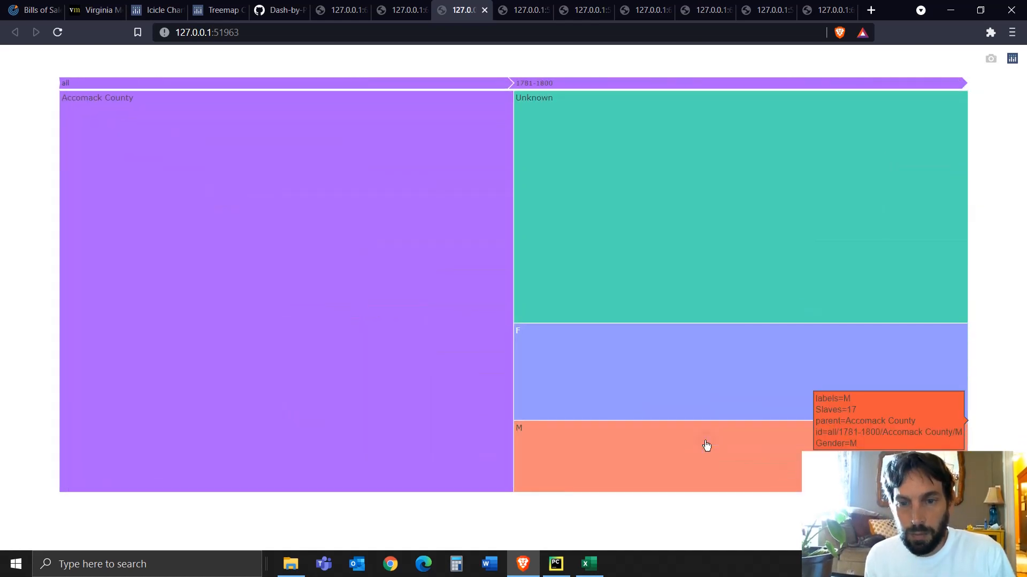
pyautogui.moveTo(303, 231)
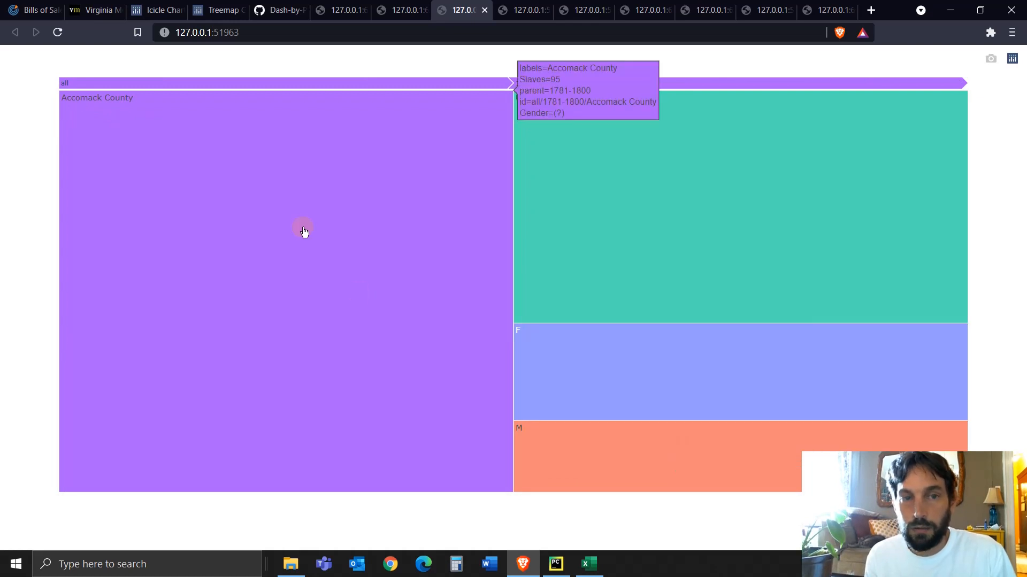
pyautogui.click(295, 84)
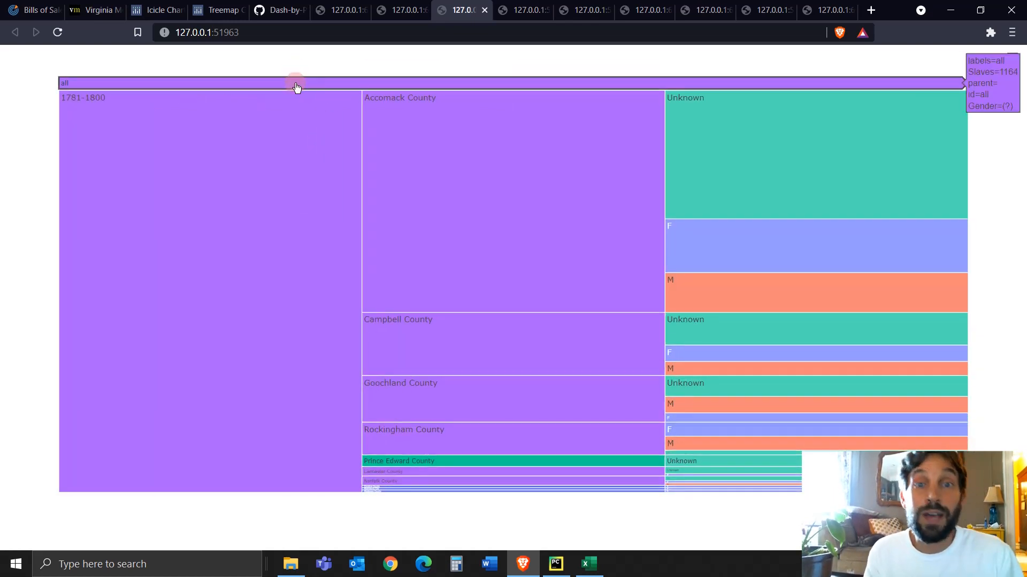
pyautogui.click(295, 83)
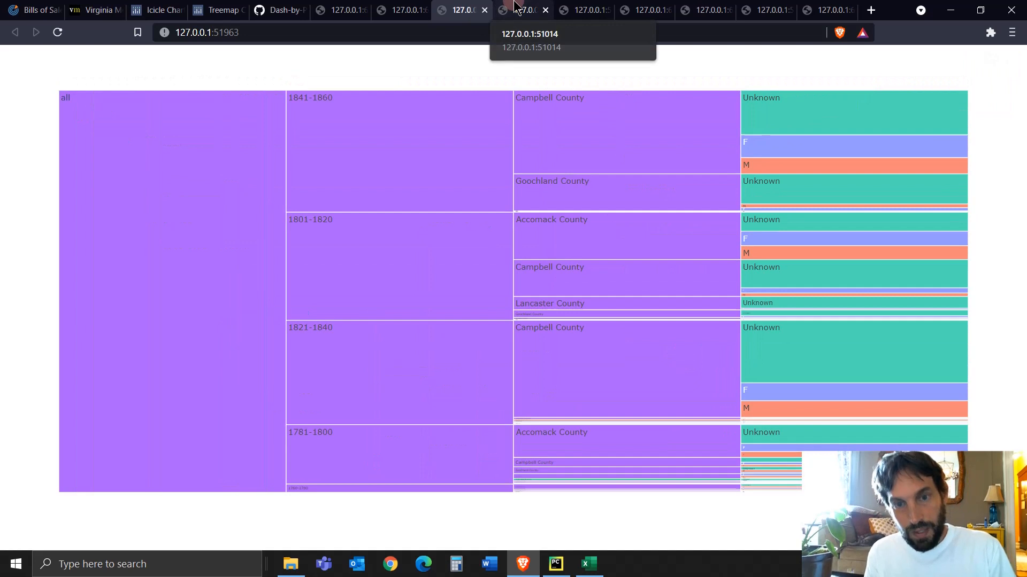
# - Drill into the Enslaver-level chart's county buyers, then show the figure coloured by Age
pyautogui.click(520, 10)
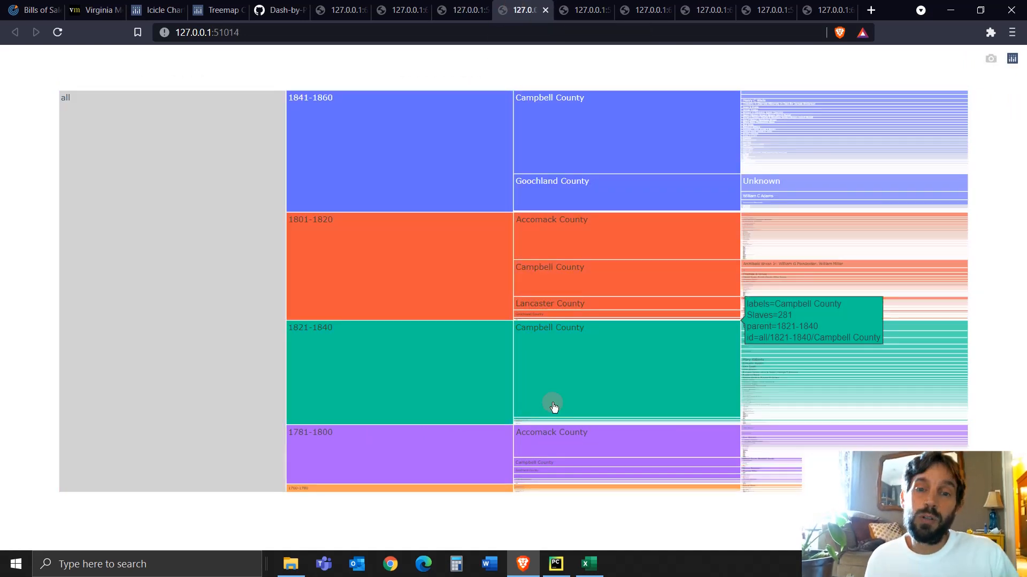
pyautogui.moveTo(561, 401)
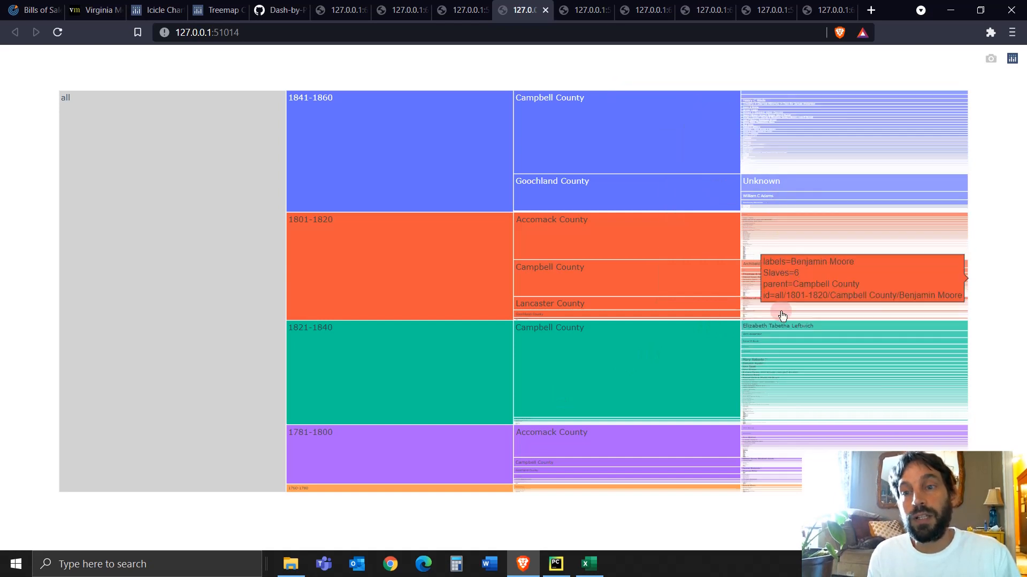
pyautogui.moveTo(795, 165)
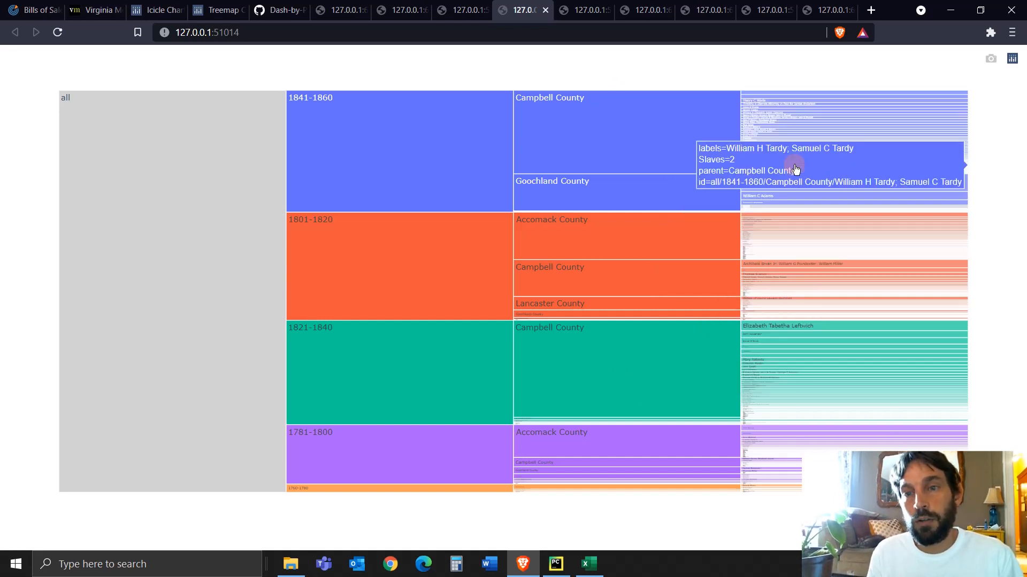
pyautogui.click(555, 563)
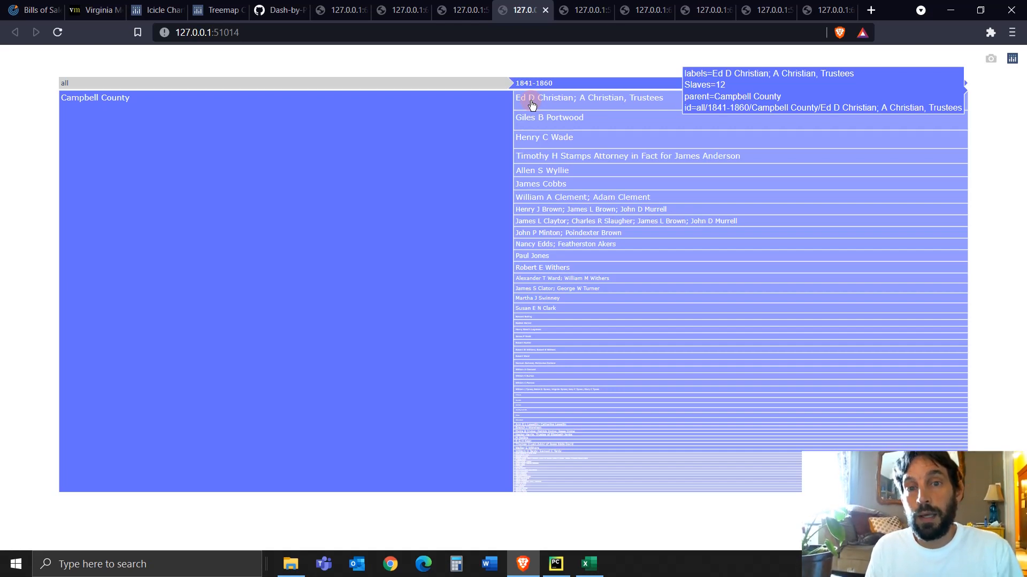
pyautogui.moveTo(480, 117)
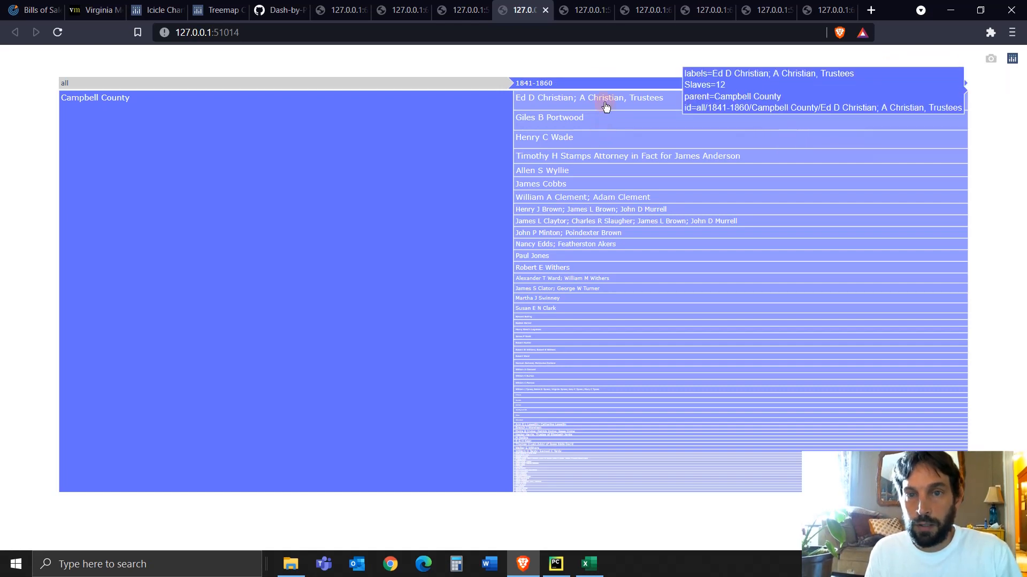
pyautogui.moveTo(595, 310)
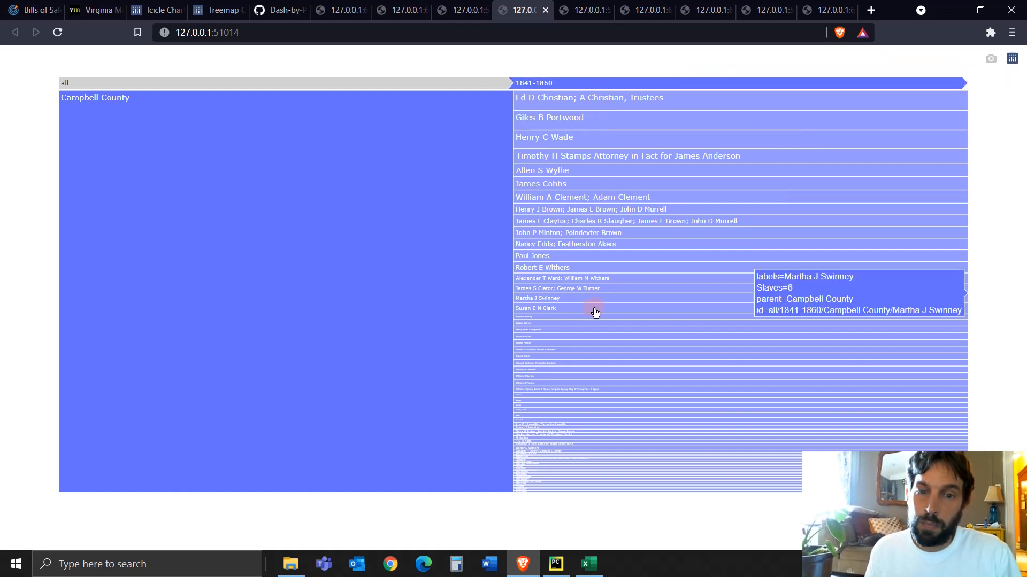
pyautogui.moveTo(389, 90)
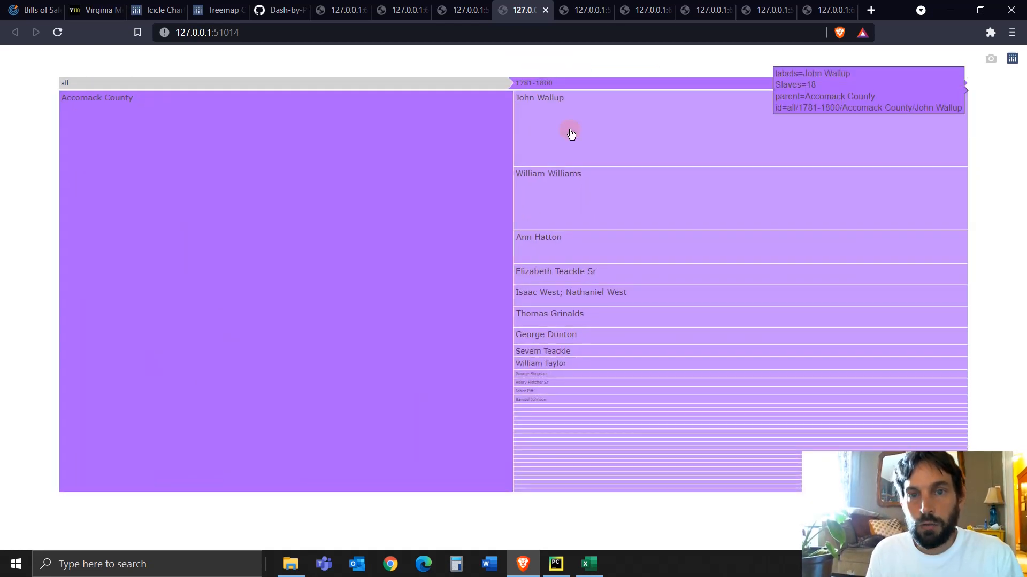
pyautogui.moveTo(539, 82)
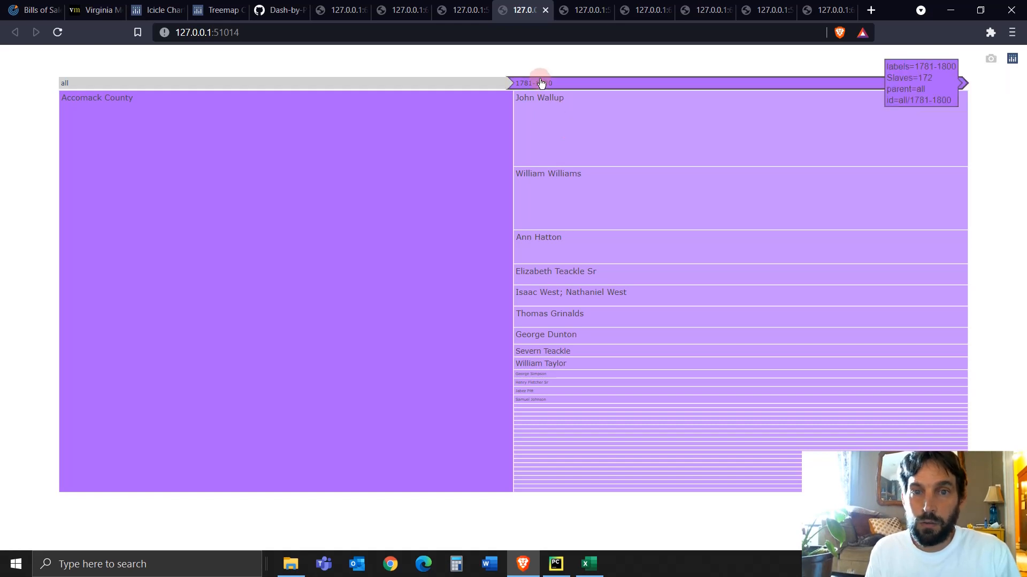
pyautogui.moveTo(555, 221)
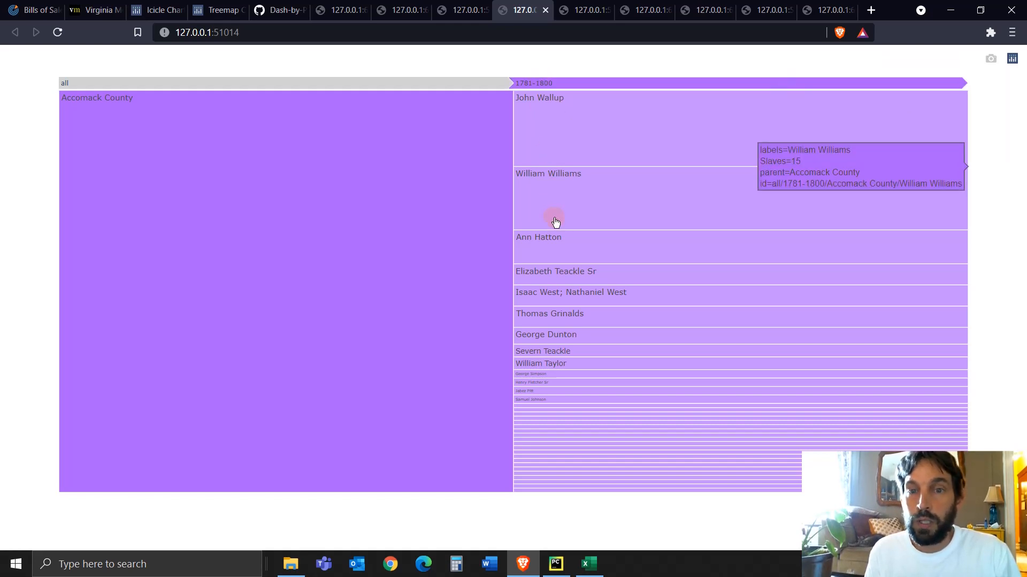
pyautogui.moveTo(553, 269)
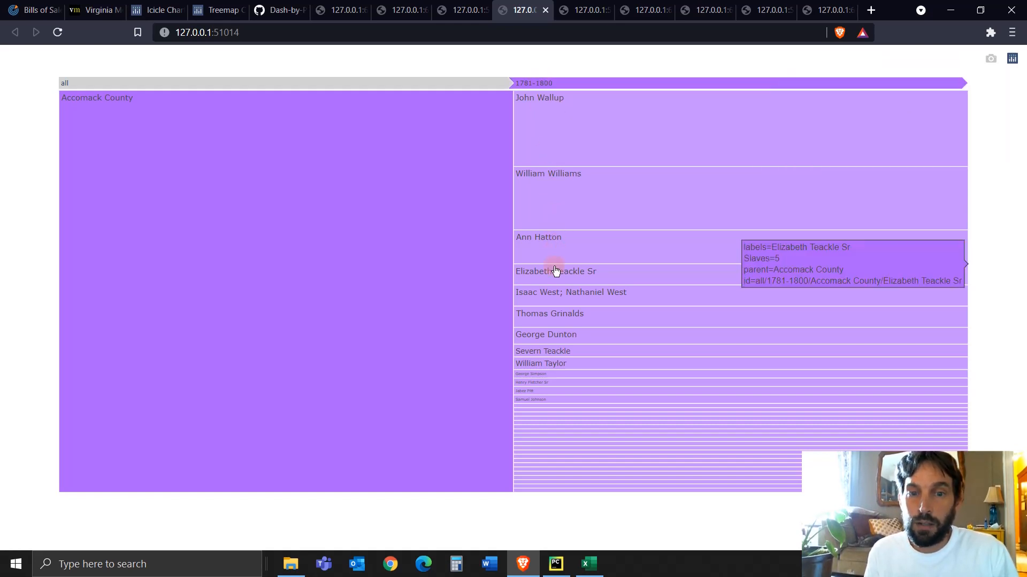
pyautogui.moveTo(561, 339)
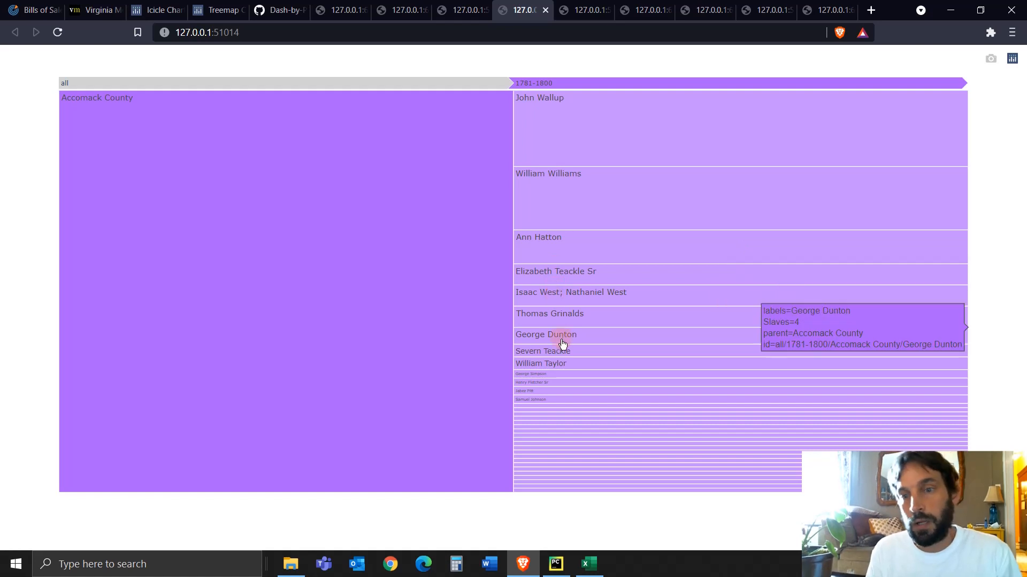
pyautogui.moveTo(435, 87)
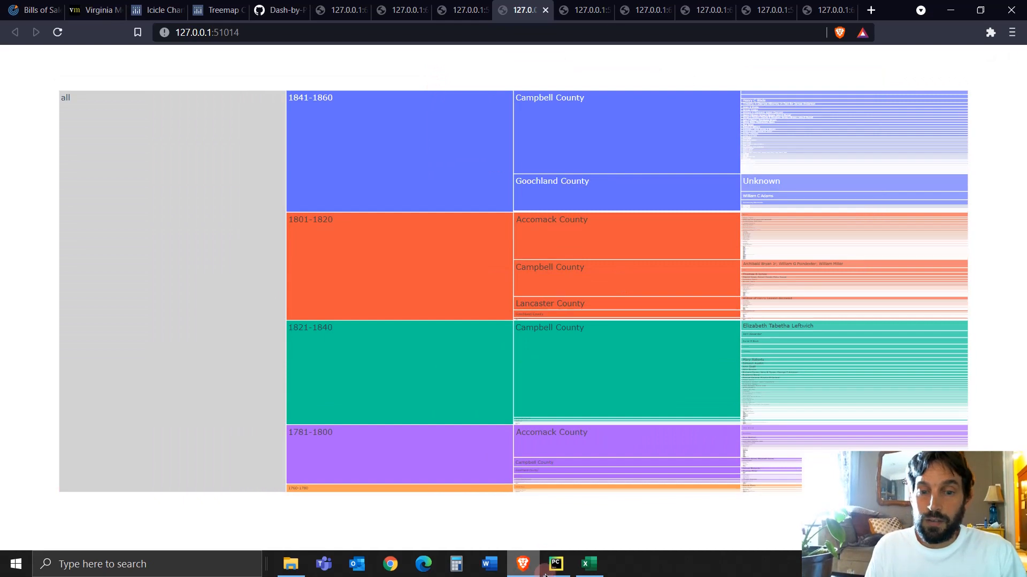
pyautogui.click(555, 564)
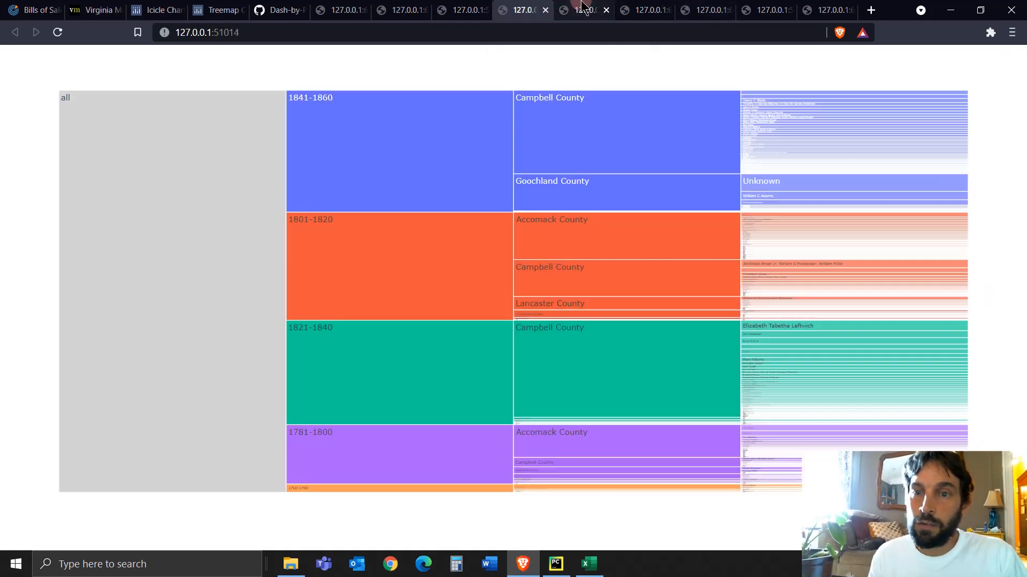
pyautogui.click(582, 10)
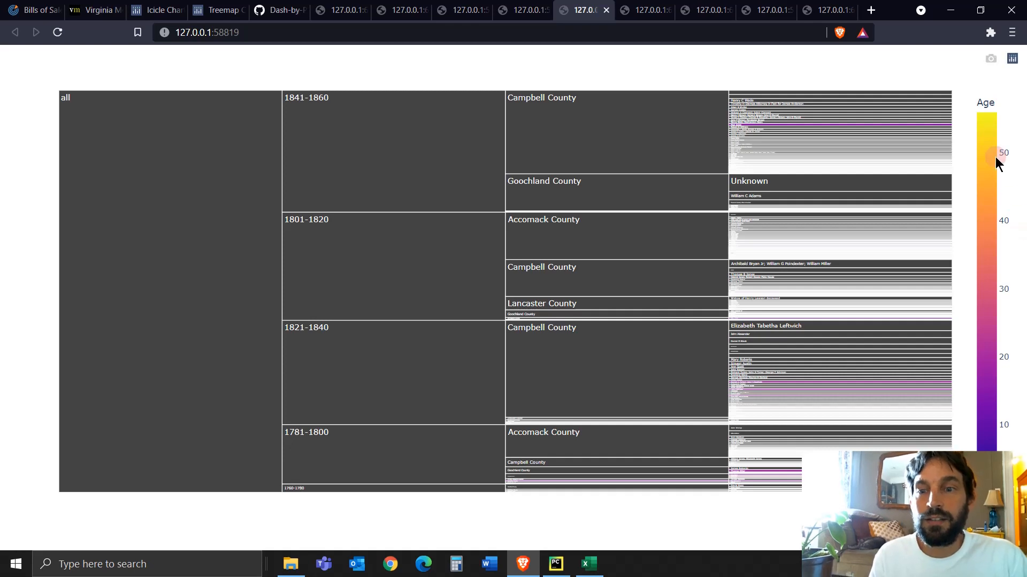
pyautogui.moveTo(991, 200)
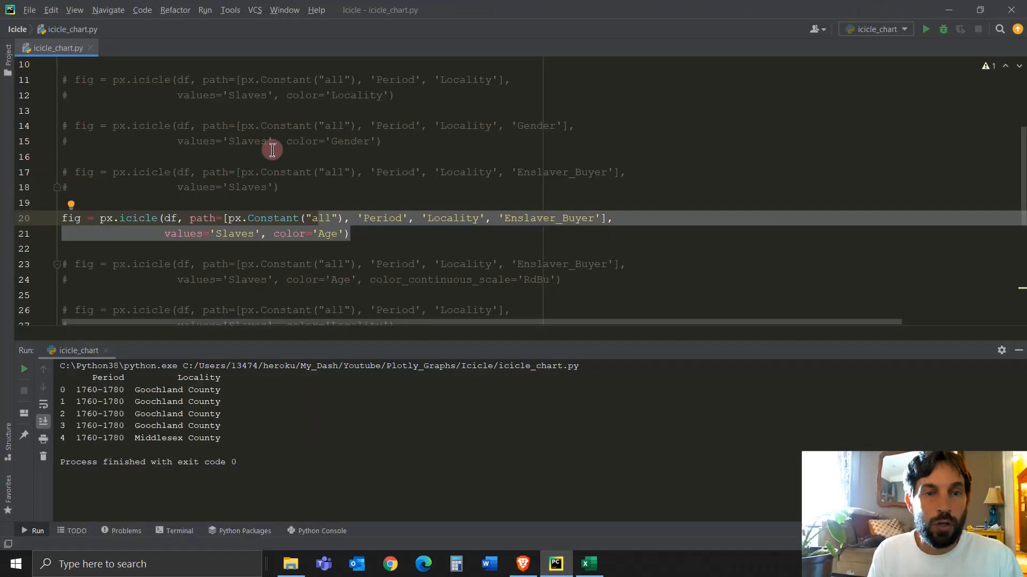
pyautogui.moveTo(384, 141)
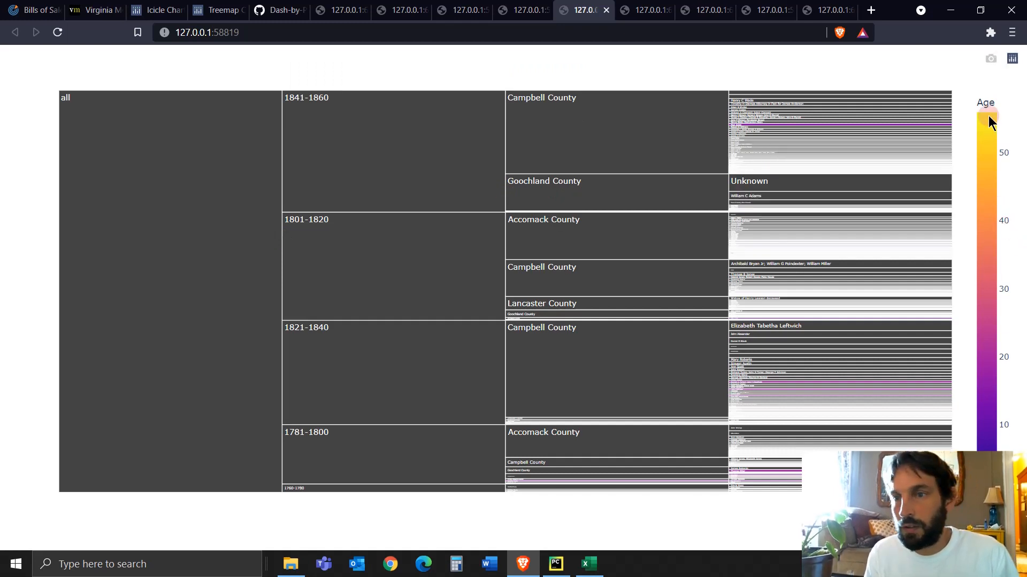
pyautogui.moveTo(937, 167)
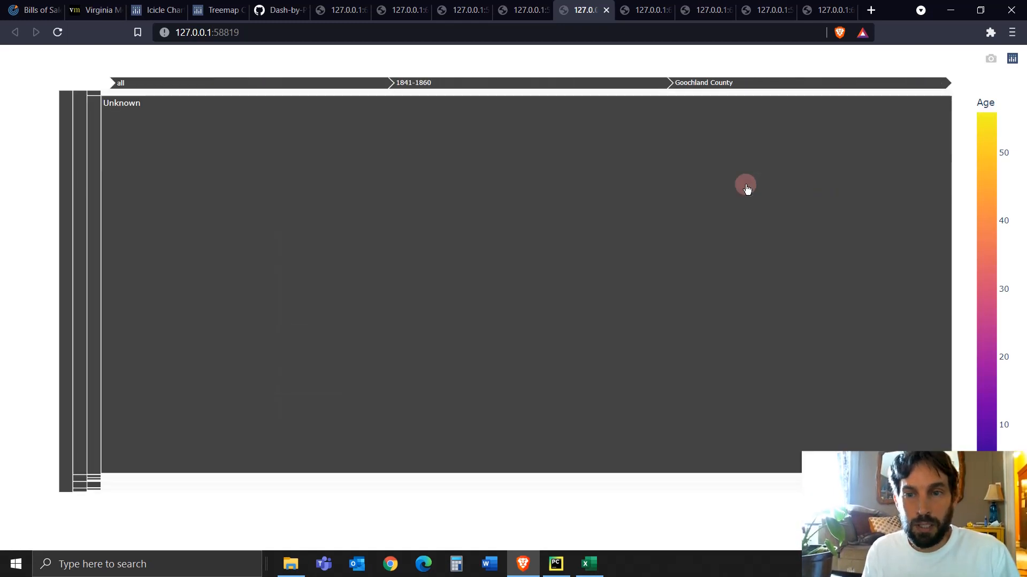
pyautogui.moveTo(375, 308)
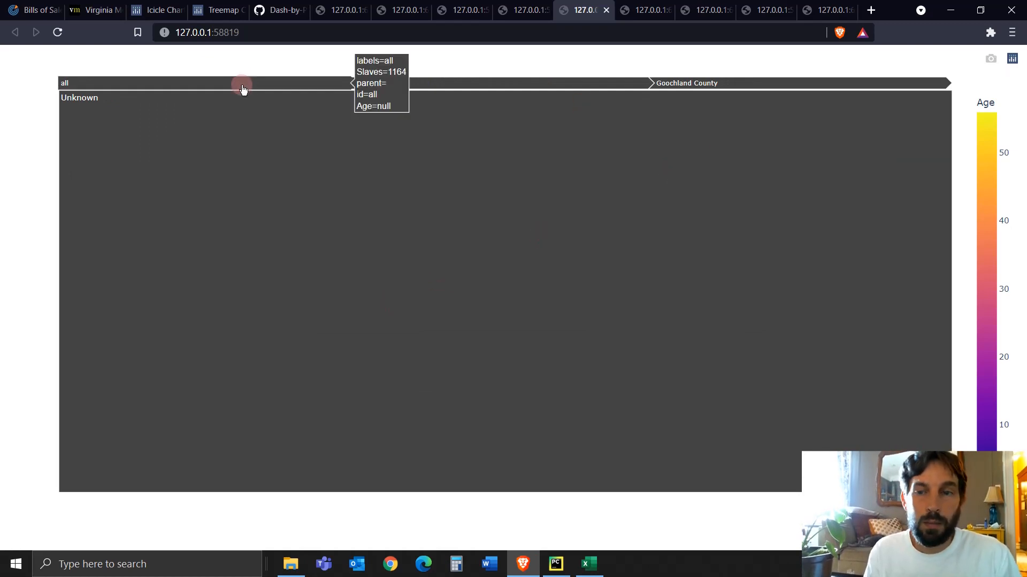
# - Zoom back out to the full age-coloured chart, then drill into Accomack County for 1801-1820
pyautogui.click(241, 88)
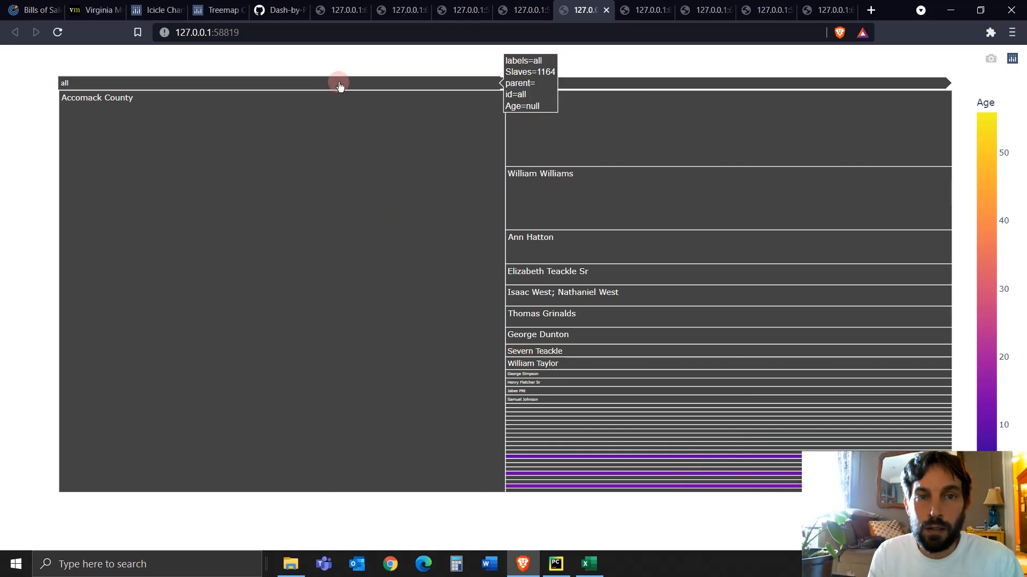
pyautogui.click(339, 85)
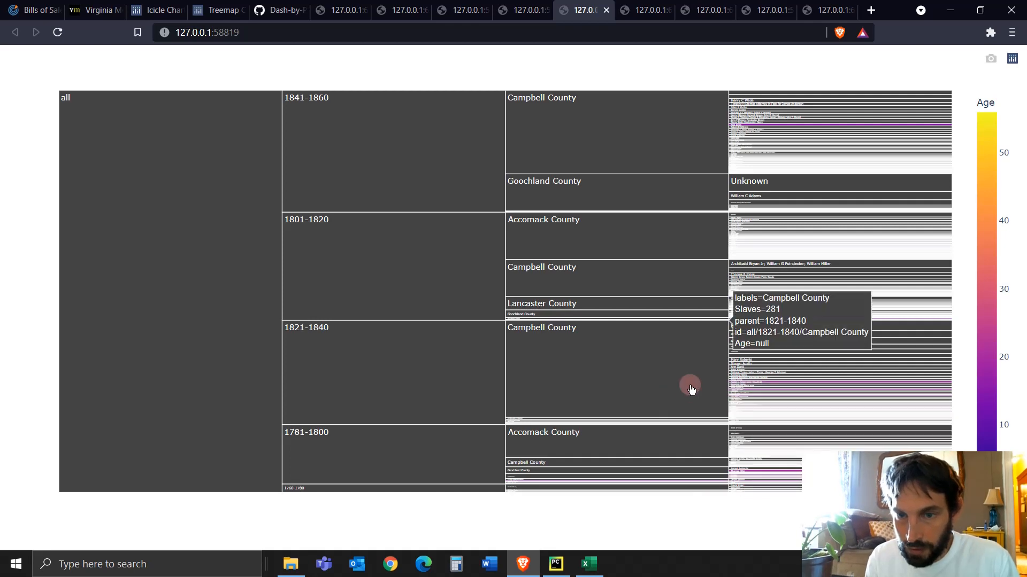
pyautogui.click(616, 373)
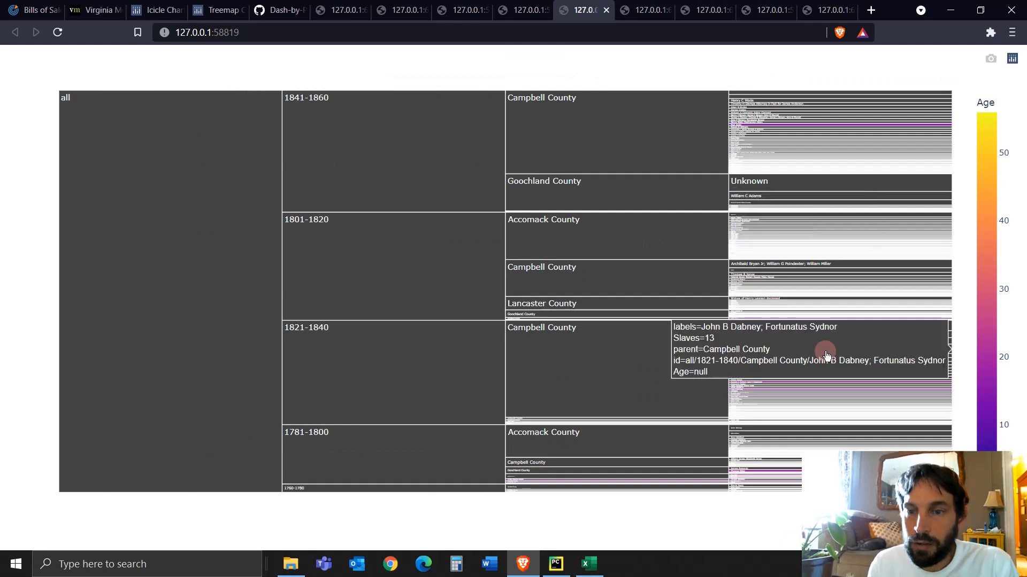
pyautogui.moveTo(681, 243)
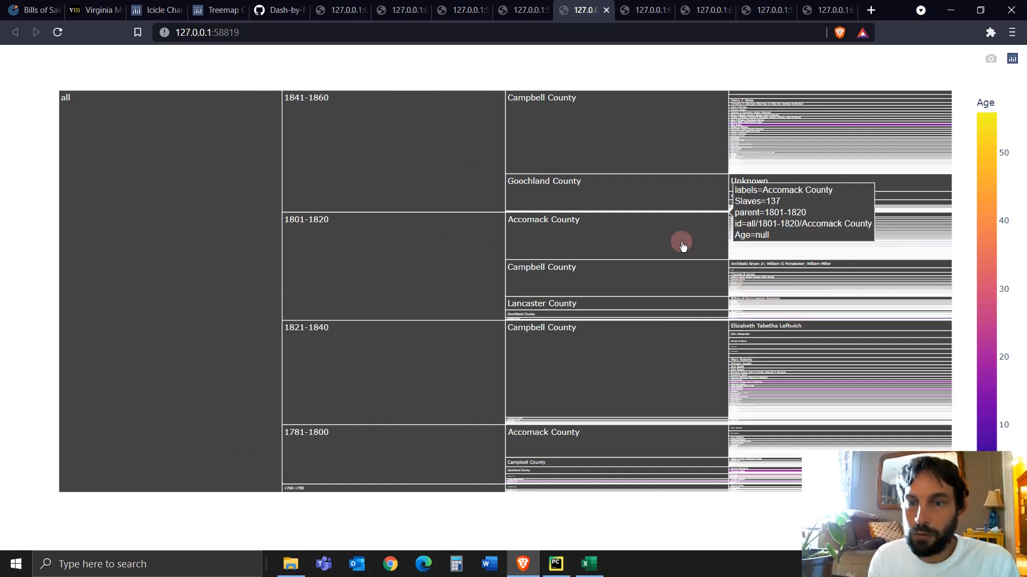
pyautogui.click(543, 219)
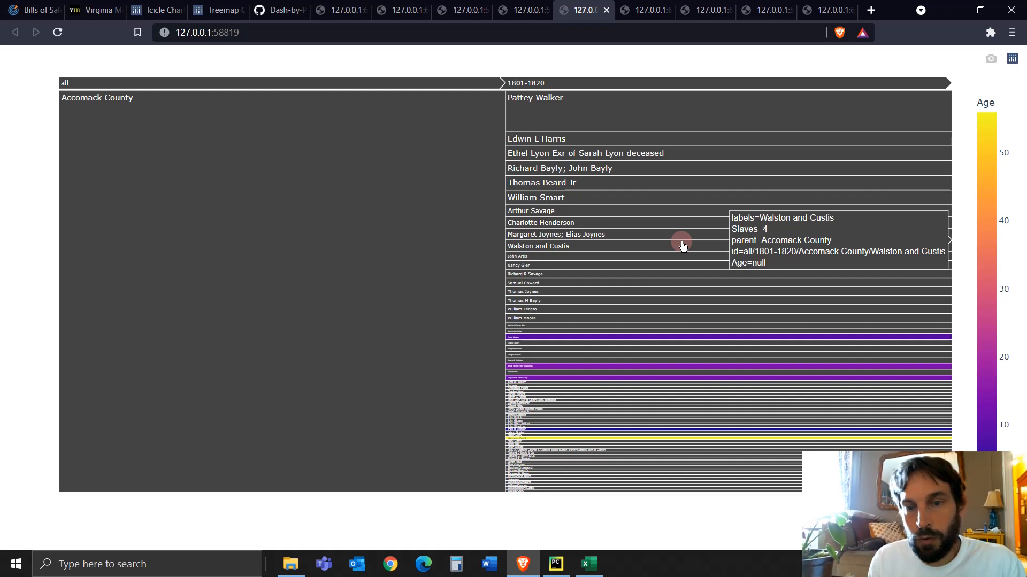
pyautogui.moveTo(678, 345)
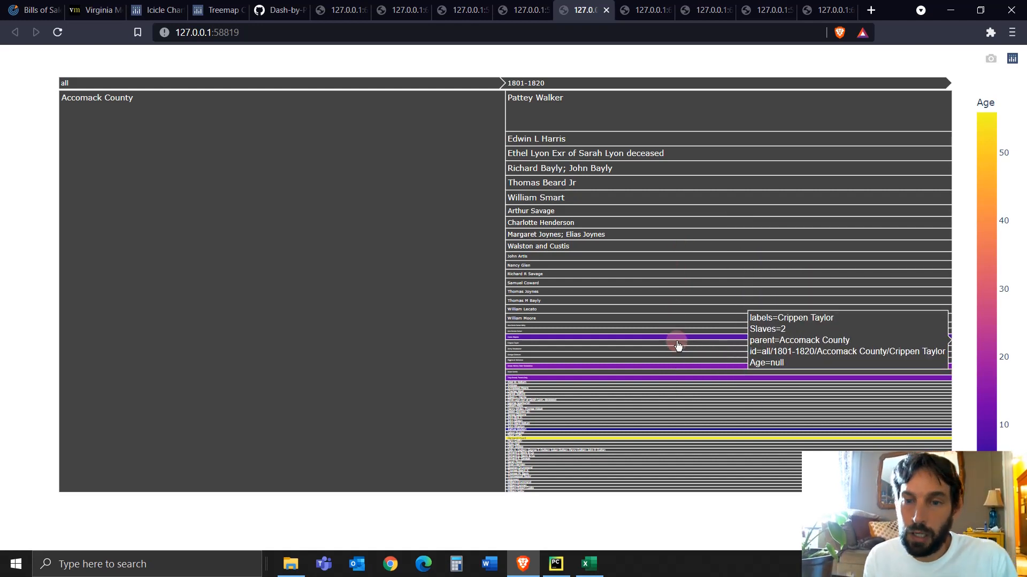
pyautogui.moveTo(682, 372)
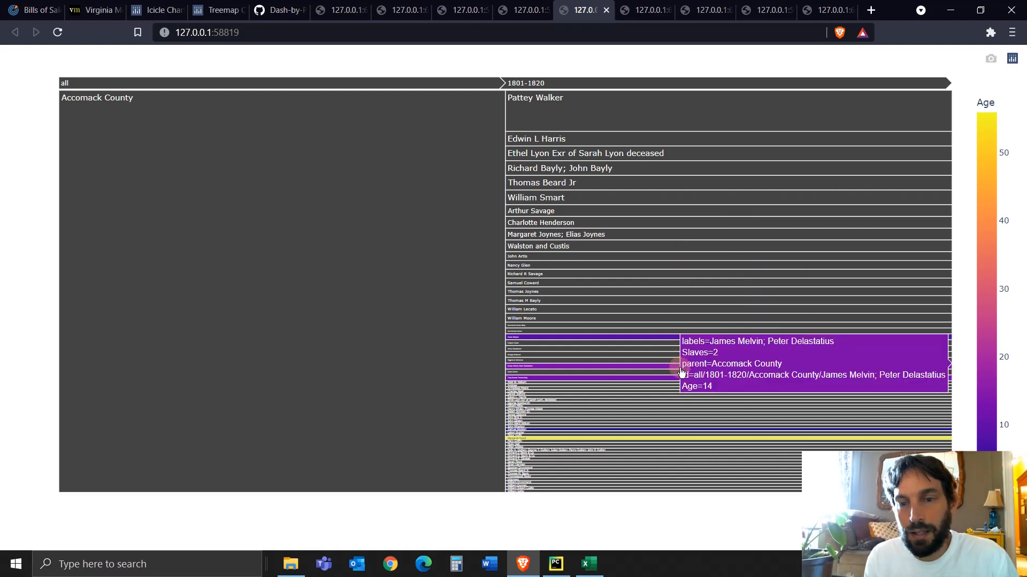
pyautogui.moveTo(1004, 341)
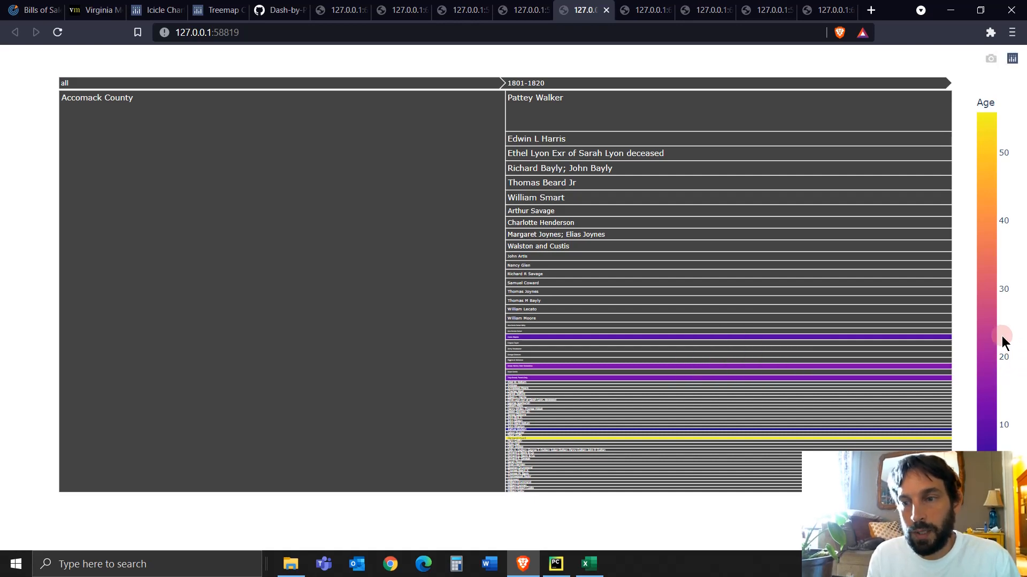
pyautogui.moveTo(359, 87)
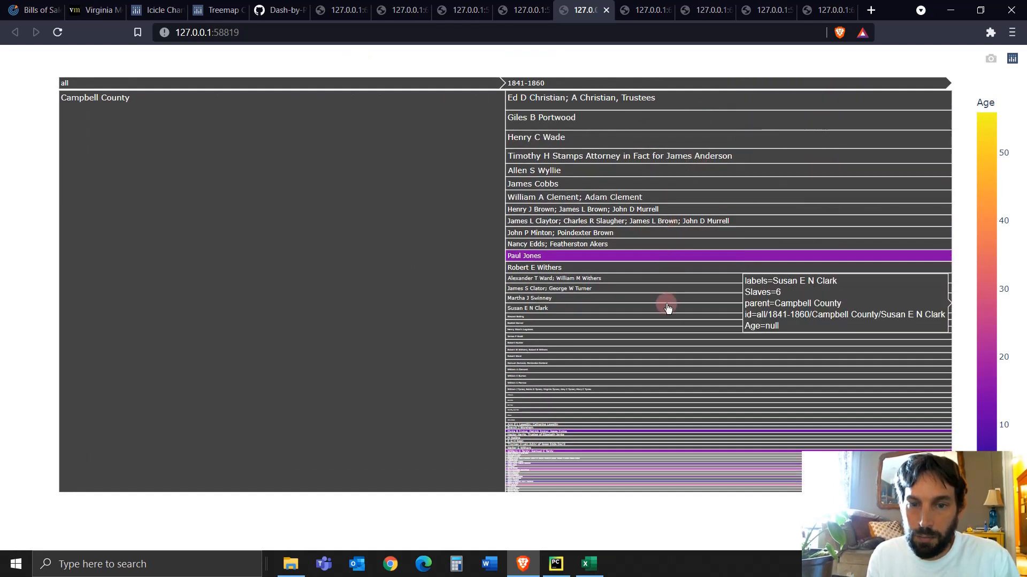
pyautogui.moveTo(601, 233)
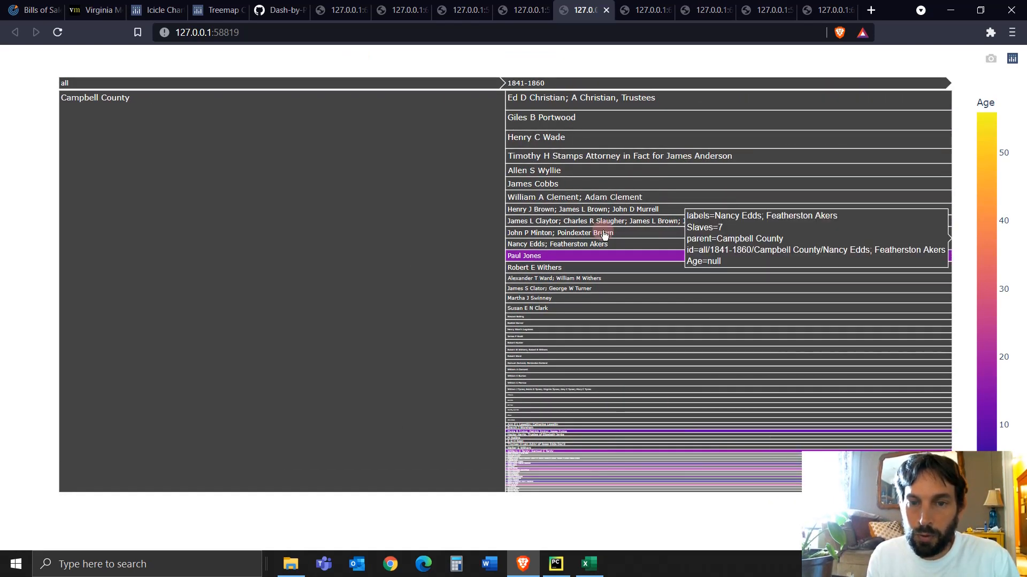
pyautogui.moveTo(988, 256)
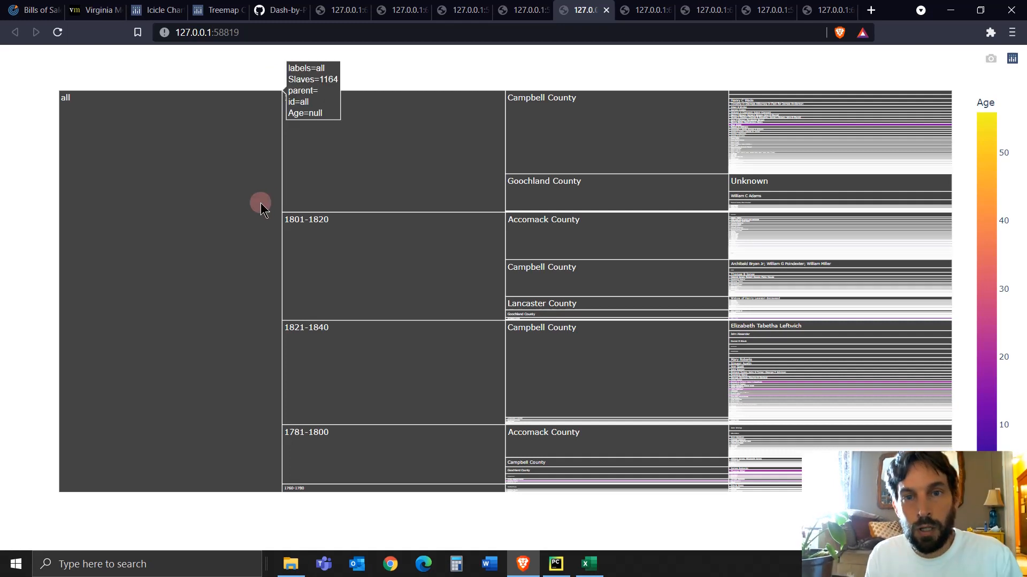
# - Show the age-coloured chart on the RdBu scale, then bring PyCharm forward
pyautogui.click(645, 10)
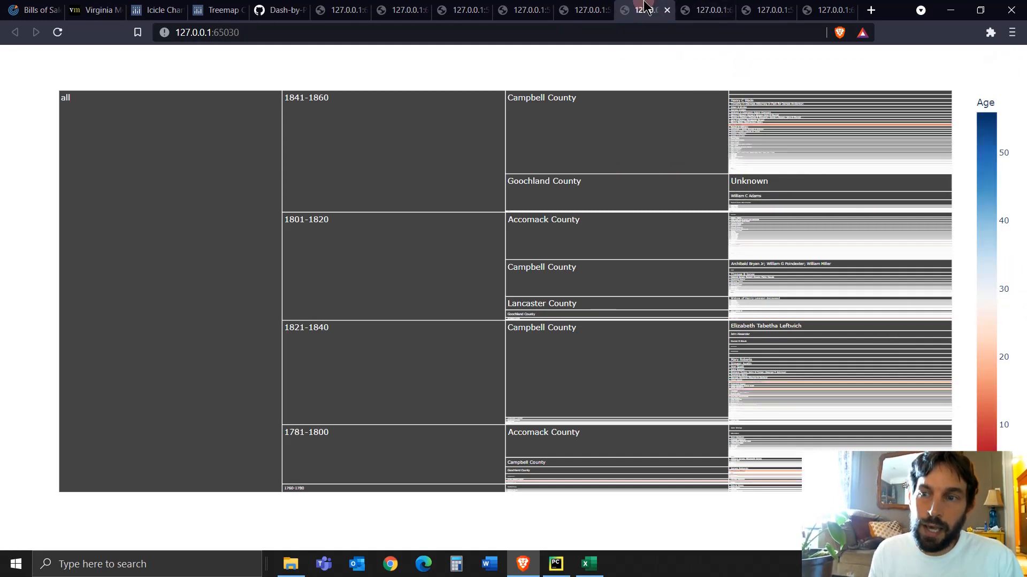
pyautogui.moveTo(639, 472)
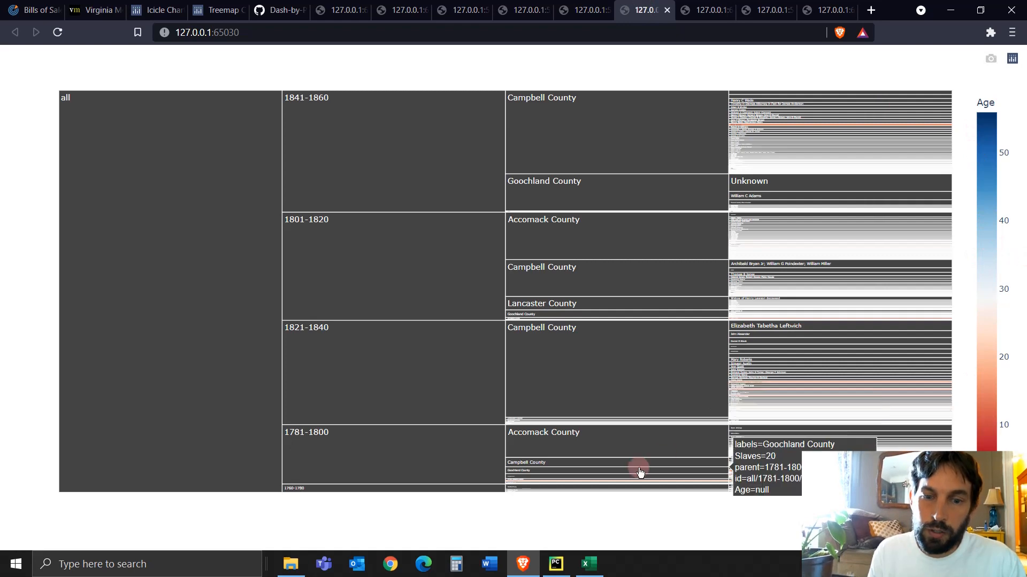
pyautogui.click(555, 564)
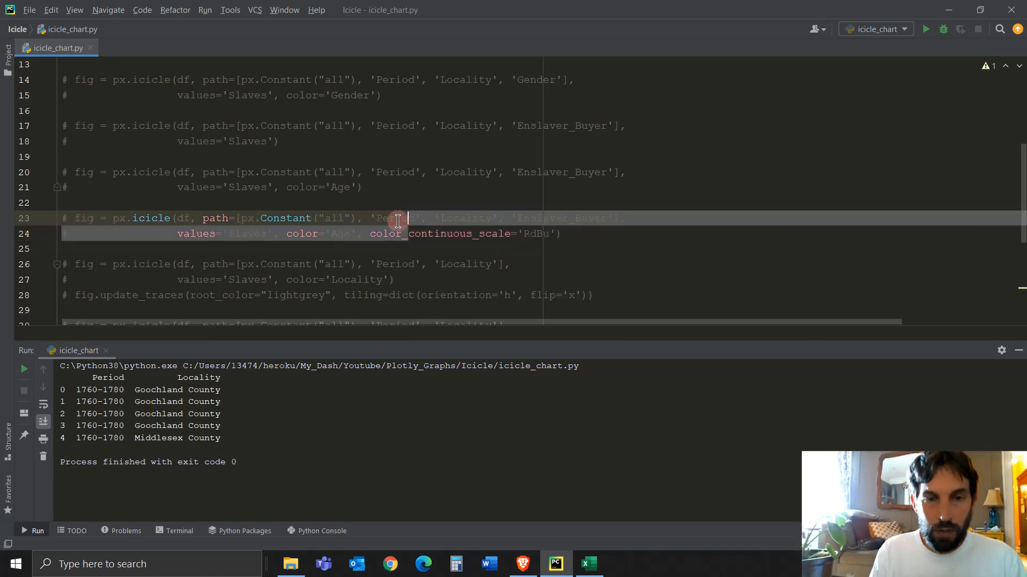
# - Scroll to the px.icicle call coloured by Locality with horizontal flipped update_traces
pyautogui.scroll(-3)
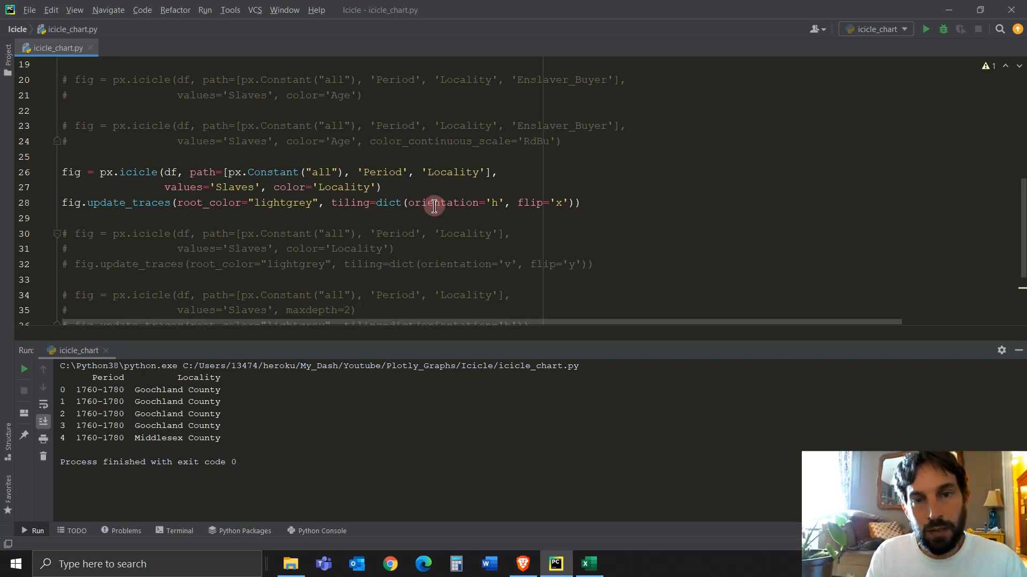
pyautogui.moveTo(487, 200)
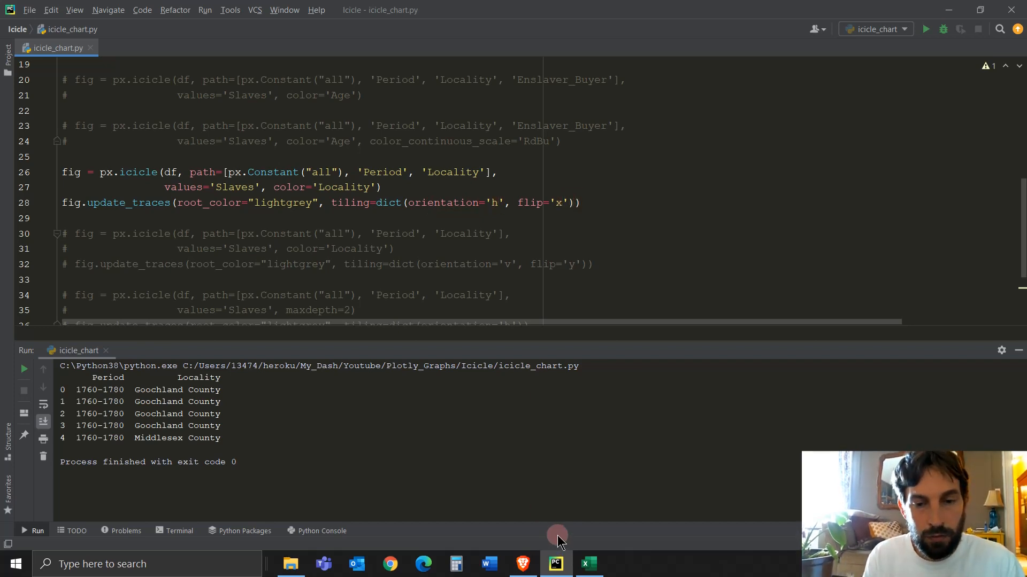
# - Show the Locality-coloured chart in Brave, then its mirrored version with the root on the right
pyautogui.click(523, 563)
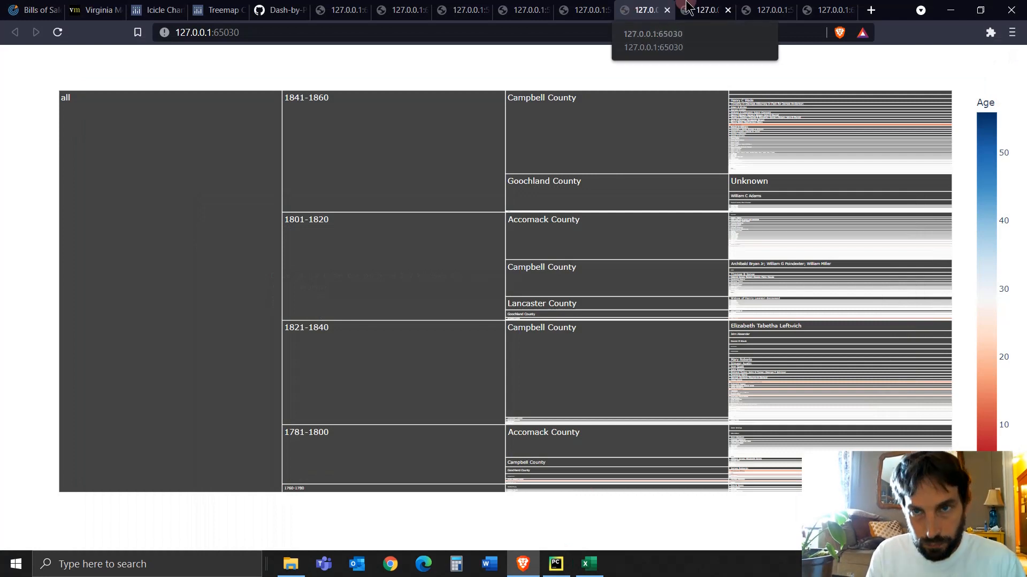
pyautogui.click(706, 10)
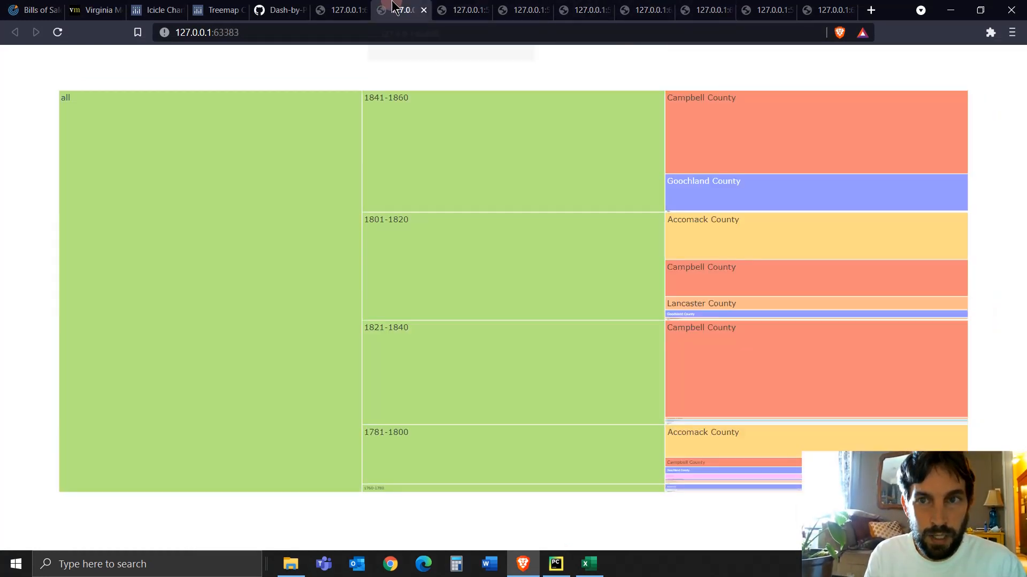
pyautogui.moveTo(450, 228)
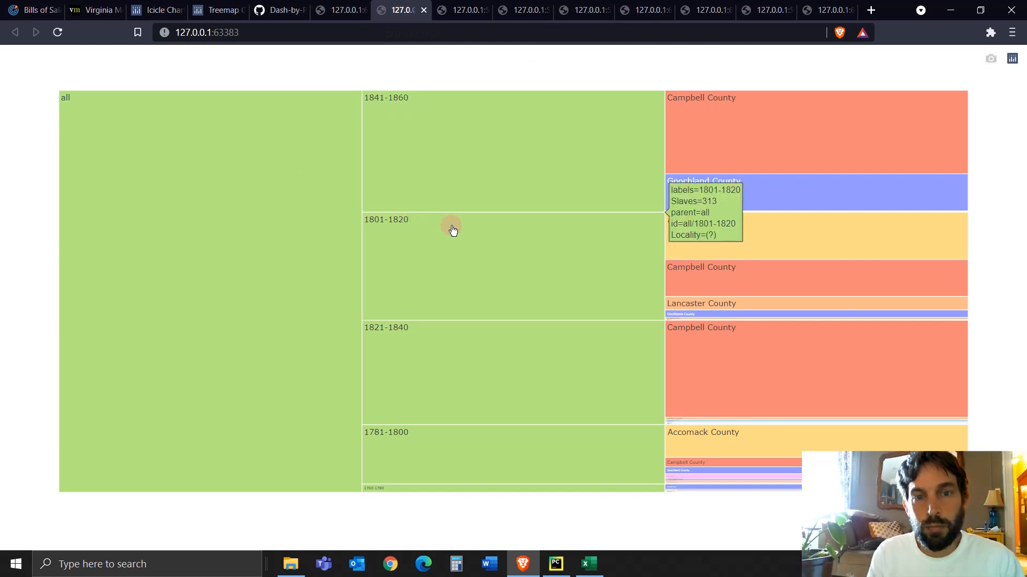
pyautogui.moveTo(176, 114)
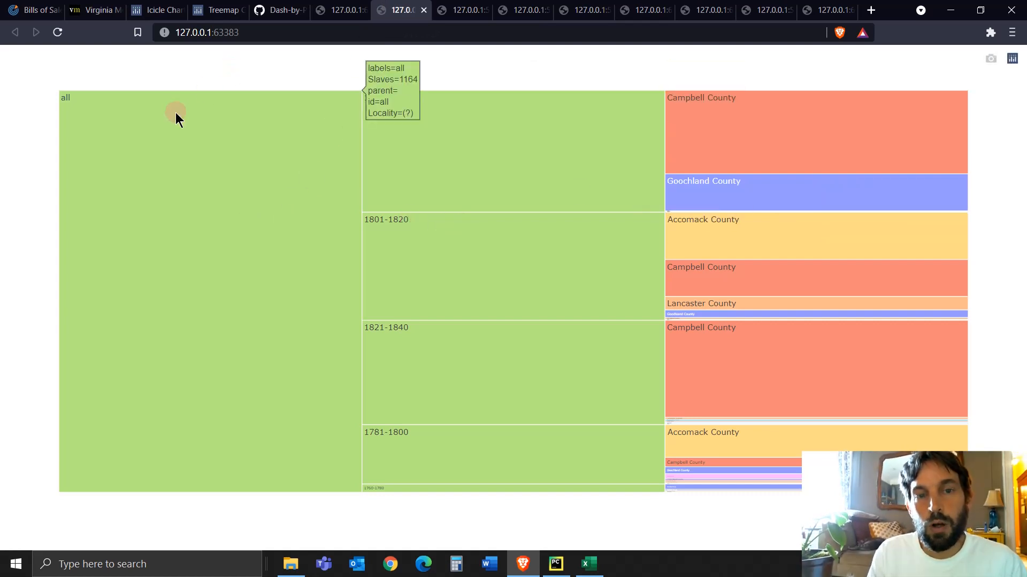
pyautogui.moveTo(705, 164)
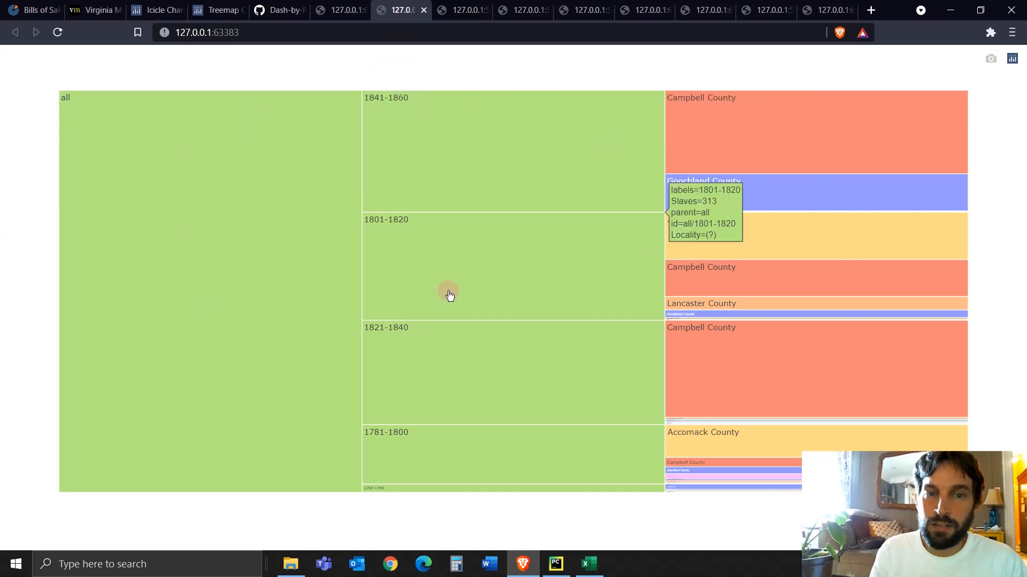
pyautogui.click(645, 10)
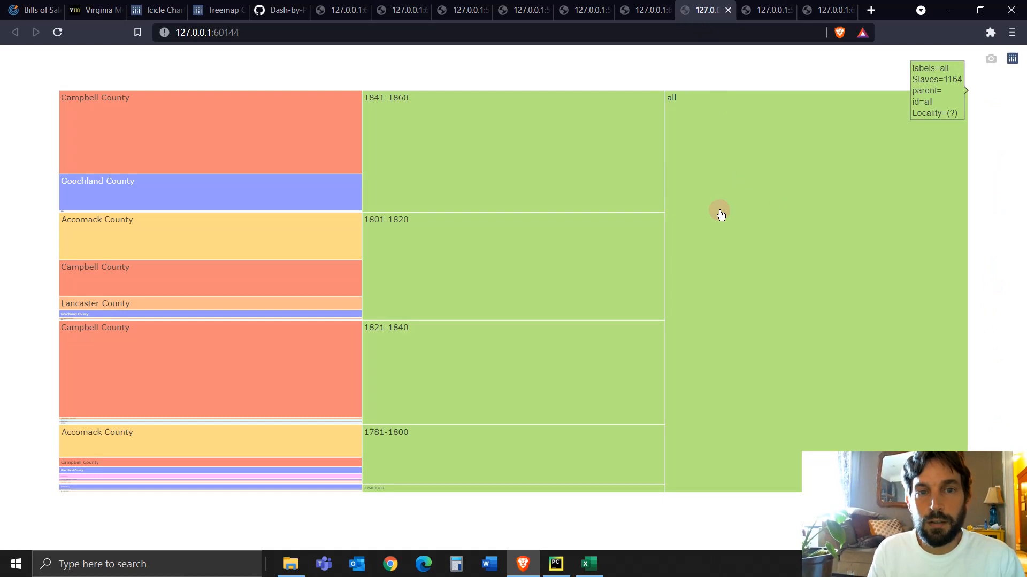
pyautogui.moveTo(109, 199)
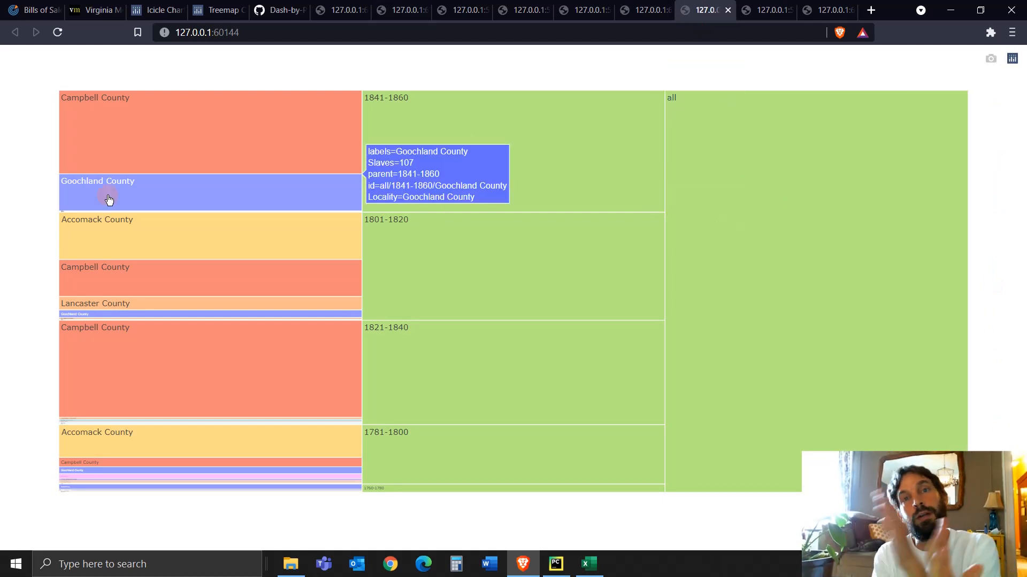
pyautogui.moveTo(756, 7)
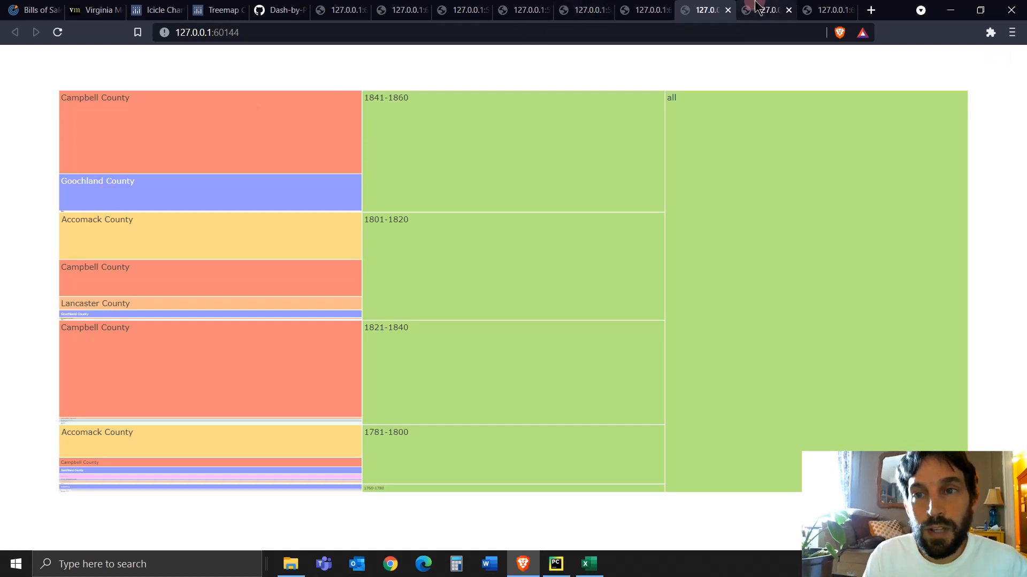
# - Show the vertically flipped chart with the all root as the base row
pyautogui.click(766, 10)
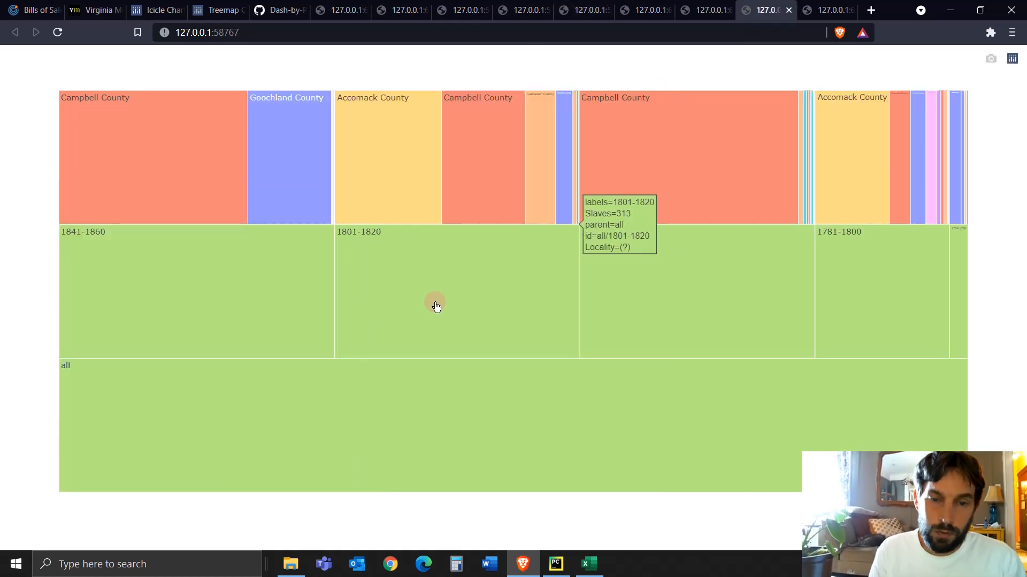
pyautogui.click(555, 564)
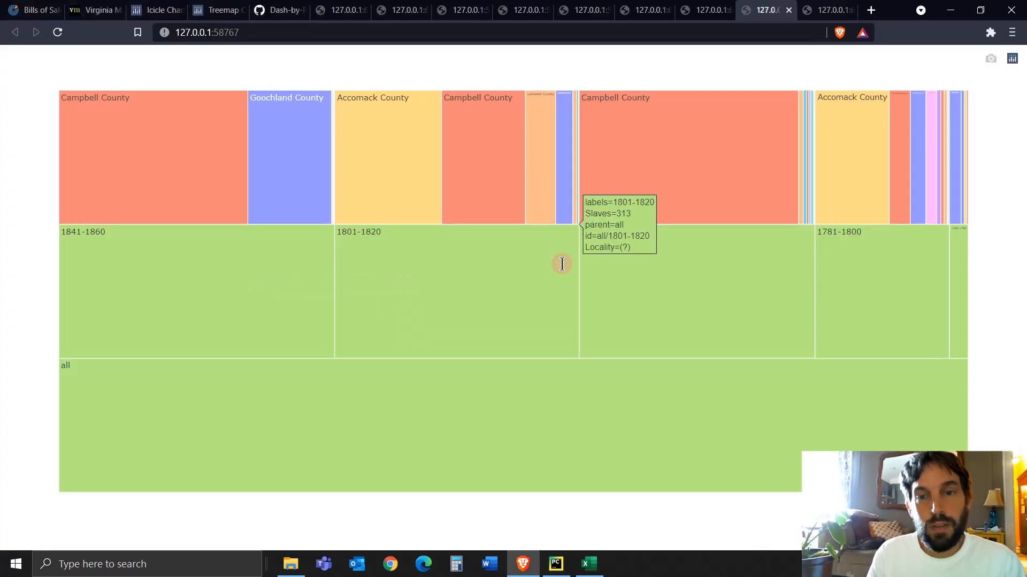
pyautogui.moveTo(376, 123)
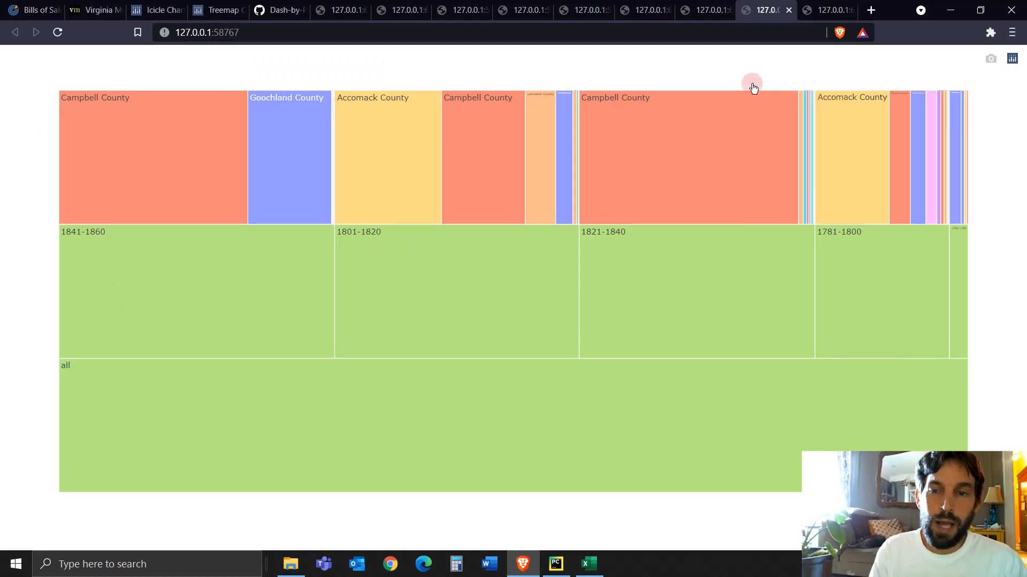
pyautogui.moveTo(763, 321)
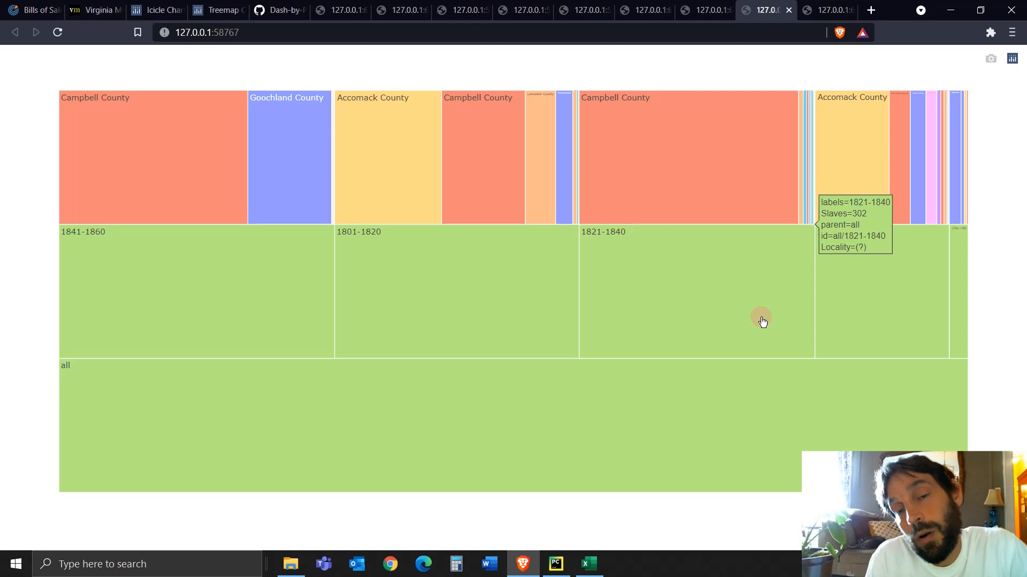
pyautogui.moveTo(588, 97)
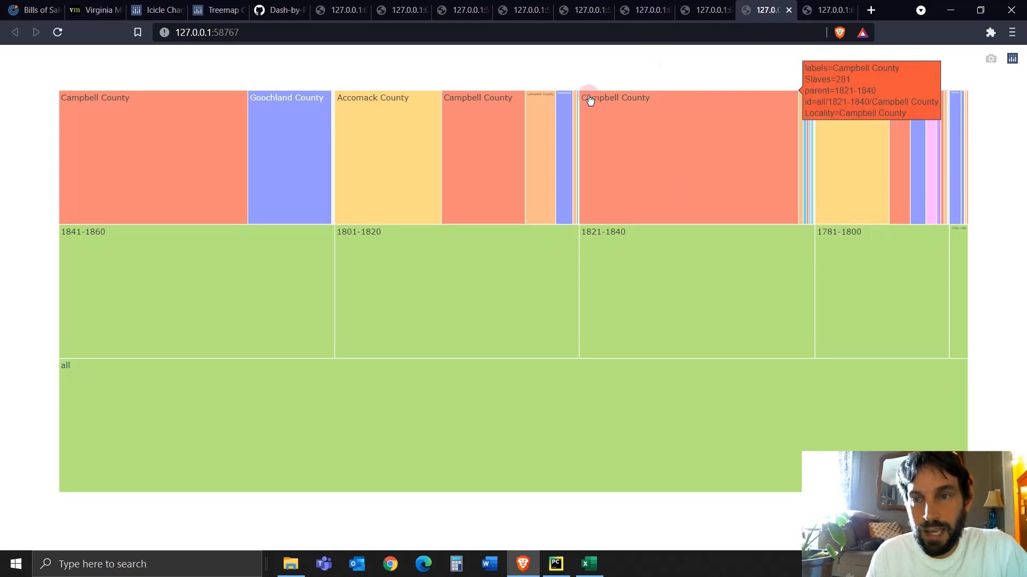
pyautogui.moveTo(915, 136)
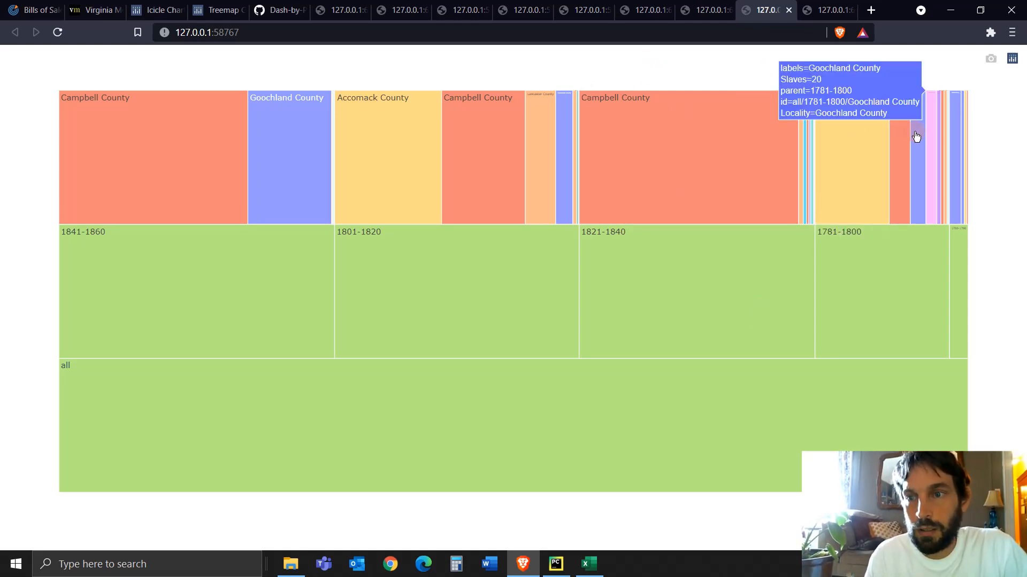
pyautogui.moveTo(605, 111)
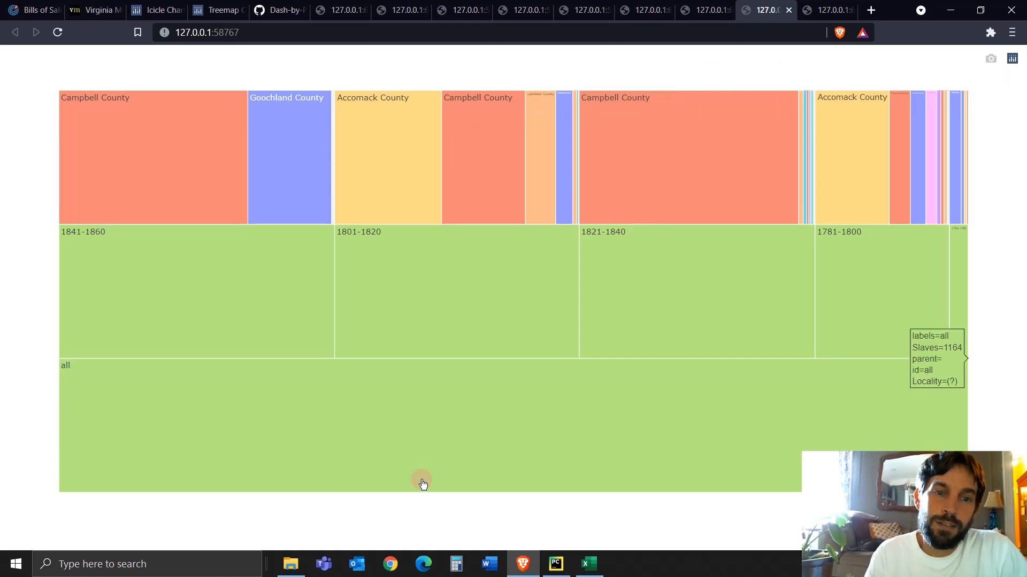
pyautogui.moveTo(496, 302)
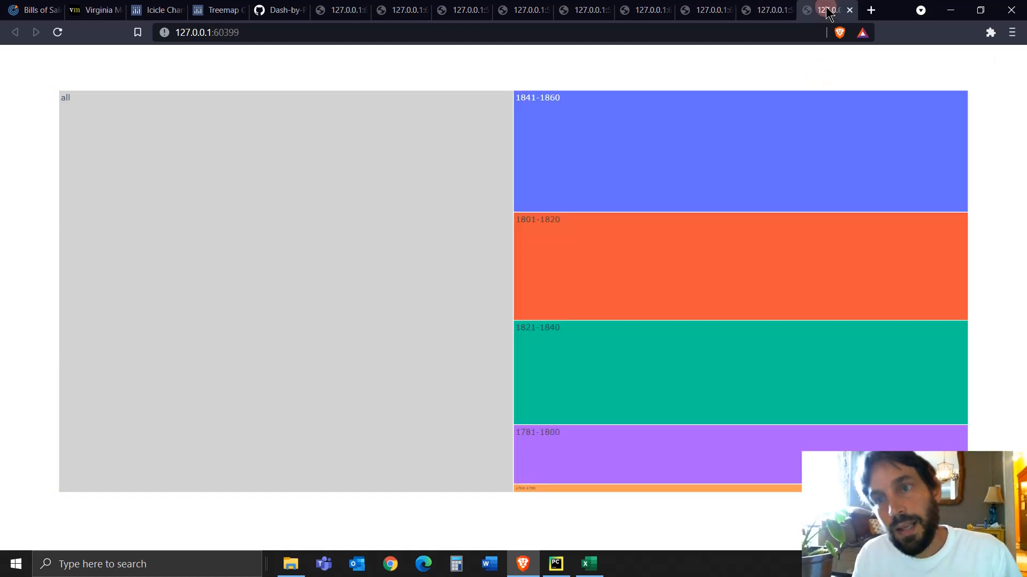
pyautogui.click(555, 564)
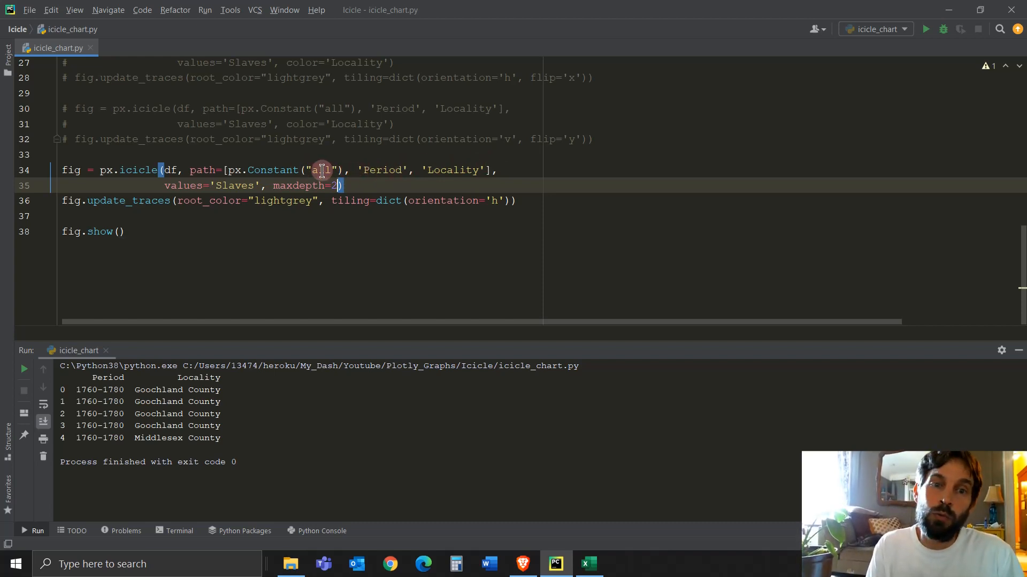
pyautogui.moveTo(443, 170)
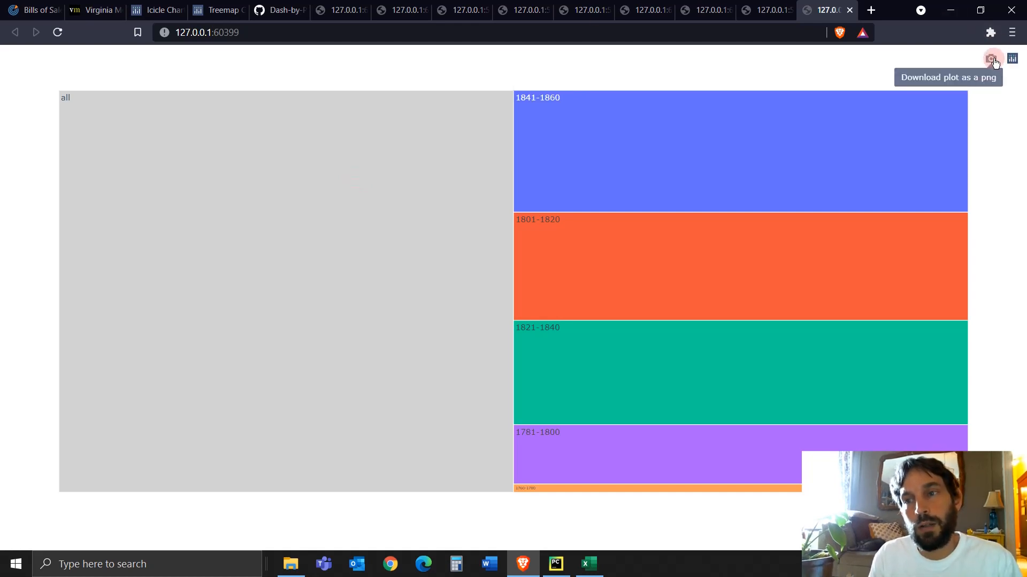
# - Download the two-level chart as newplot.png via the camera icon and Save dialog
pyautogui.click(991, 58)
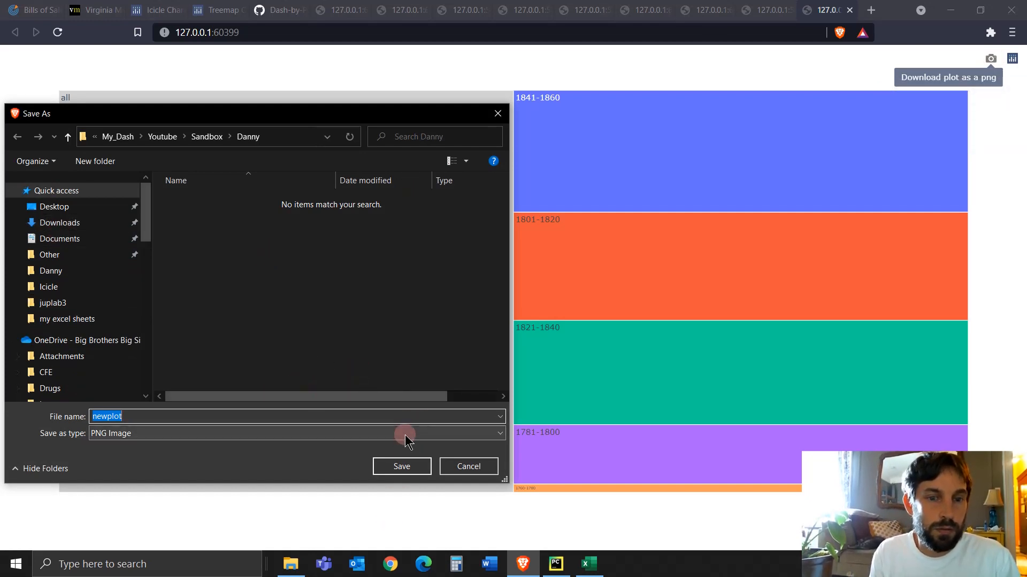
pyautogui.click(401, 466)
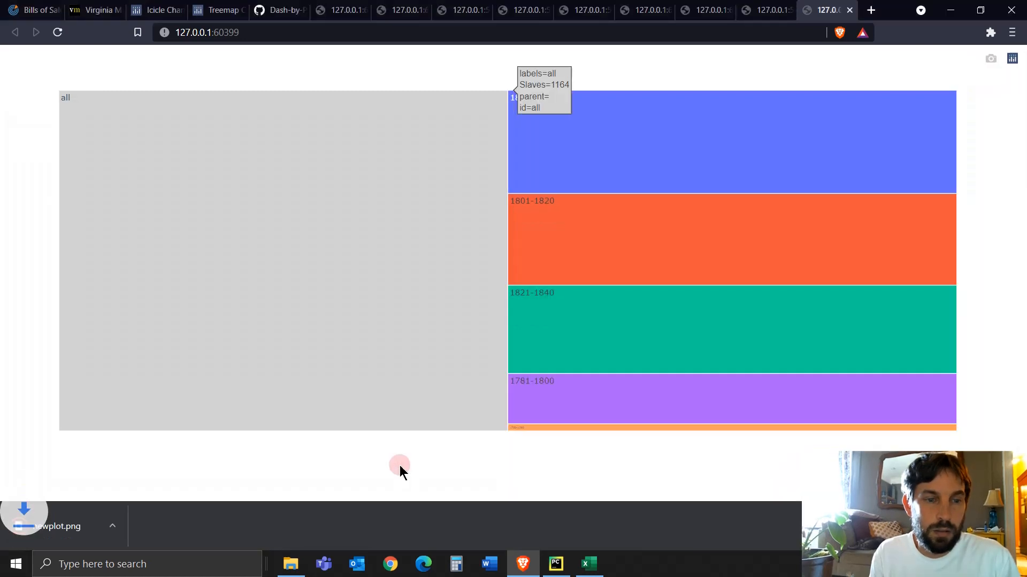